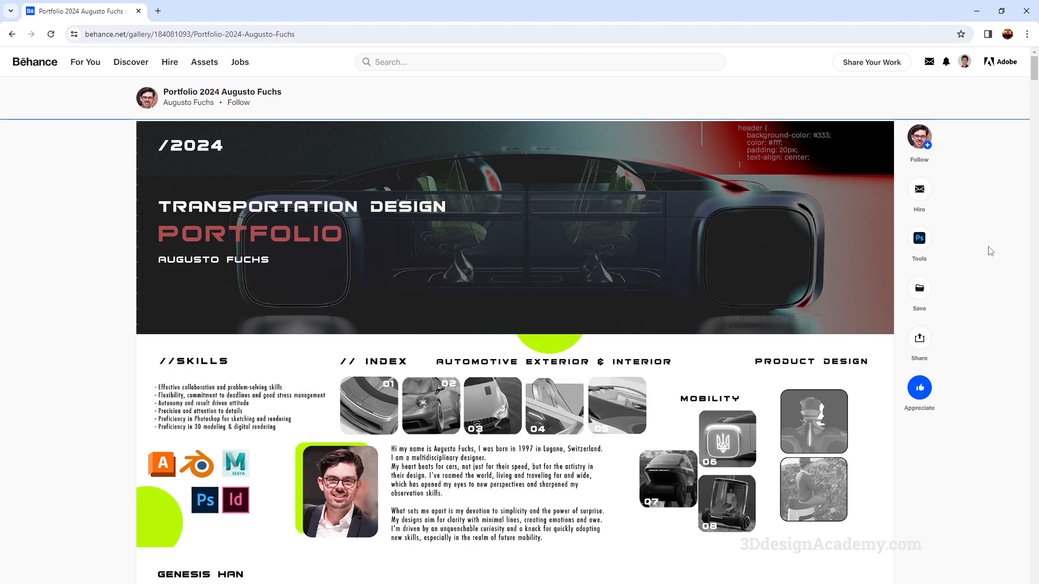
pyautogui.moveTo(987, 250)
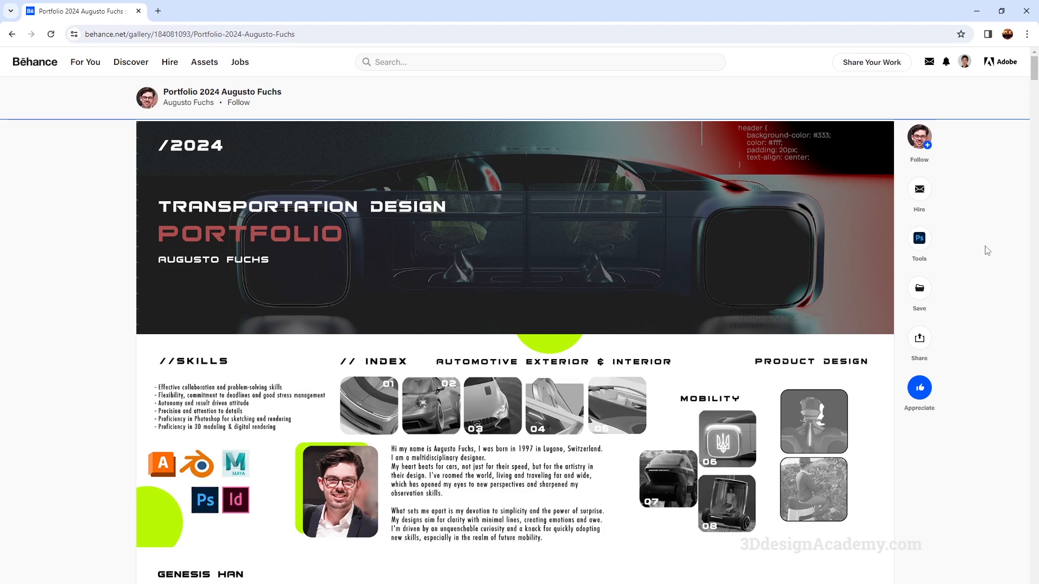
pyautogui.moveTo(1012, 142)
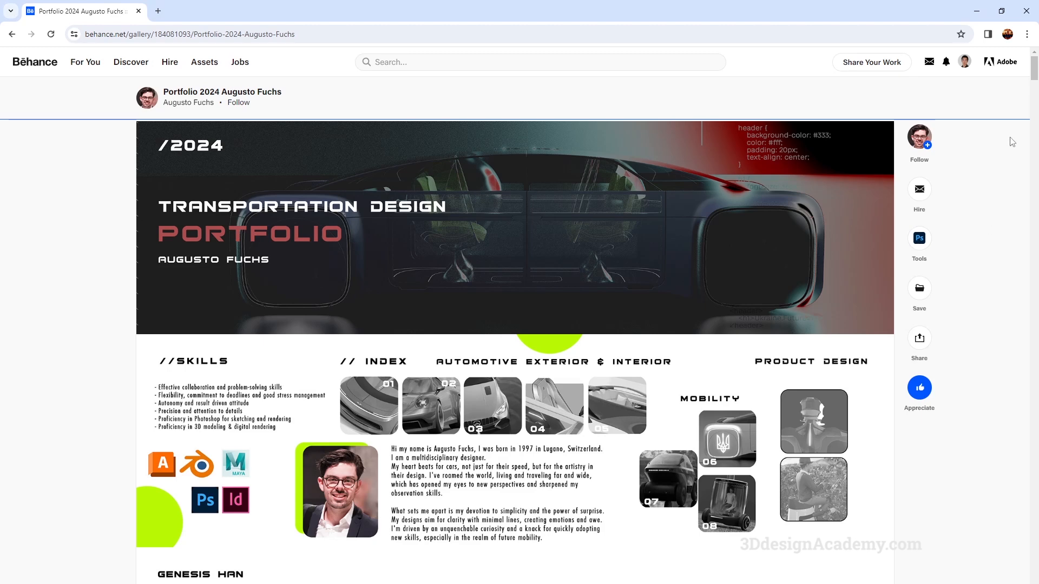
# Scroll down through the Genesis Han, vehicle interior, flying suit and coffee harvester projects to the Photoshop renders collage.
pyautogui.scroll(-3)
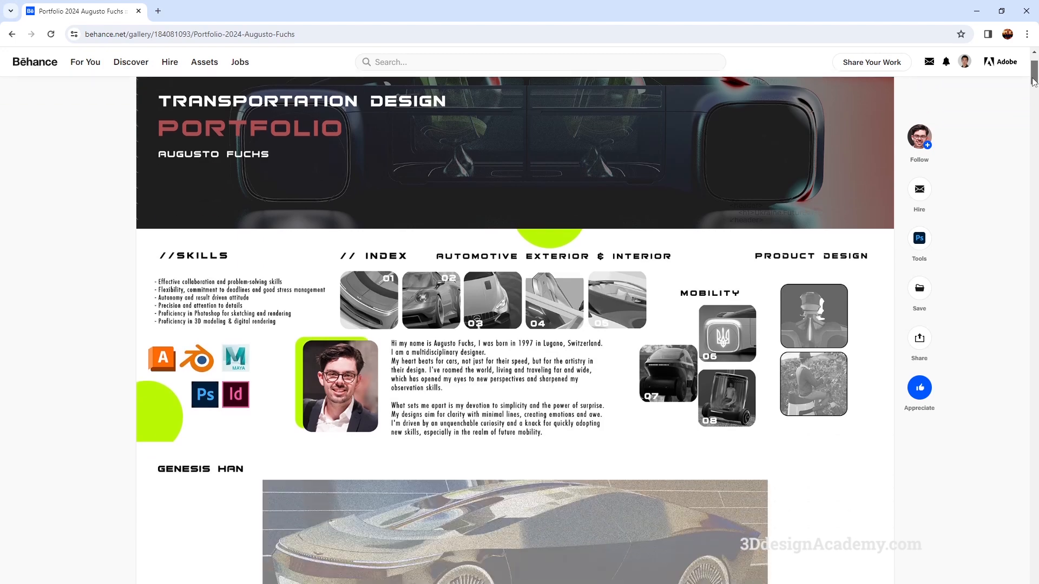
pyautogui.scroll(-3)
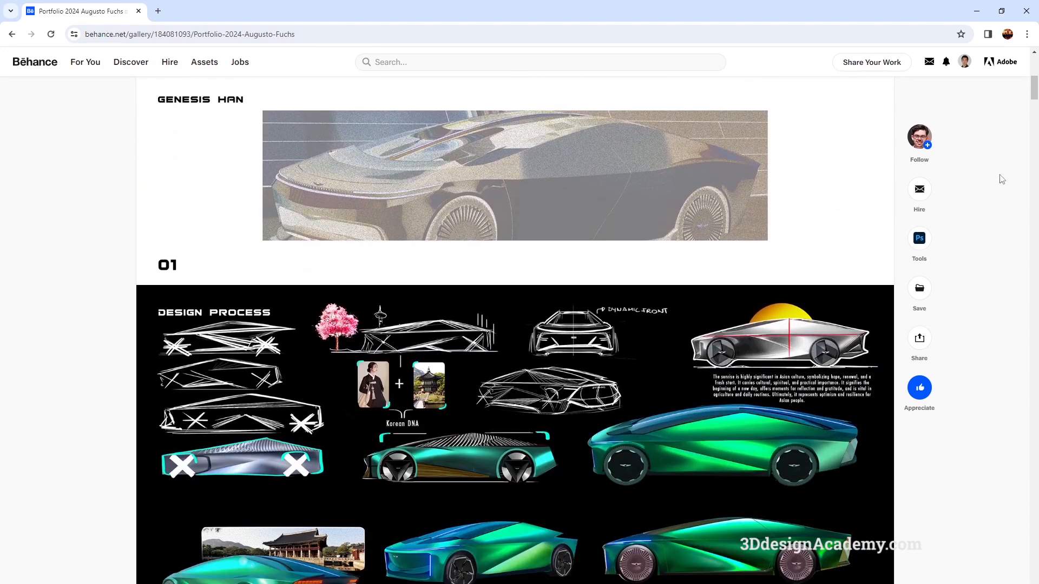
pyautogui.scroll(-3)
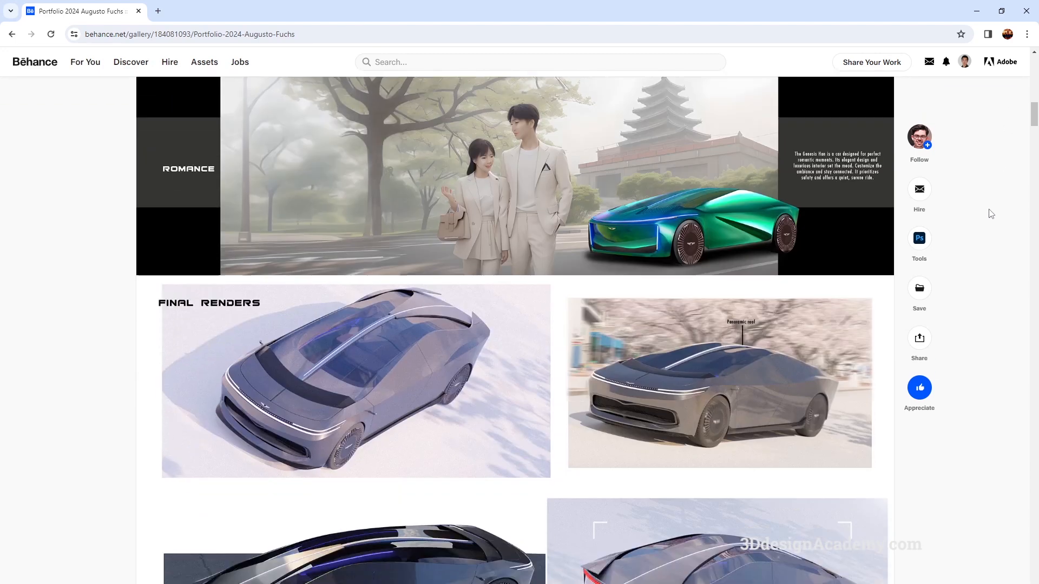
pyautogui.scroll(-3)
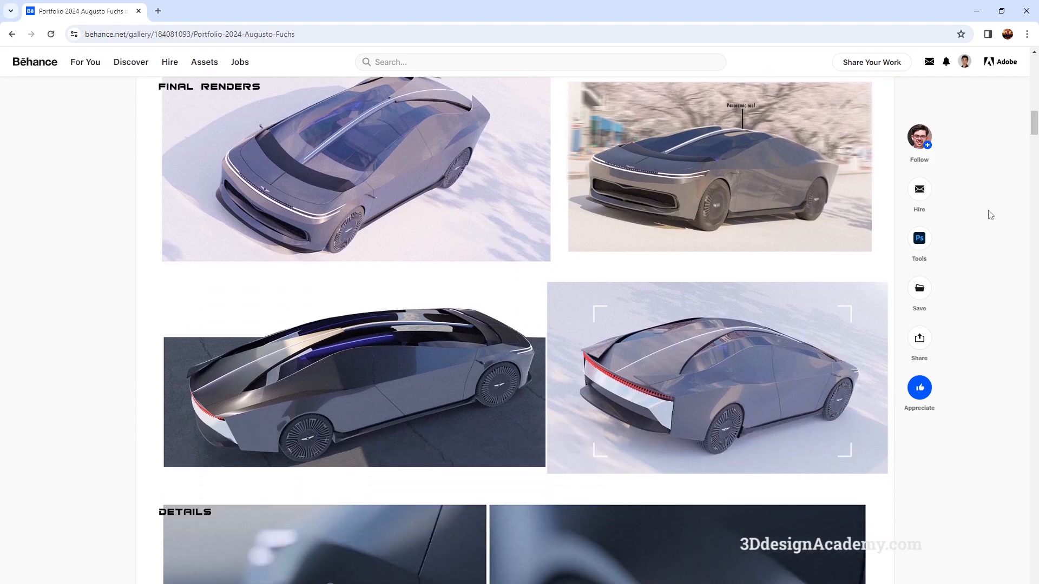
pyautogui.scroll(-3)
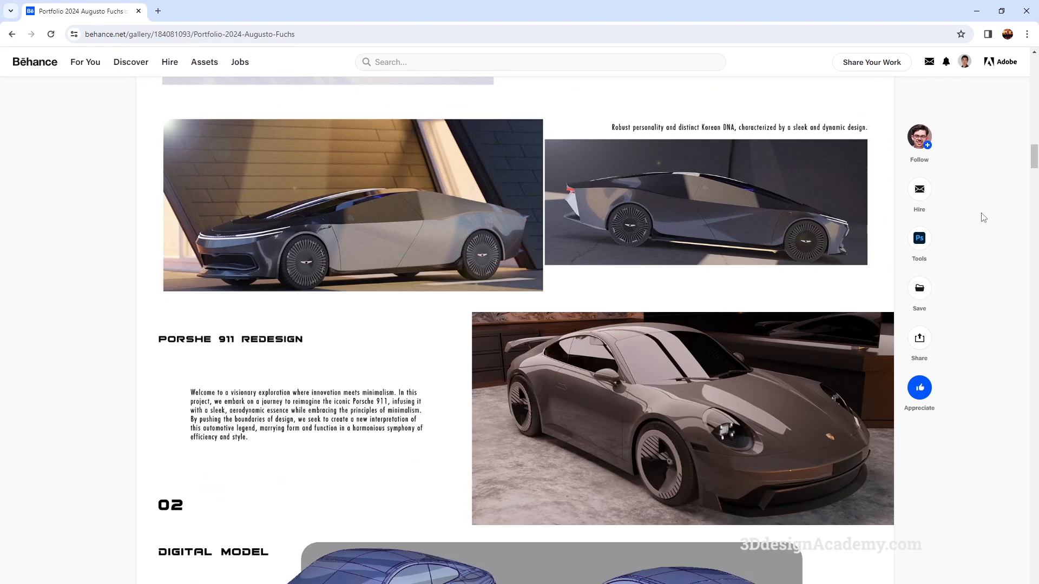
pyautogui.scroll(-3)
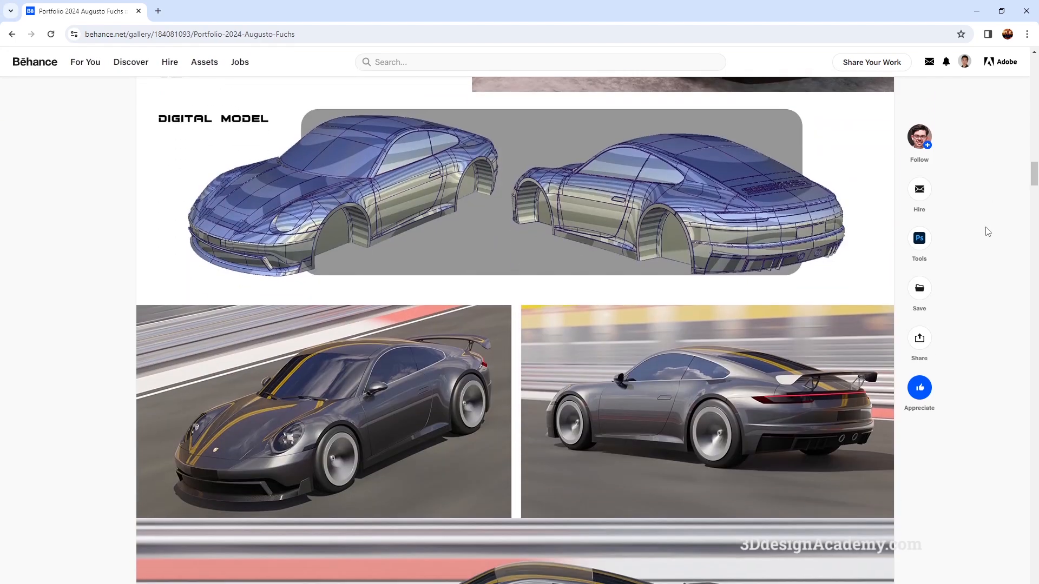
pyautogui.scroll(-3)
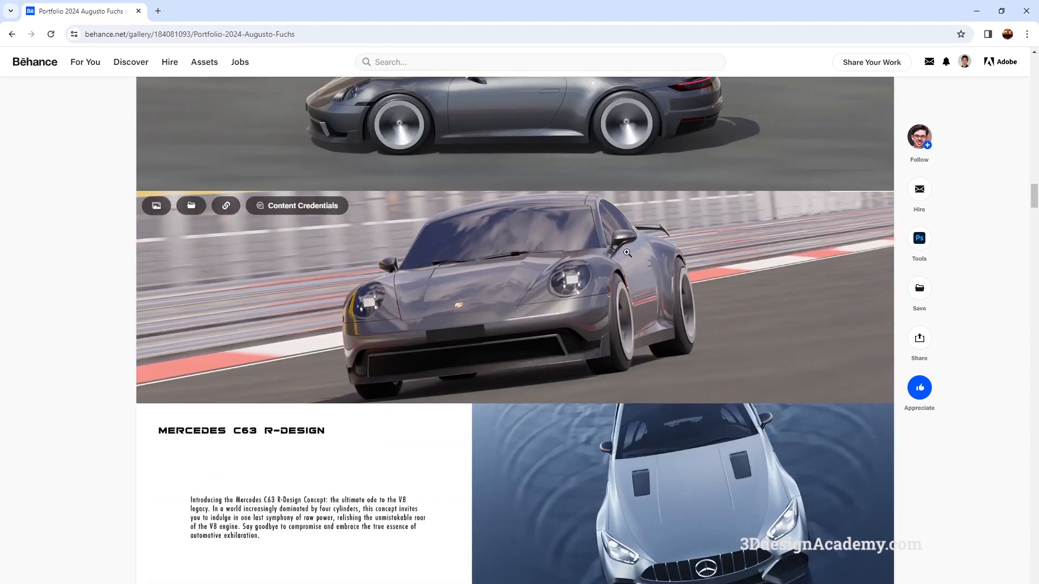
pyautogui.scroll(-3)
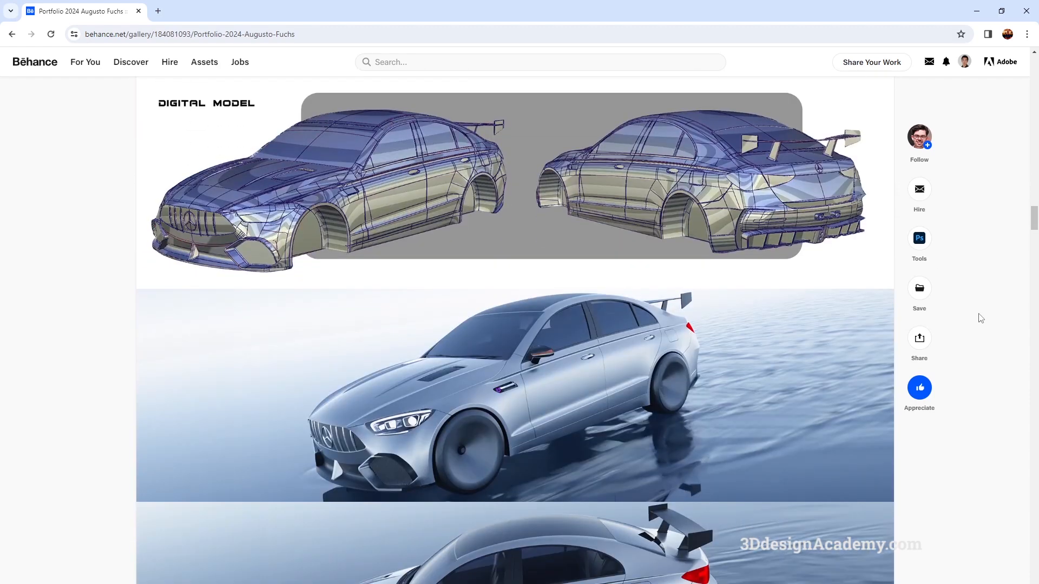
pyautogui.scroll(-3)
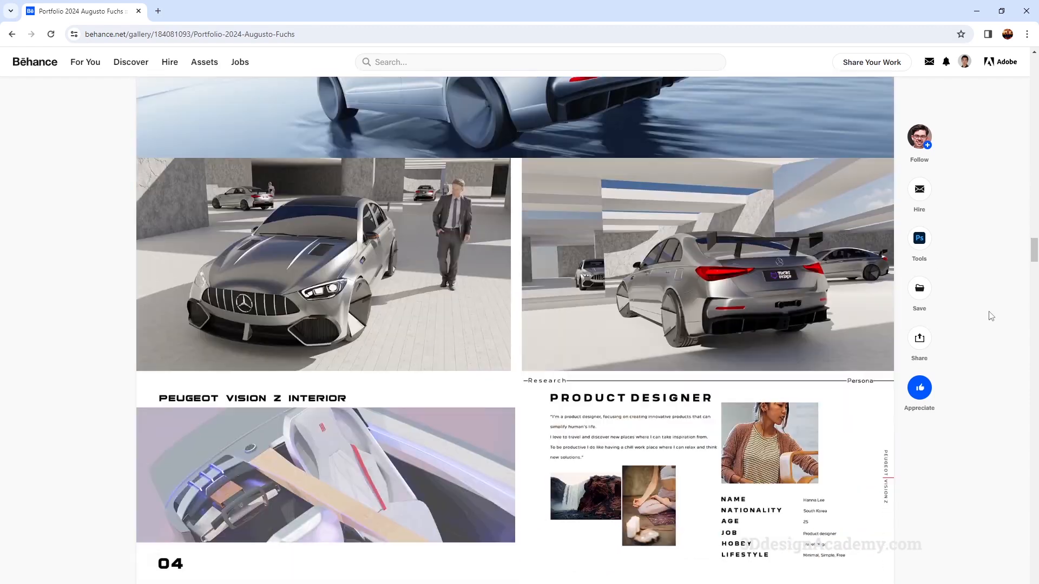
pyautogui.scroll(-3)
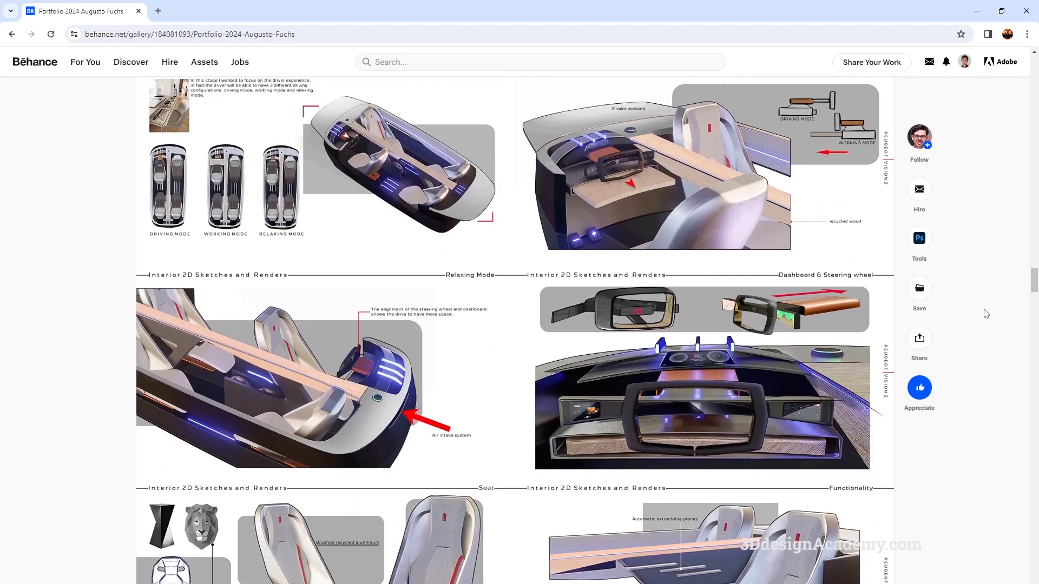
pyautogui.scroll(-3)
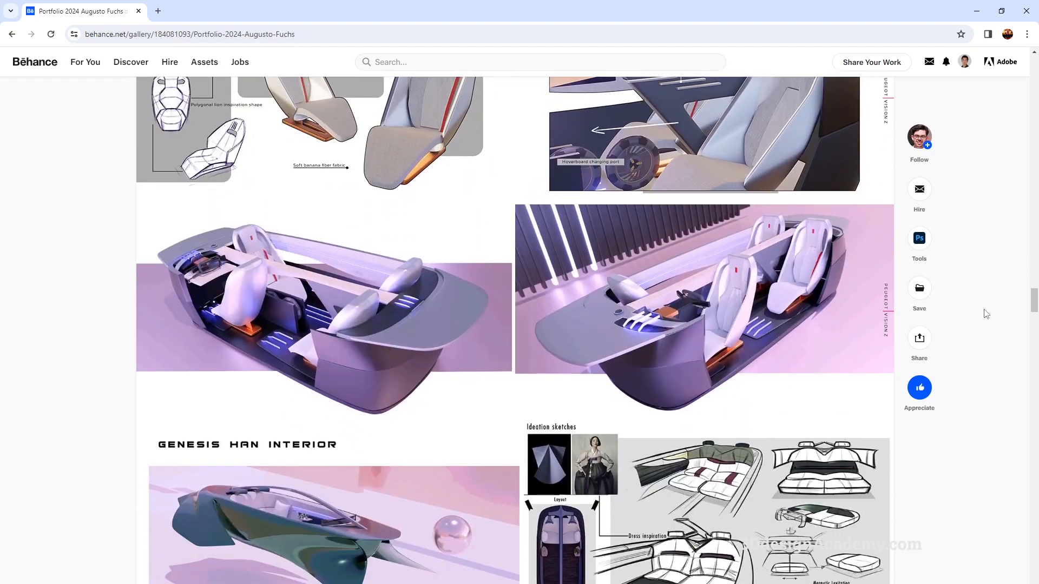
pyautogui.scroll(-3)
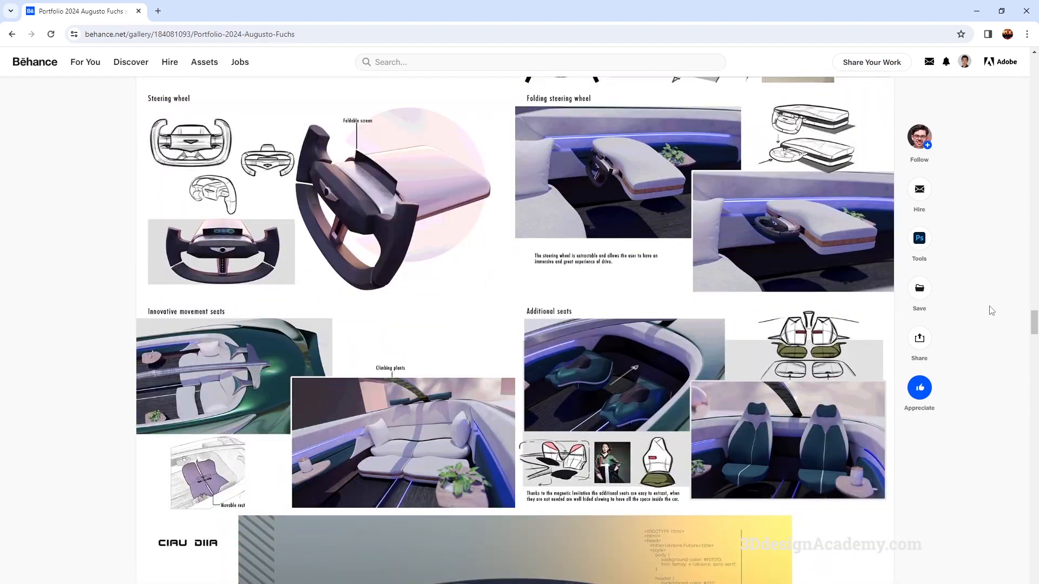
pyautogui.scroll(-3)
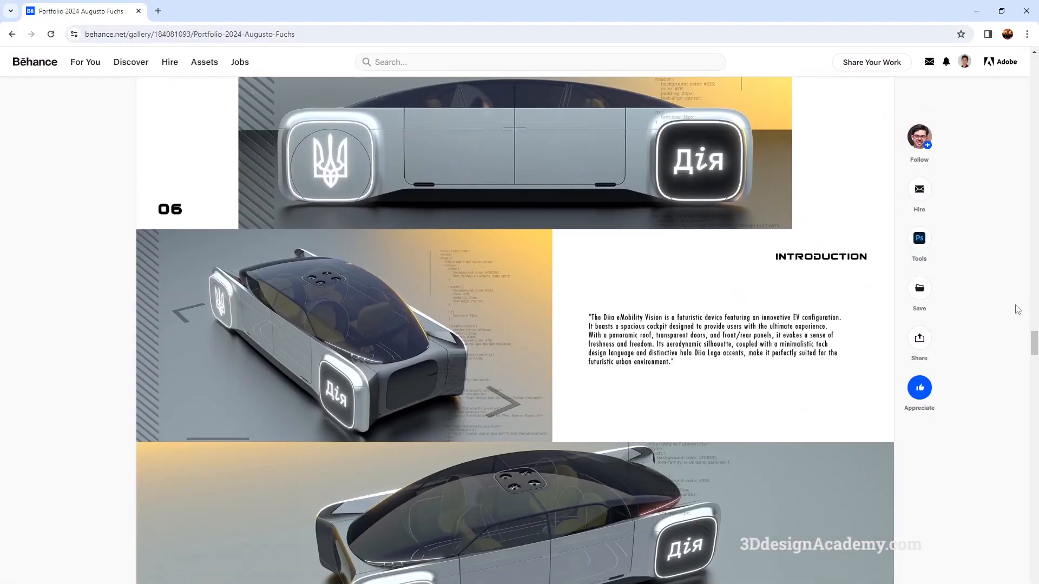
pyautogui.scroll(-3)
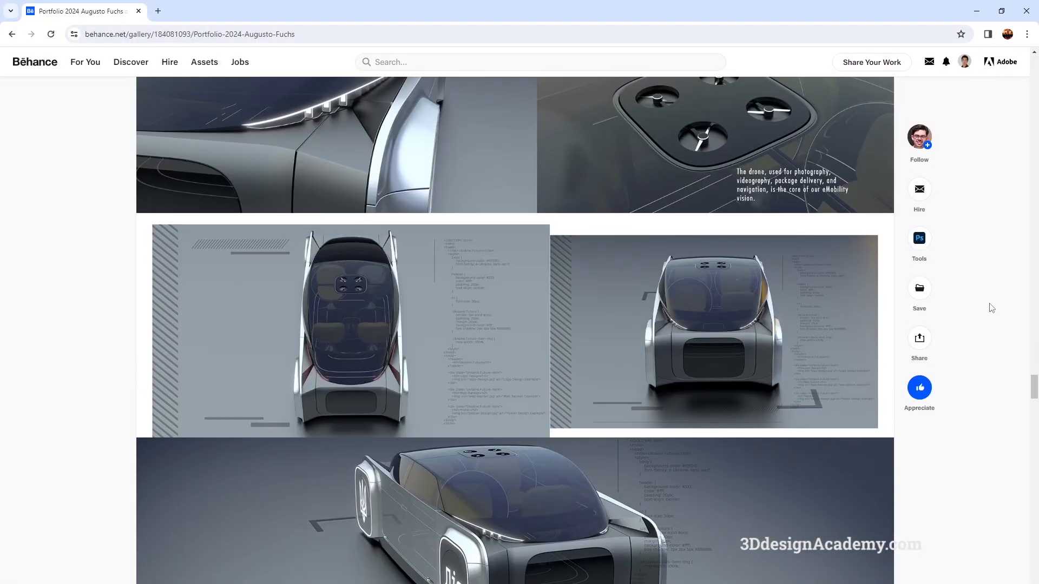
pyautogui.scroll(-3)
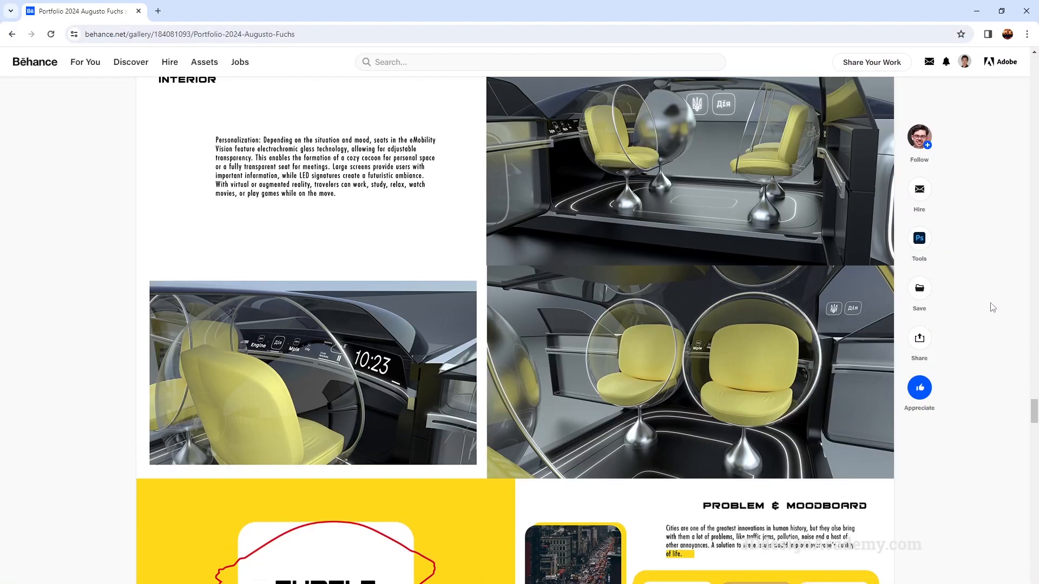
pyautogui.scroll(-3)
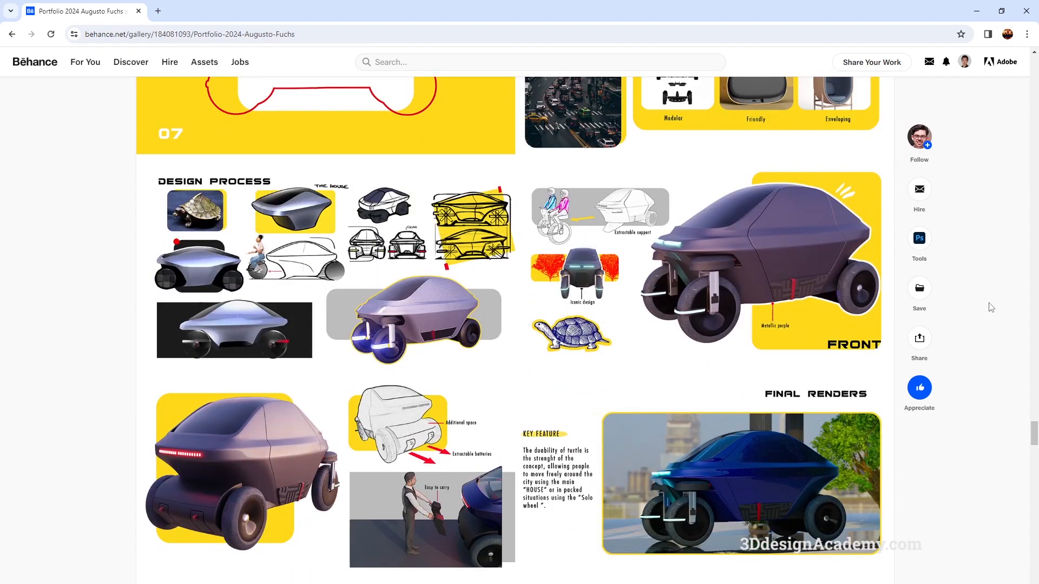
pyautogui.scroll(-3)
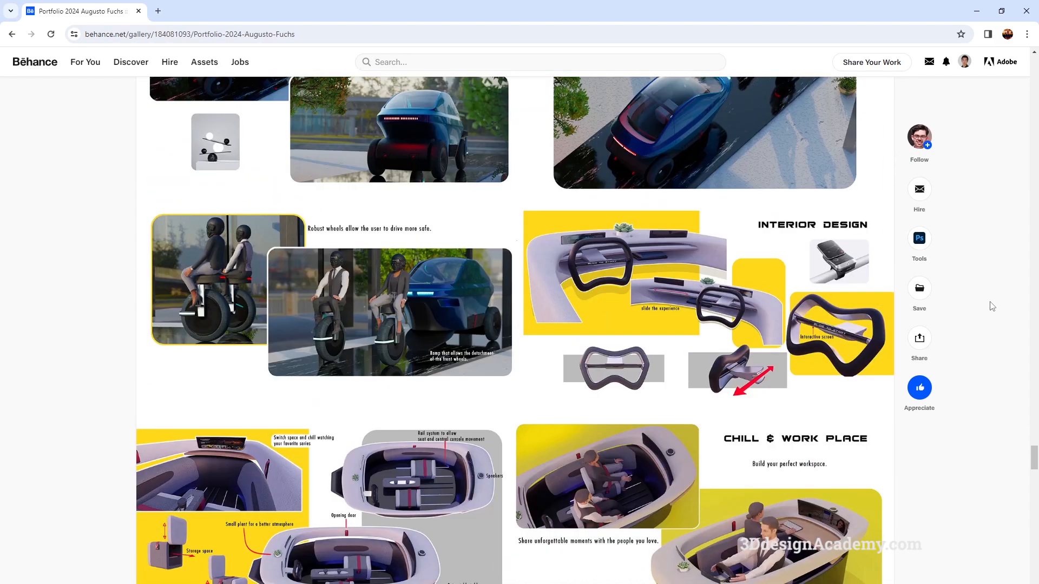
pyautogui.scroll(-3)
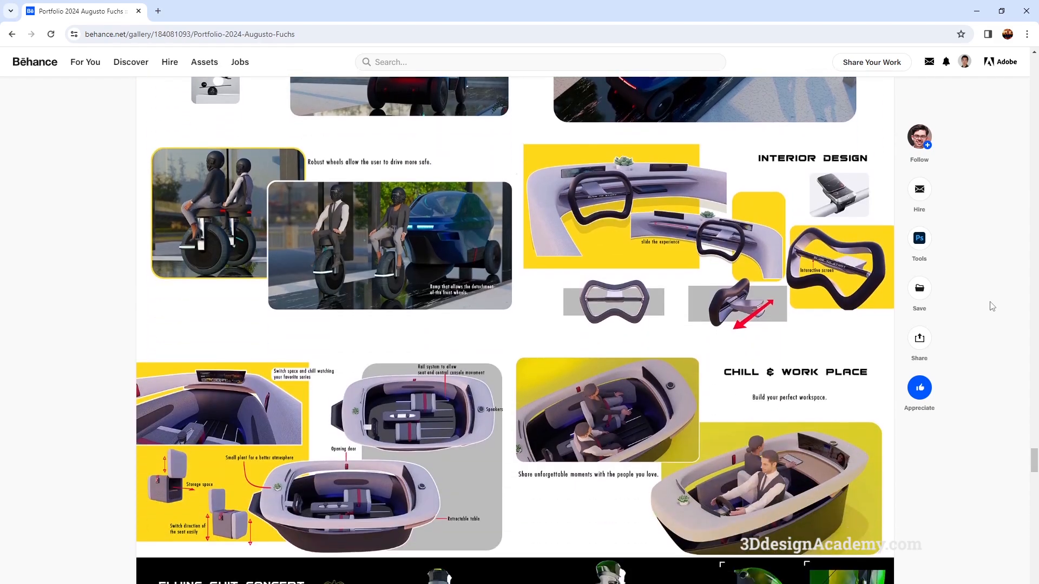
pyautogui.scroll(-3)
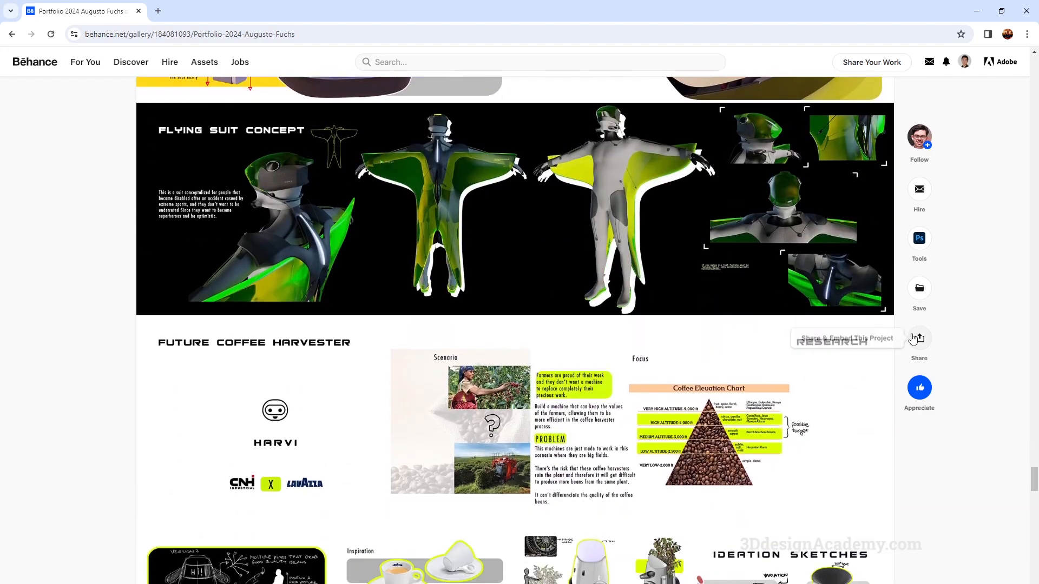
pyautogui.scroll(-3)
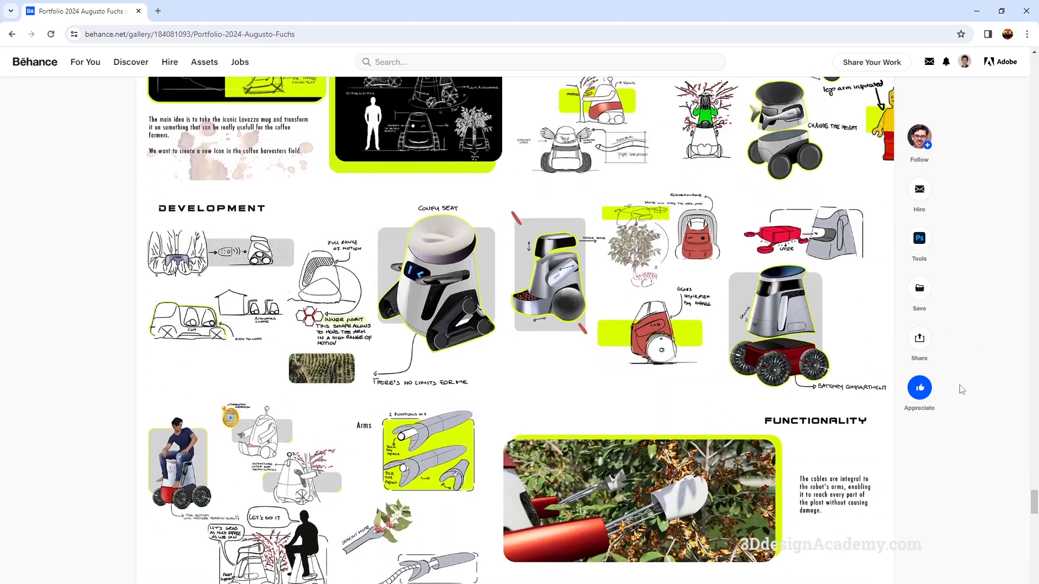
pyautogui.scroll(-3)
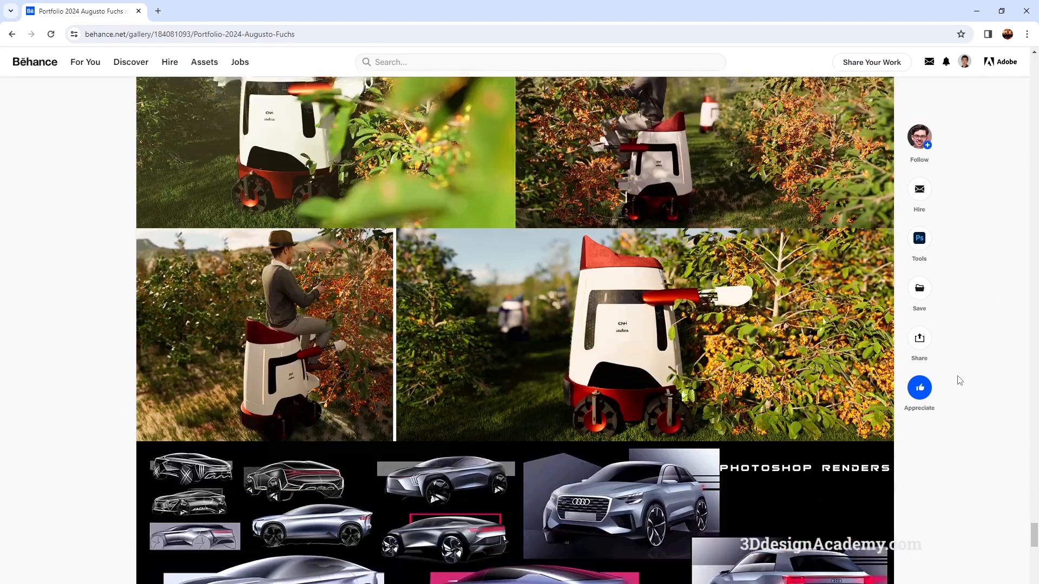
pyautogui.scroll(-3)
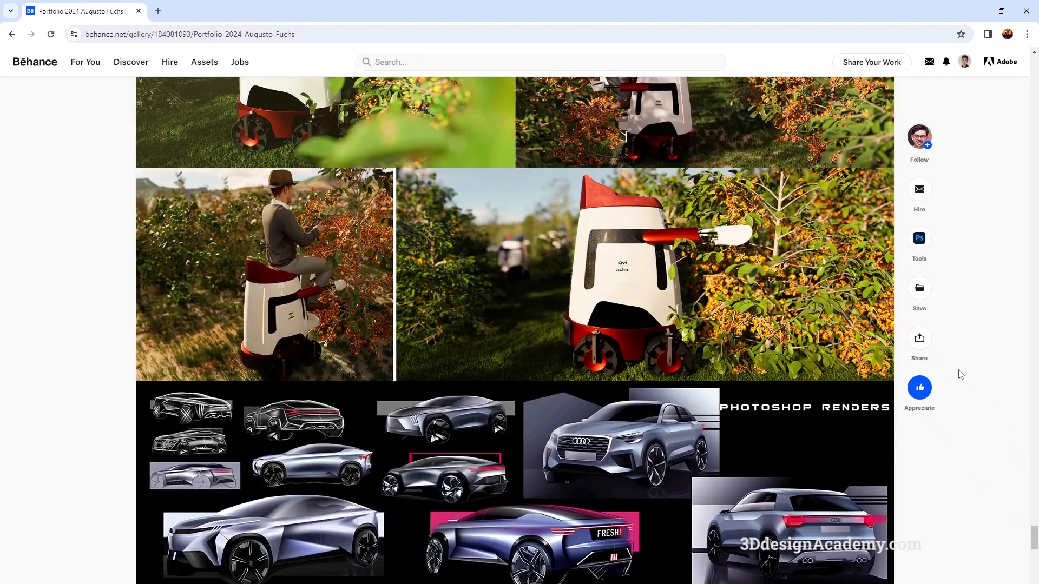
pyautogui.moveTo(955, 487)
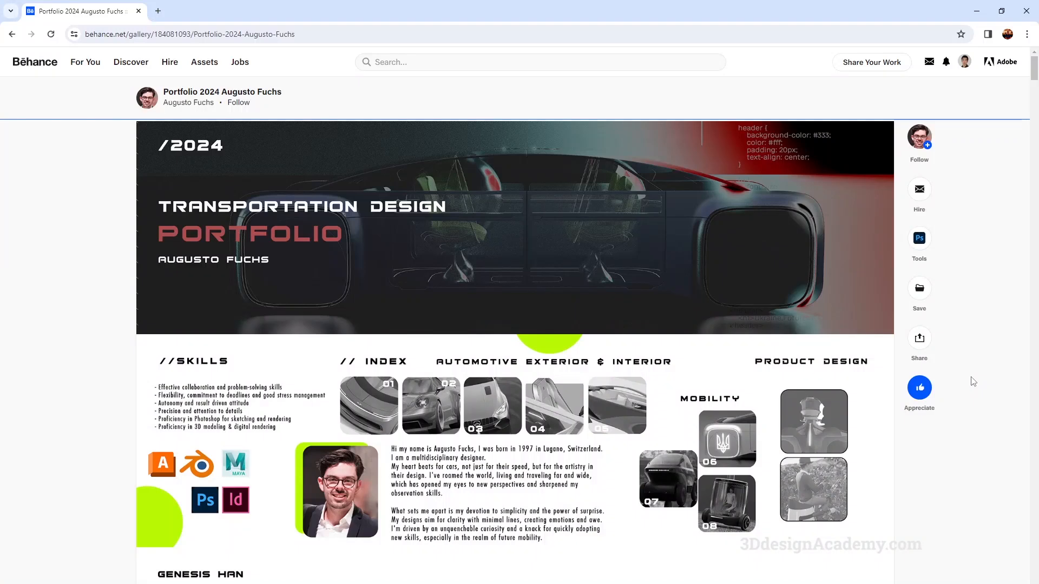
# Scroll on through the later interior and Diia eMobility projects to the Mercedes C63 R-Design top-down render.
pyautogui.scroll(-3)
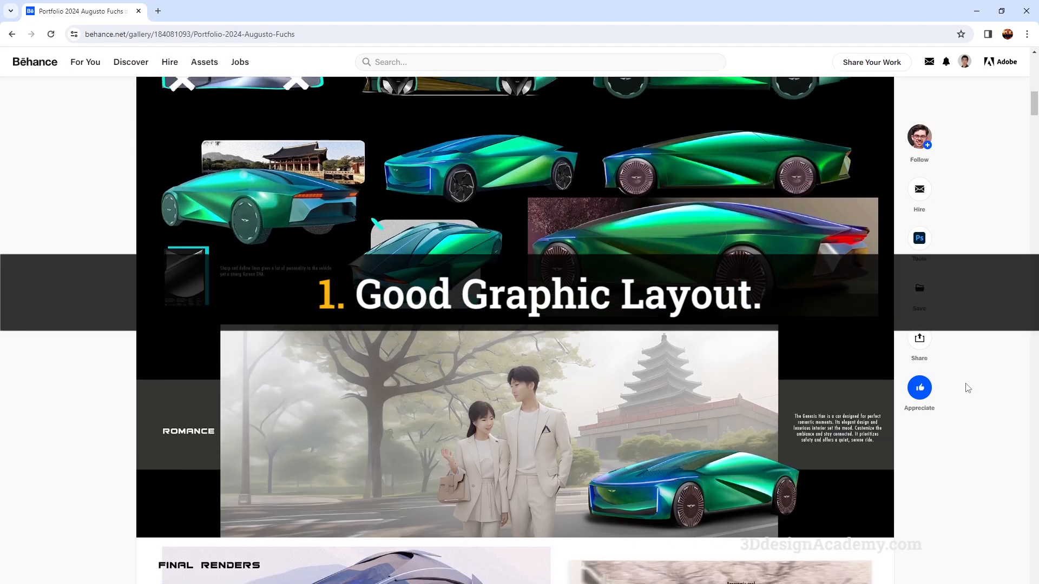
pyautogui.scroll(-3)
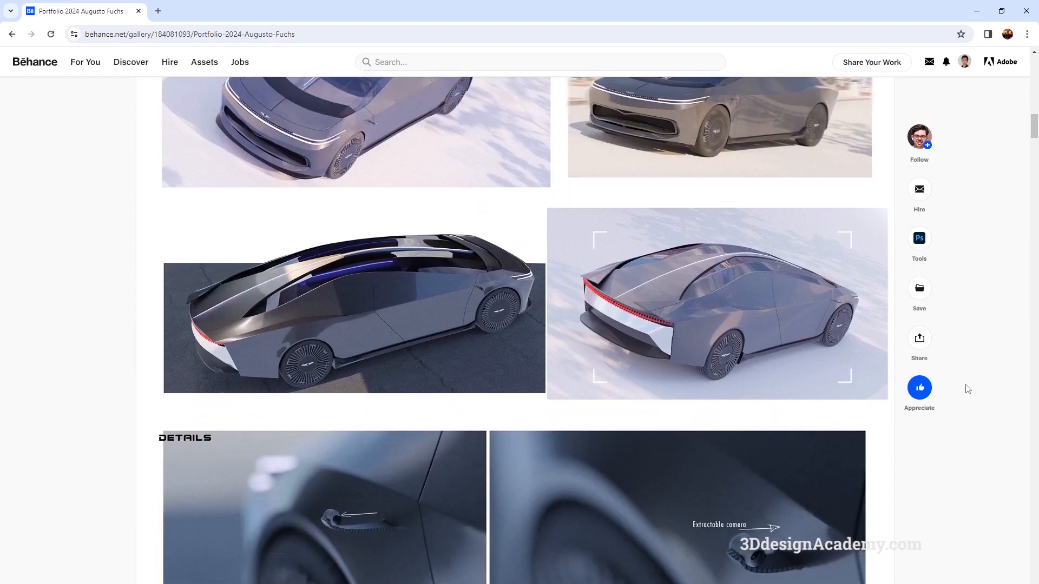
pyautogui.scroll(-3)
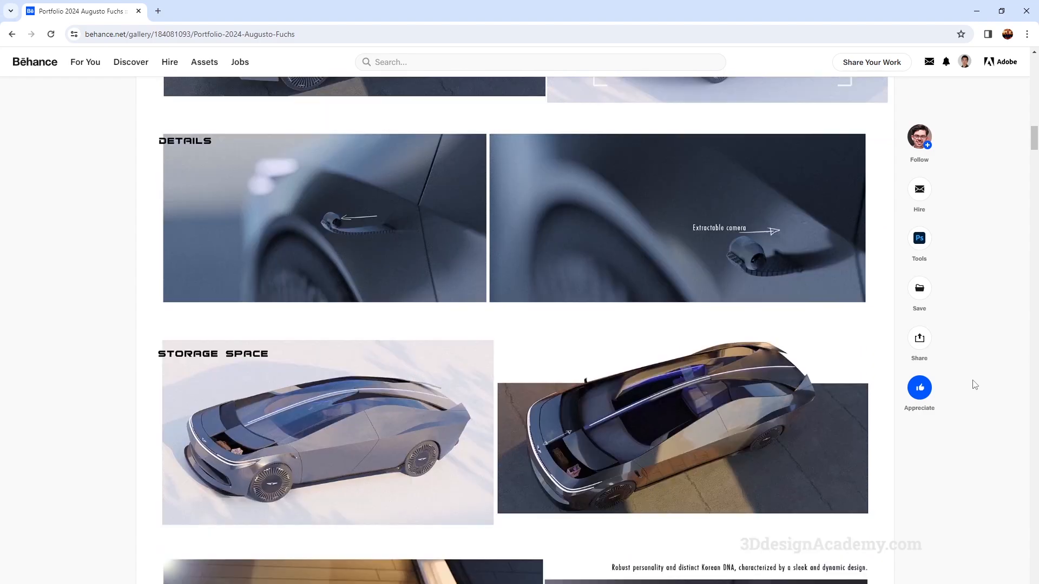
pyautogui.scroll(-3)
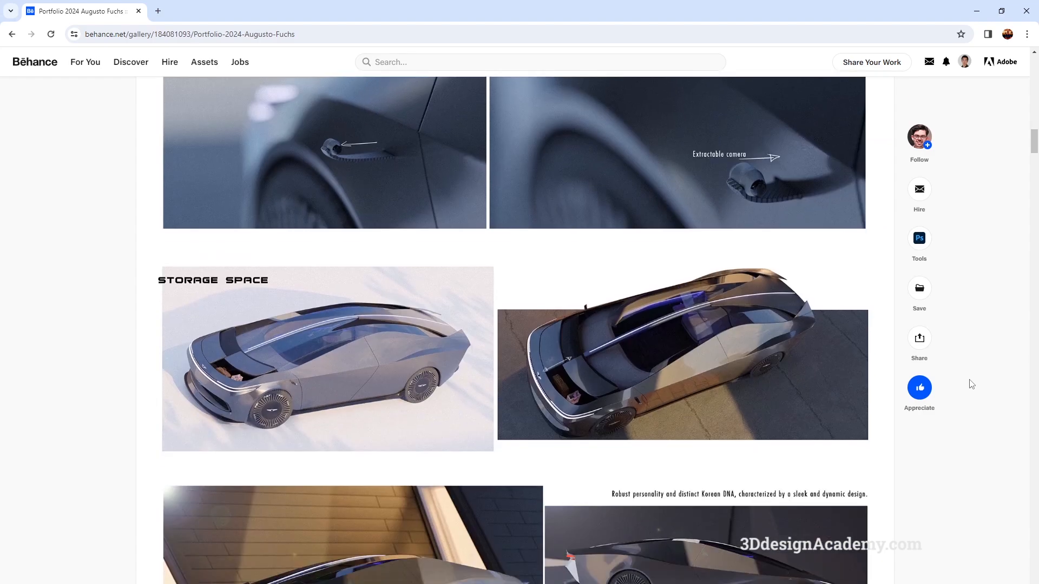
pyautogui.scroll(-3)
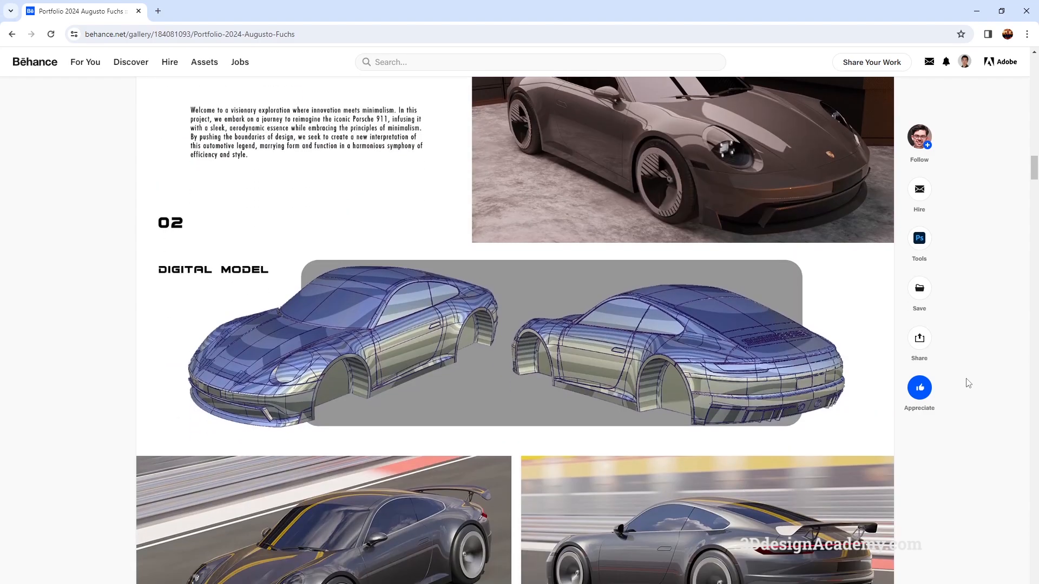
pyautogui.scroll(-3)
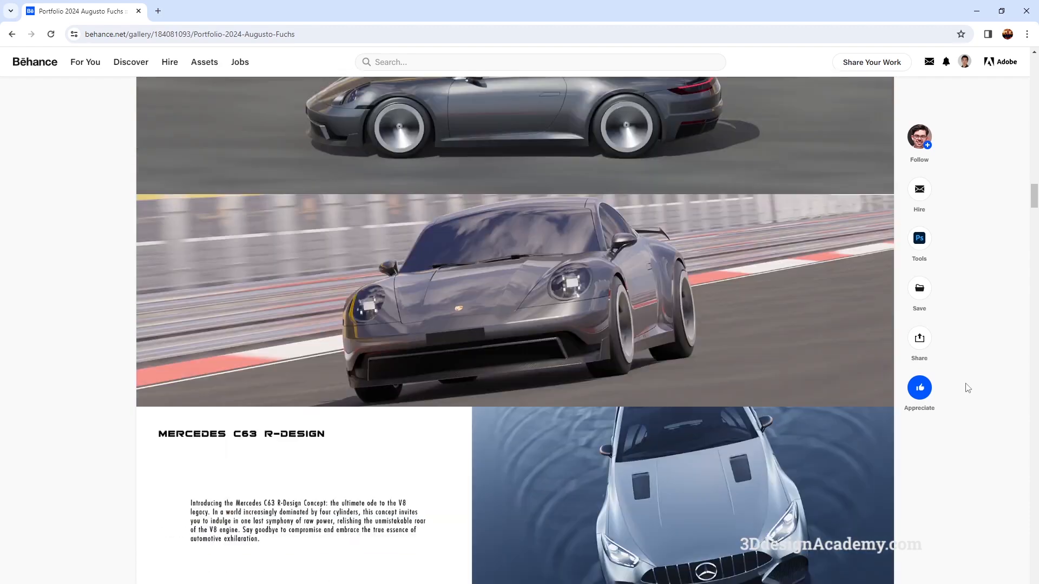
pyautogui.scroll(-3)
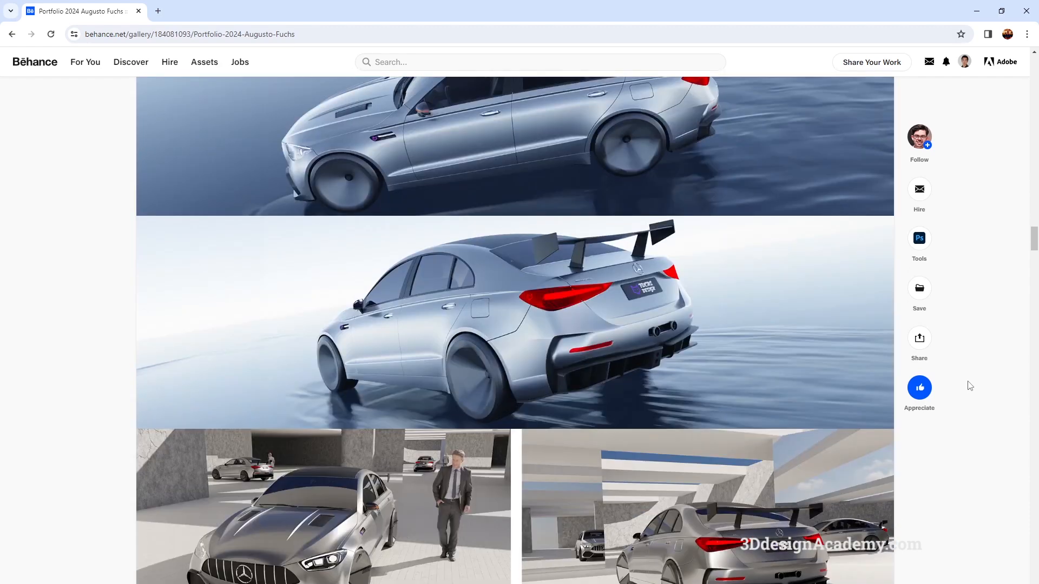
pyautogui.scroll(-3)
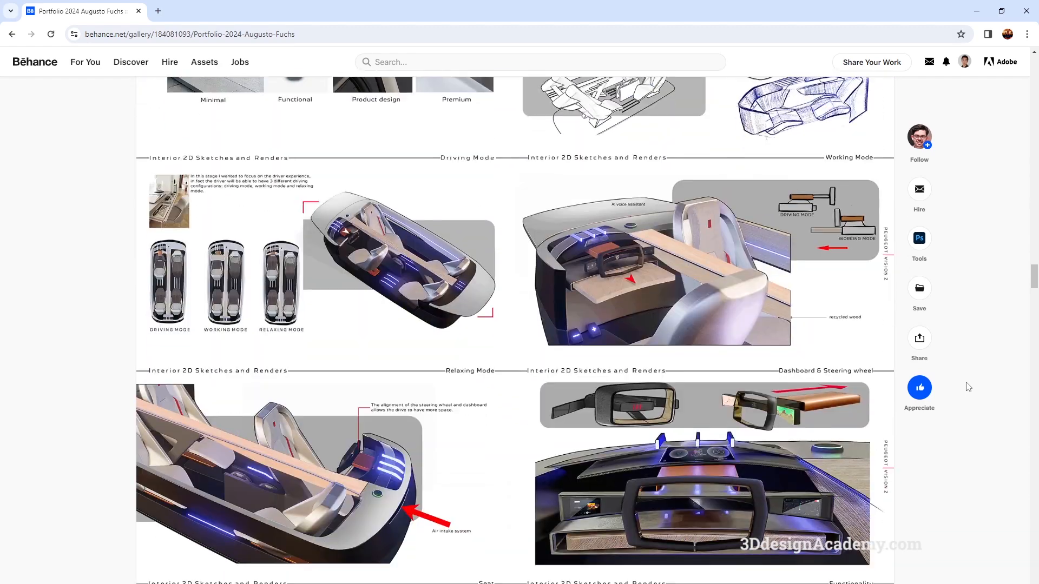
pyautogui.scroll(-3)
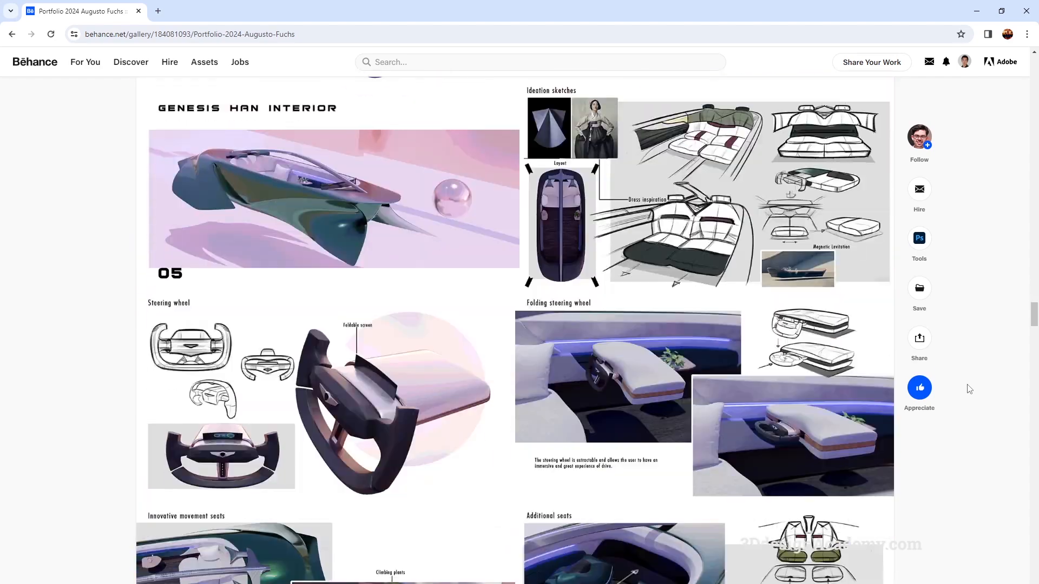
pyautogui.scroll(-3)
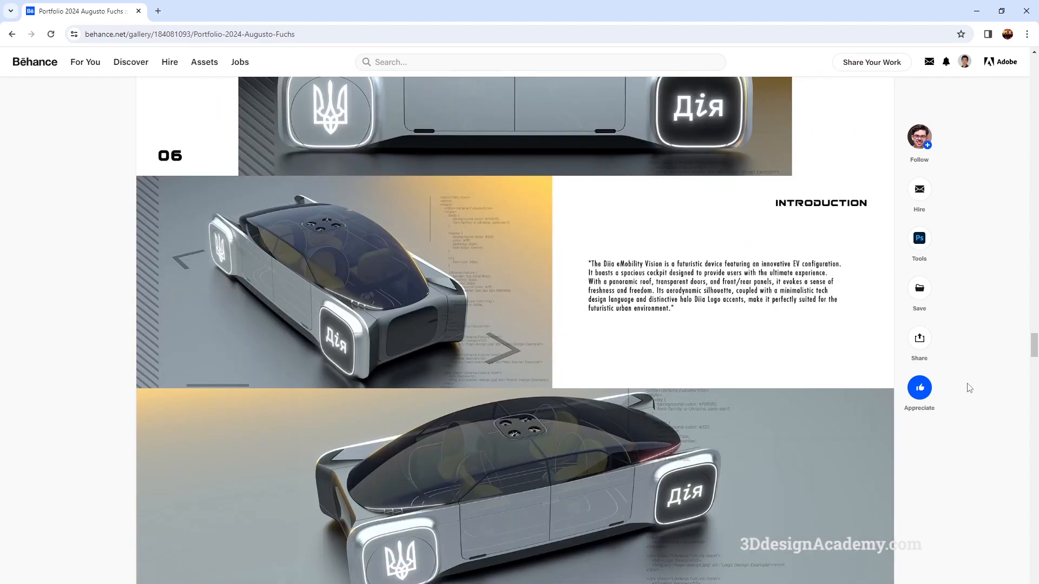
pyautogui.scroll(-3)
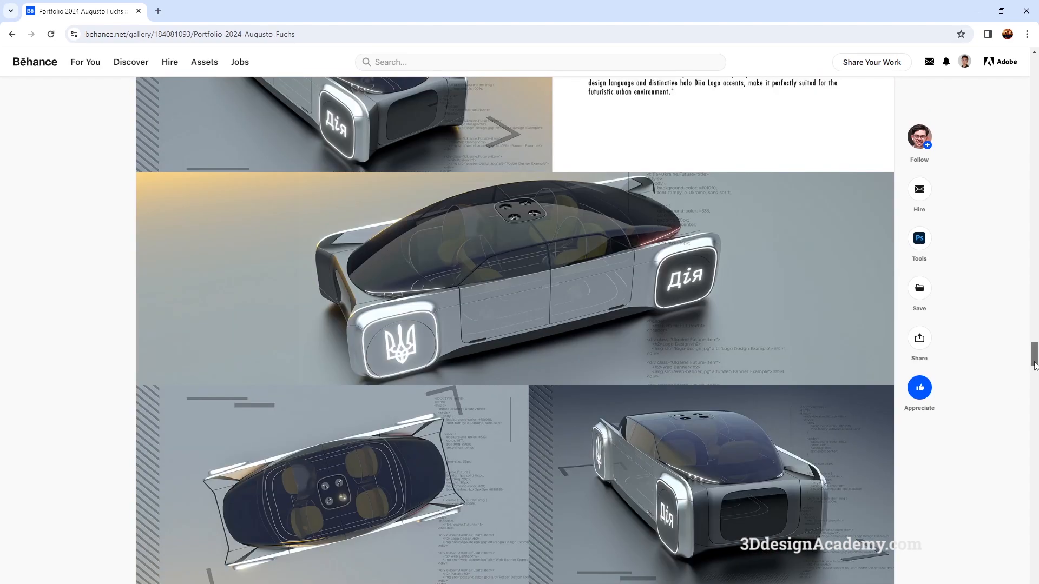
pyautogui.scroll(-3)
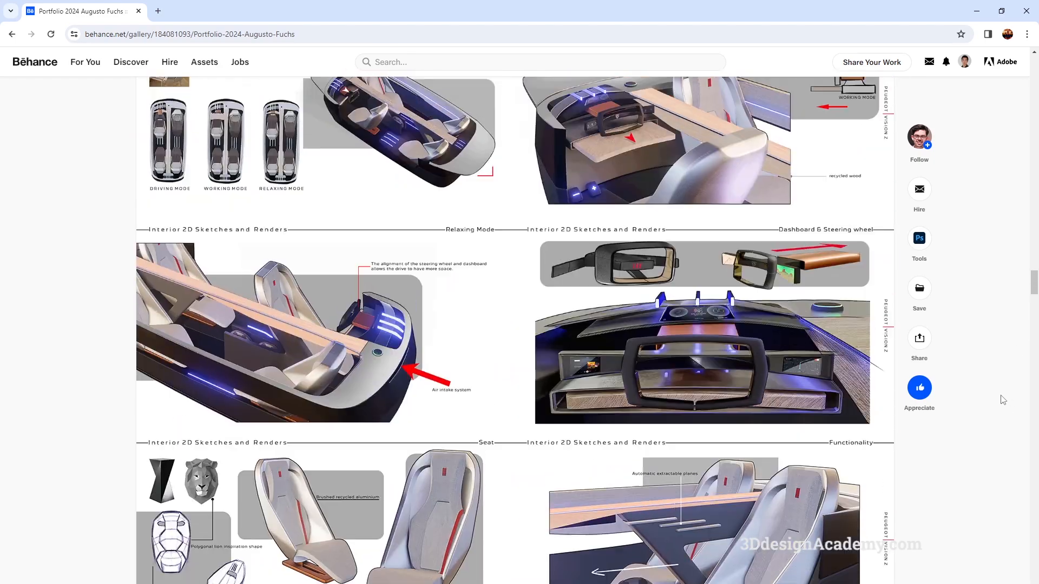
pyautogui.scroll(-3)
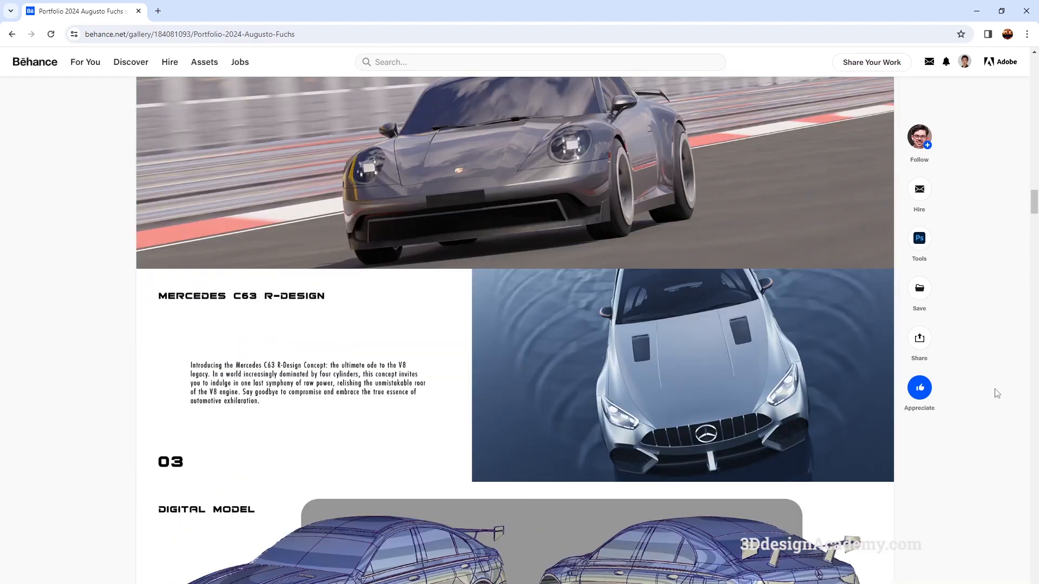
pyautogui.scroll(-3)
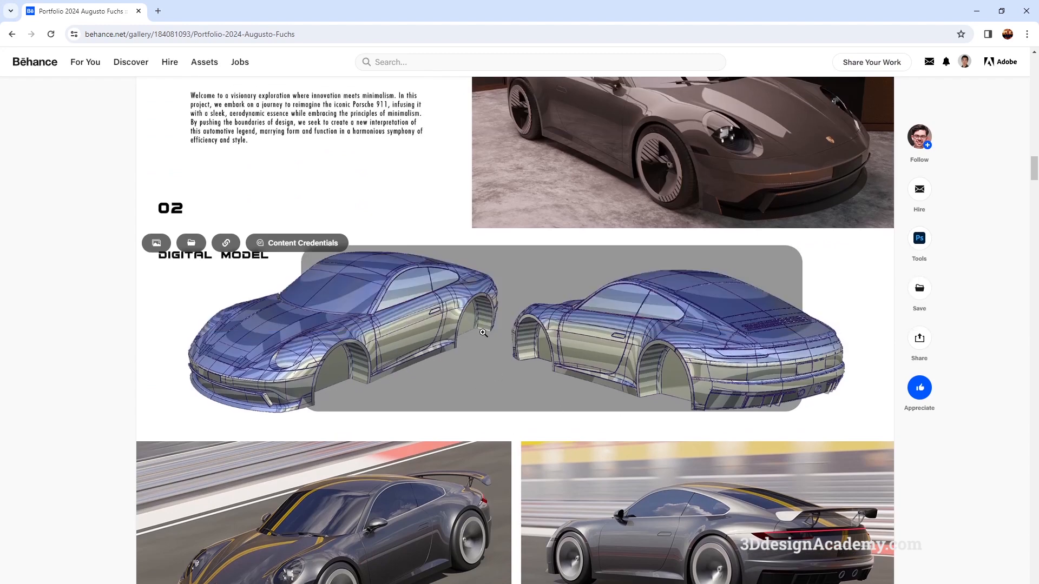
pyautogui.moveTo(356, 368)
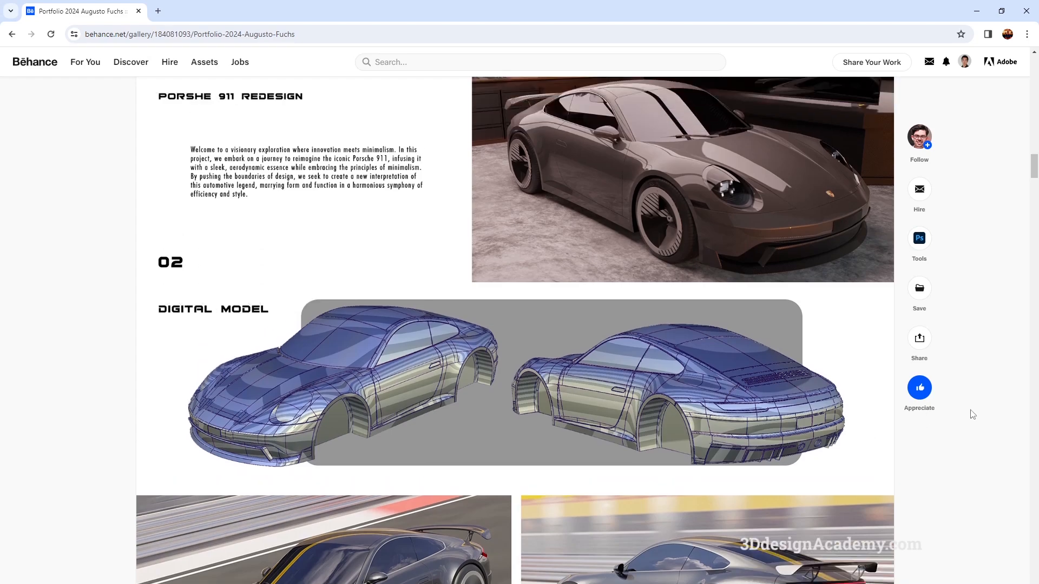
# Scroll from the Porsche 911 digital model past the Mercedes C63 wireframes to the silver car renders on water.
pyautogui.scroll(-3)
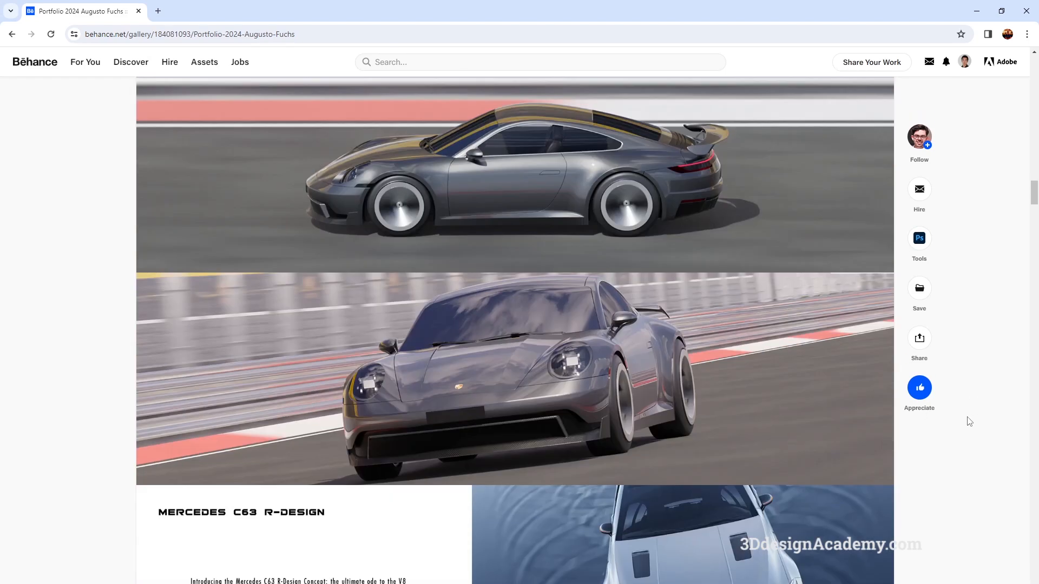
pyautogui.scroll(-3)
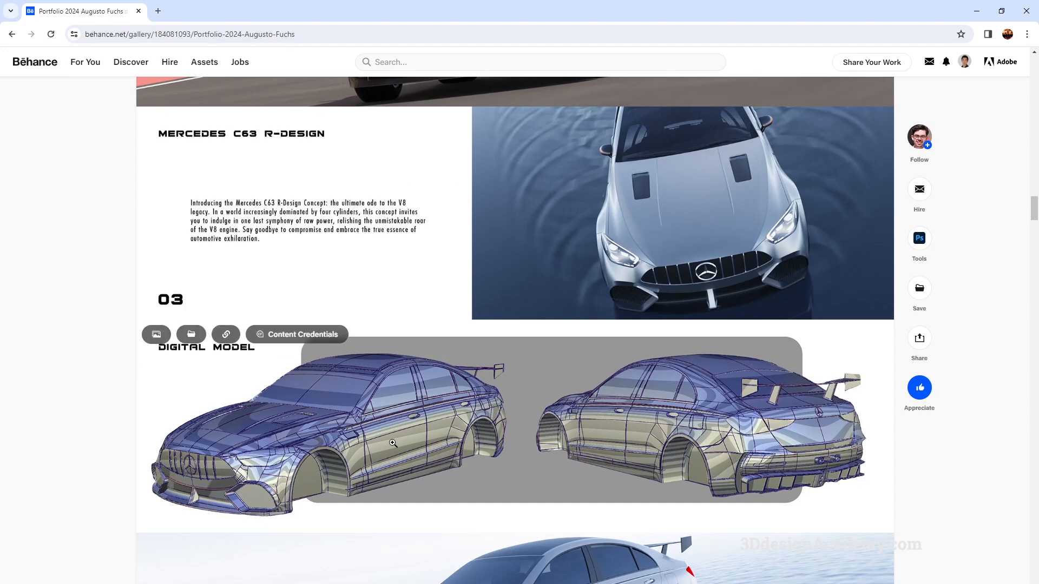
pyautogui.moveTo(559, 477)
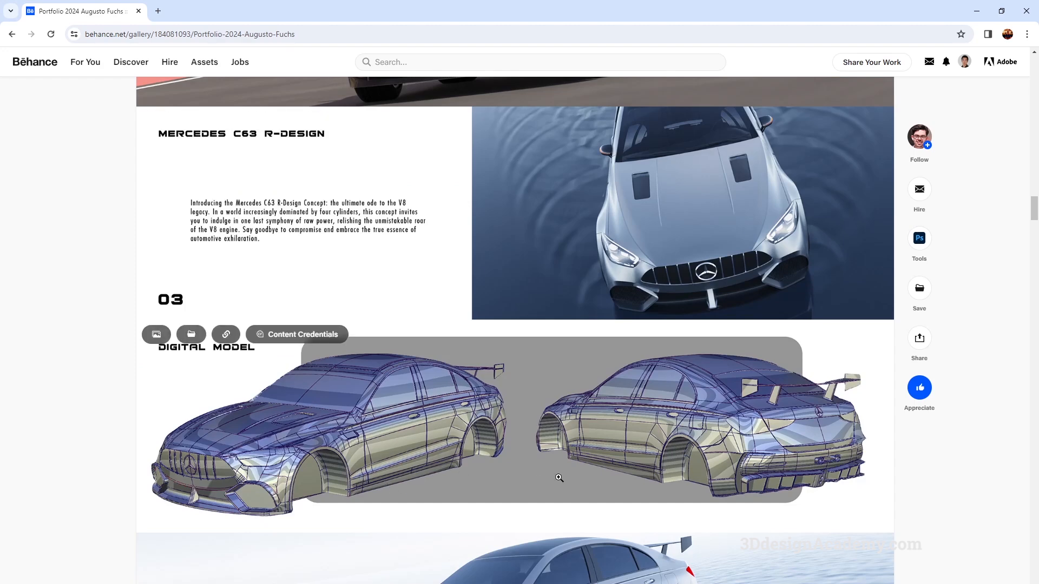
pyautogui.moveTo(781, 405)
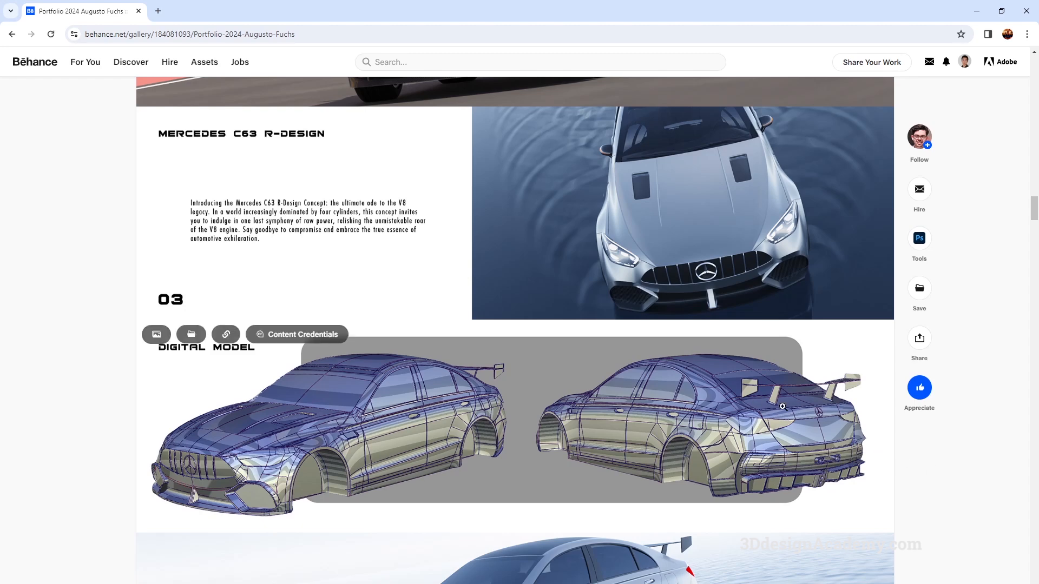
pyautogui.moveTo(825, 410)
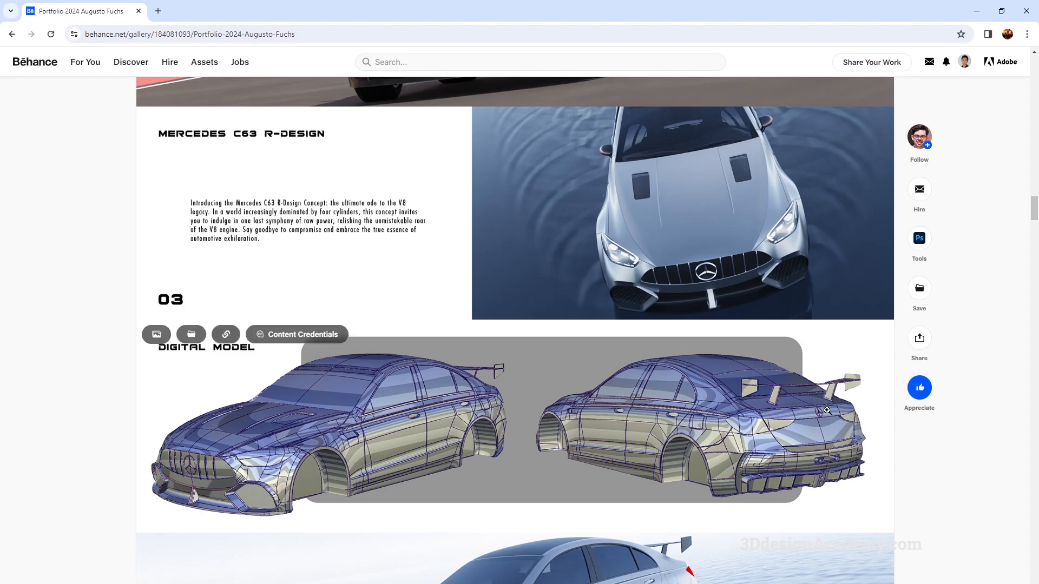
pyautogui.moveTo(872, 424)
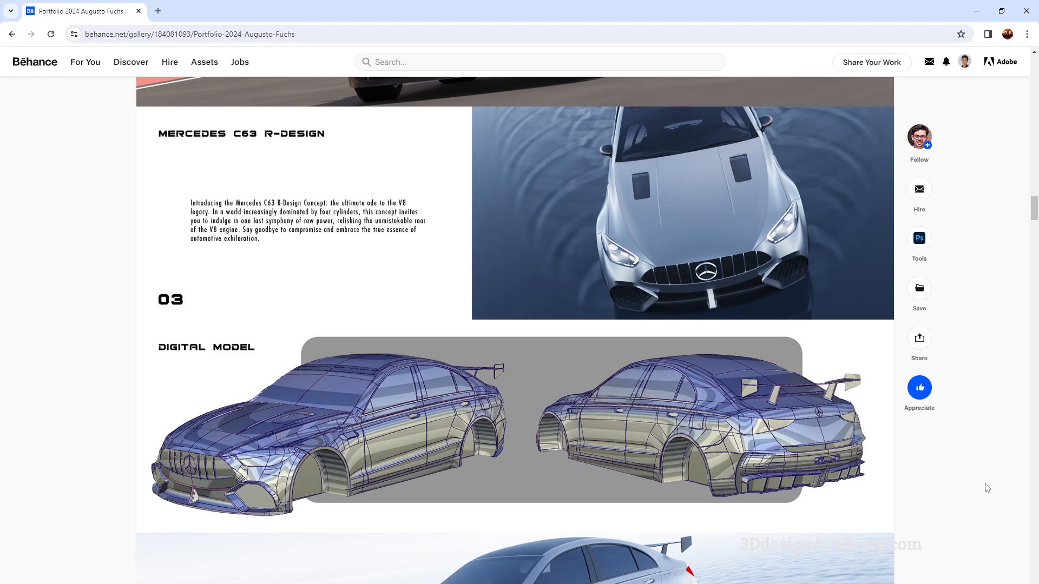
pyautogui.moveTo(979, 495)
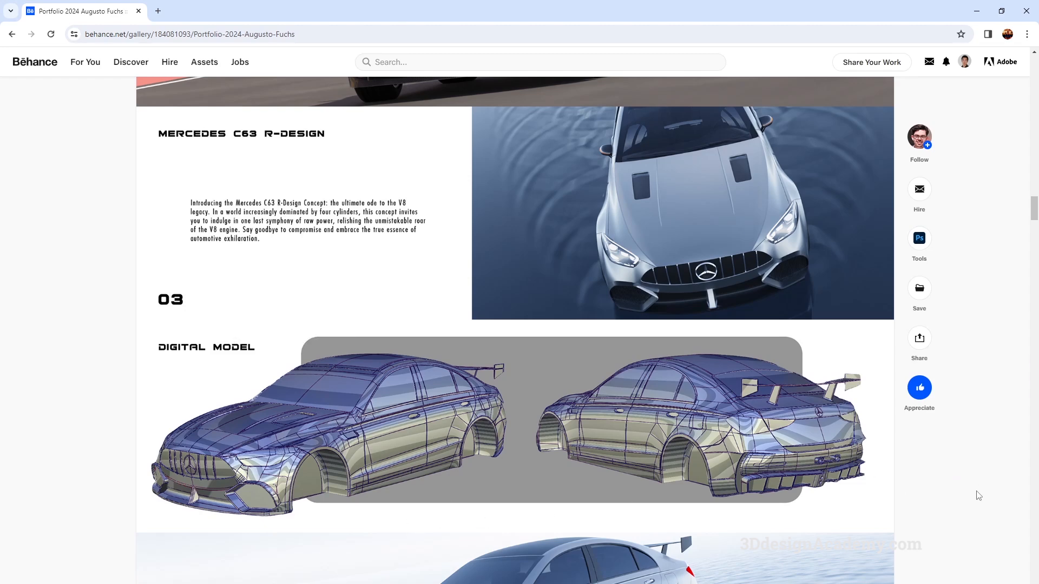
pyautogui.scroll(3)
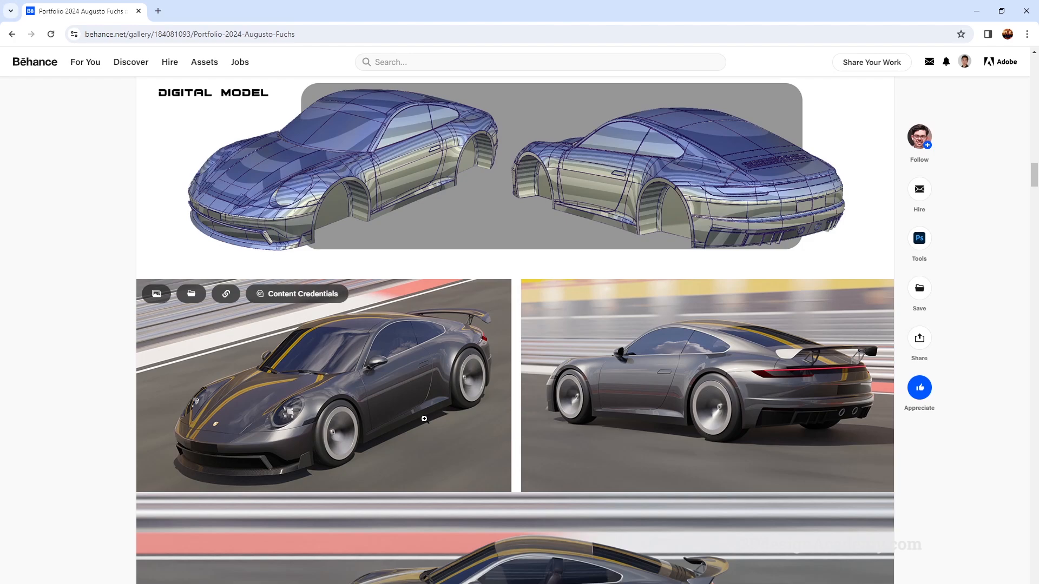
pyautogui.scroll(-3)
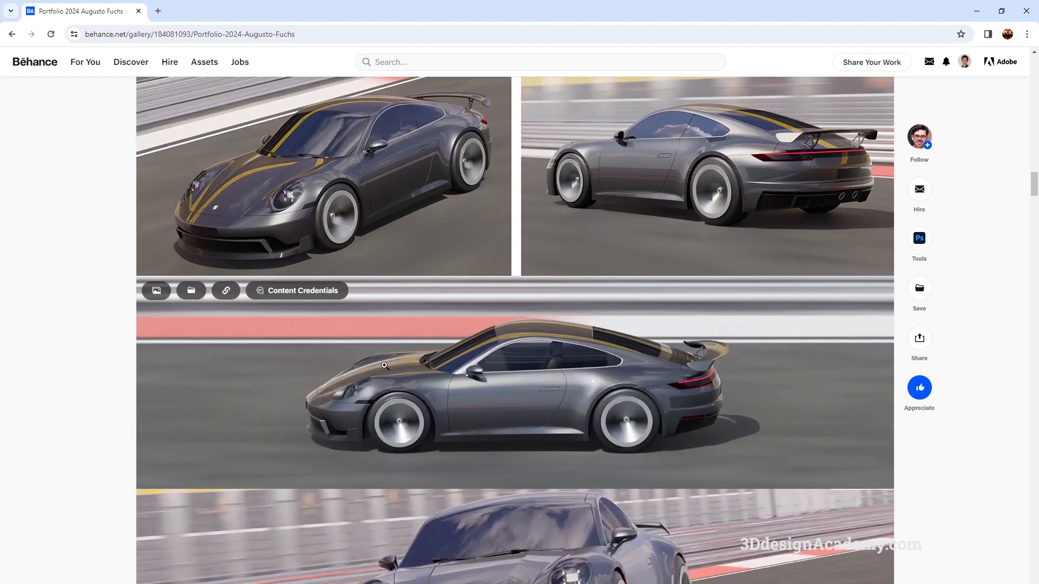
pyautogui.scroll(-3)
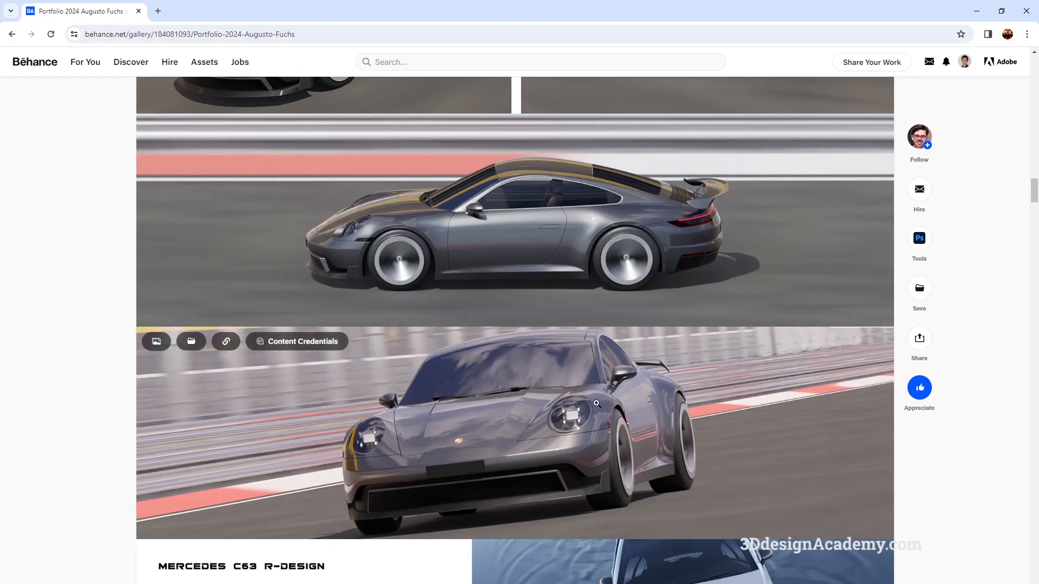
pyautogui.scroll(-3)
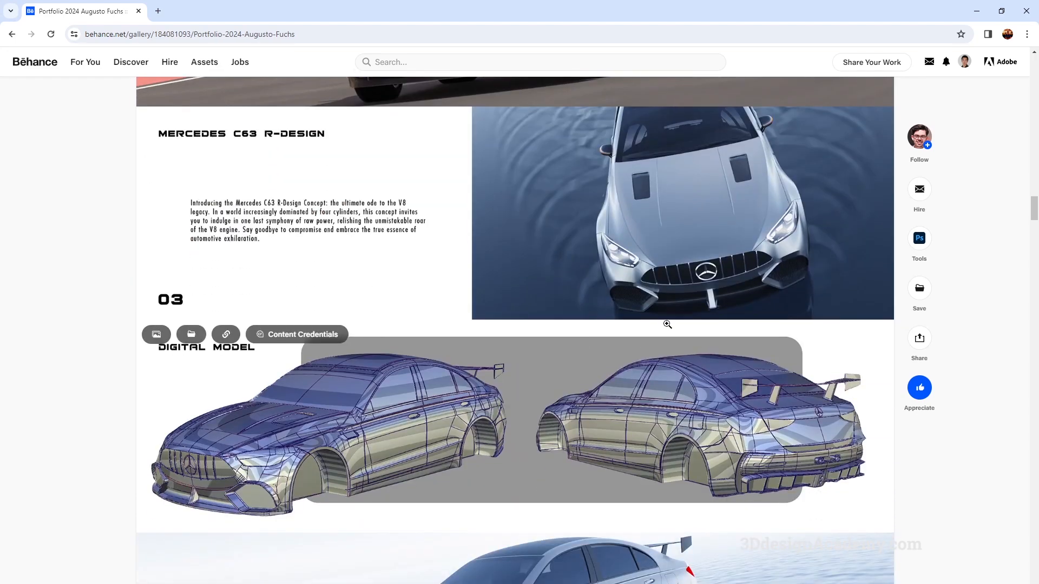
pyautogui.scroll(-3)
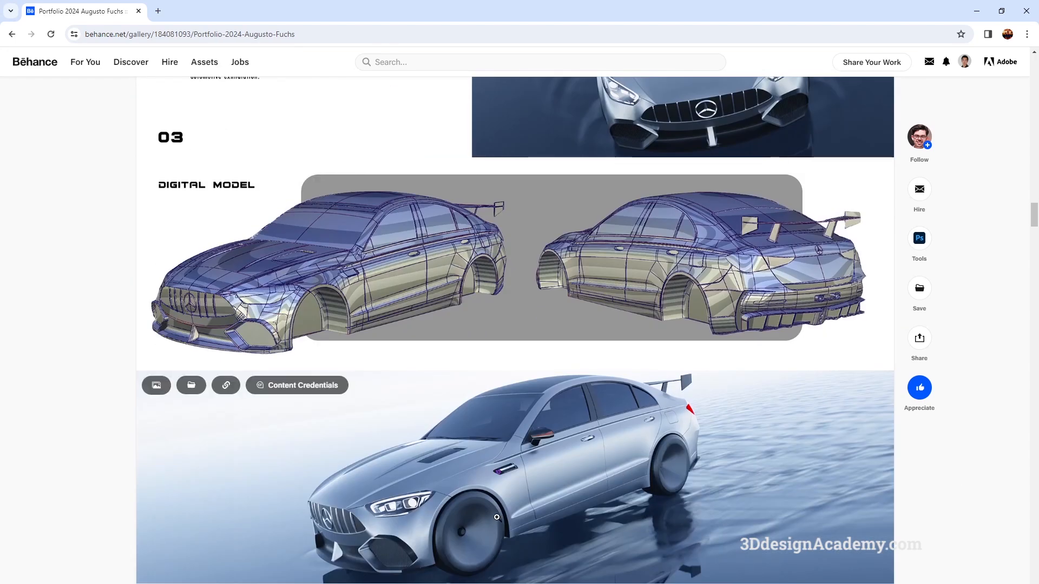
pyautogui.scroll(-3)
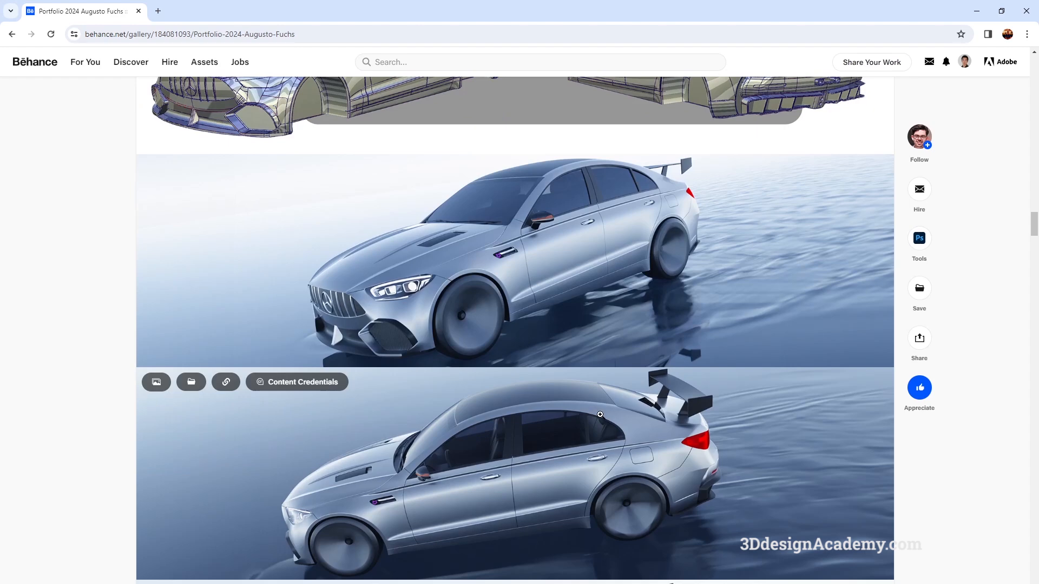
pyautogui.moveTo(595, 414)
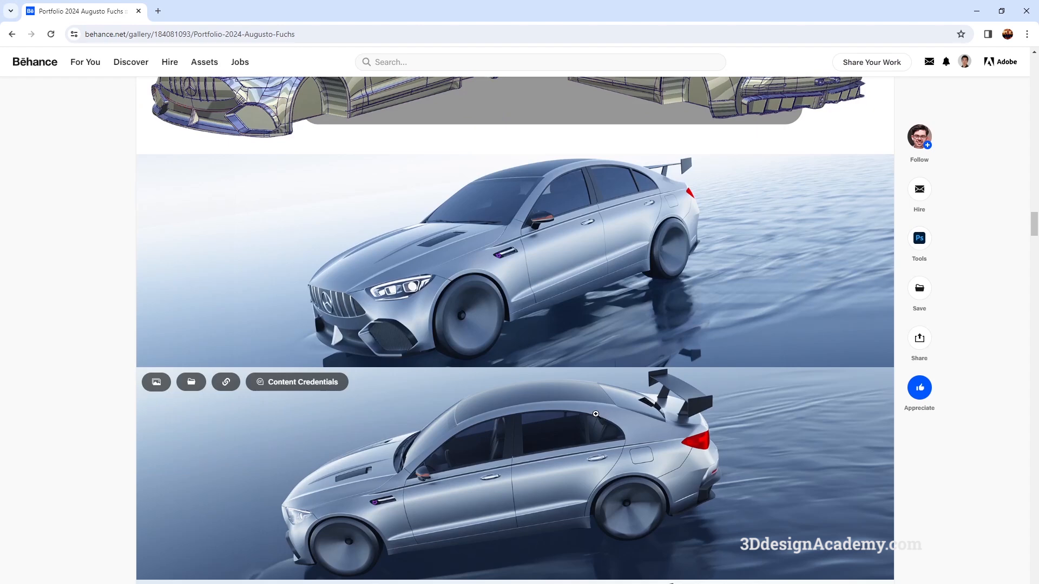
pyautogui.moveTo(585, 409)
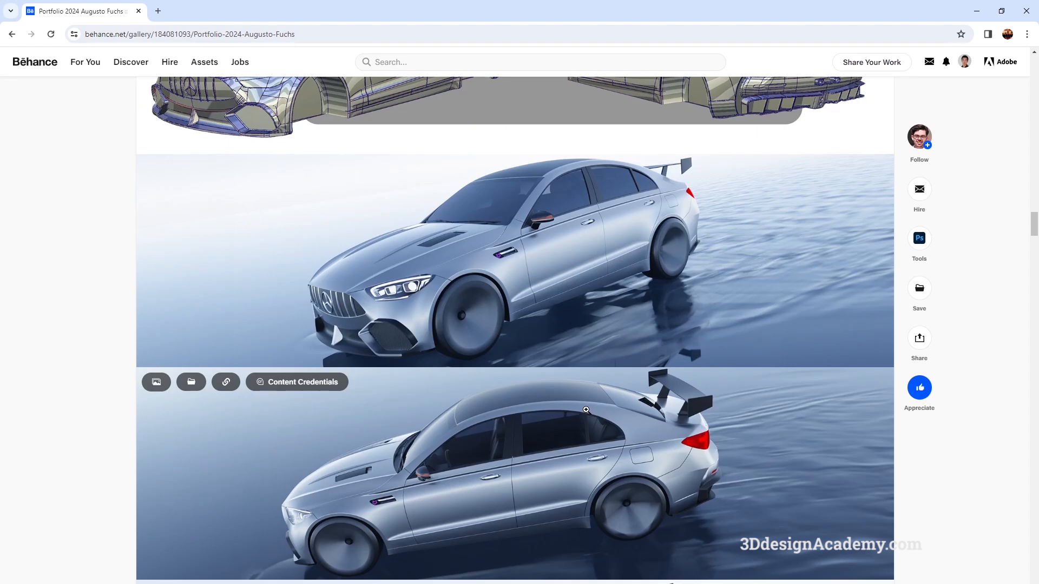
pyautogui.moveTo(880, 441)
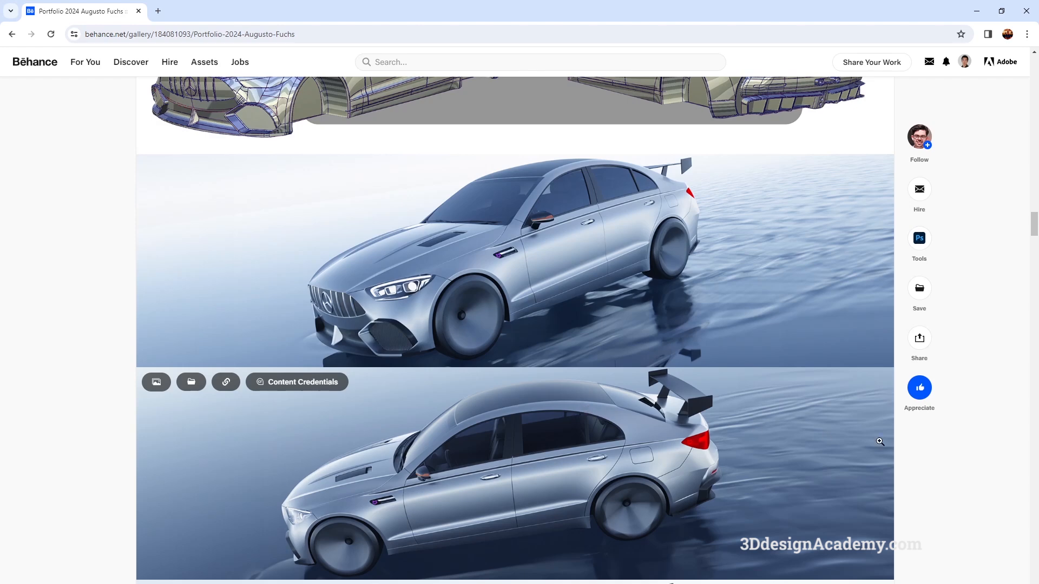
pyautogui.moveTo(970, 461)
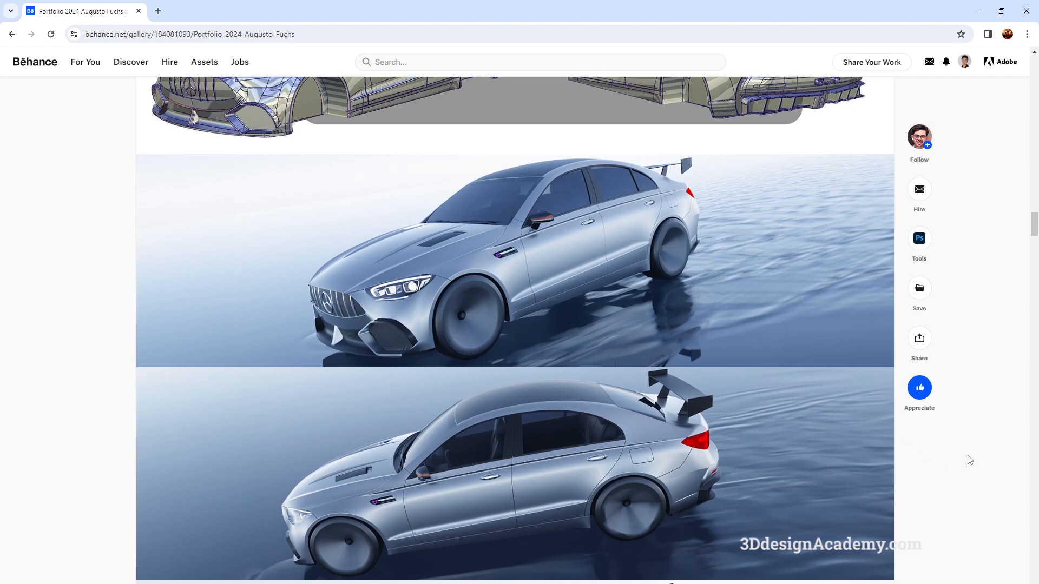
pyautogui.moveTo(1008, 459)
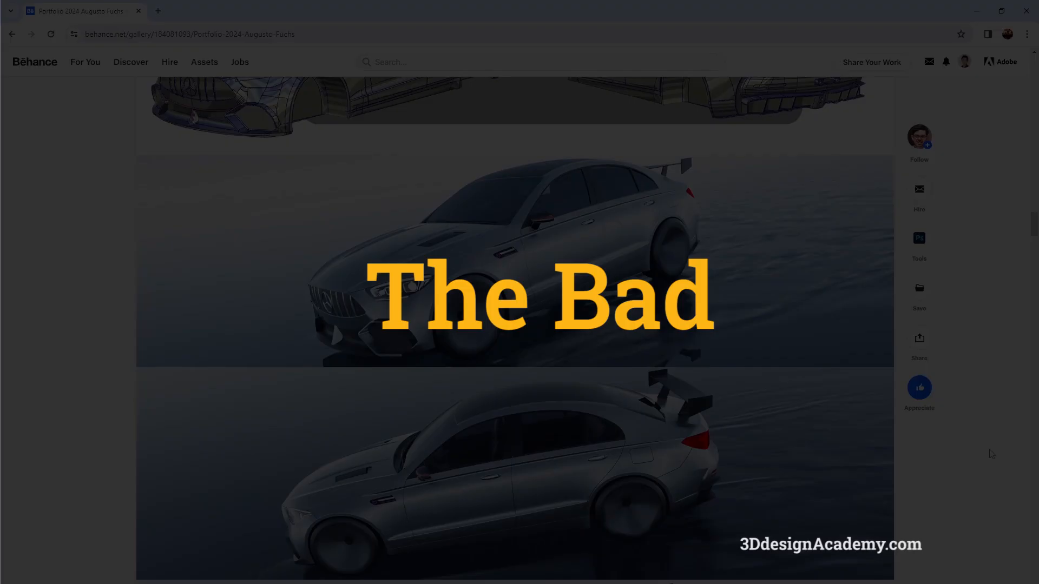
# Scroll back to the 2024 portfolio cover with its skills and index sections.
pyautogui.scroll(-3)
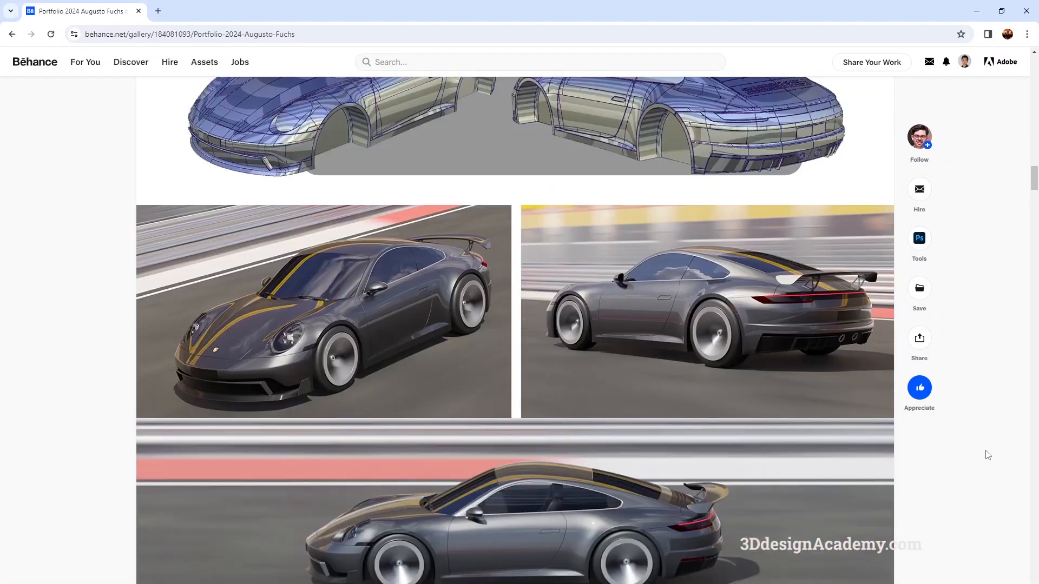
pyautogui.scroll(-3)
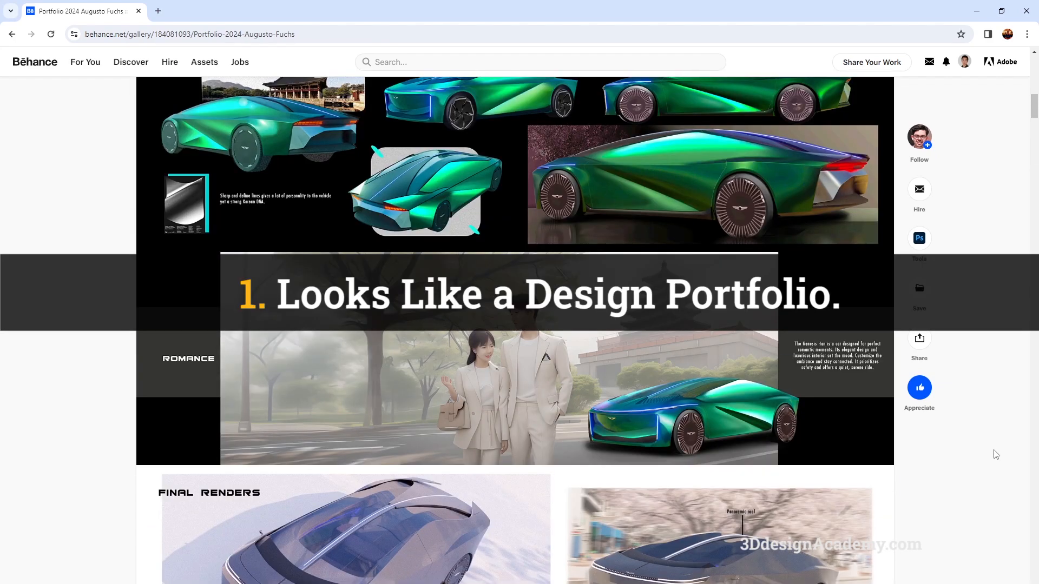
pyautogui.scroll(3)
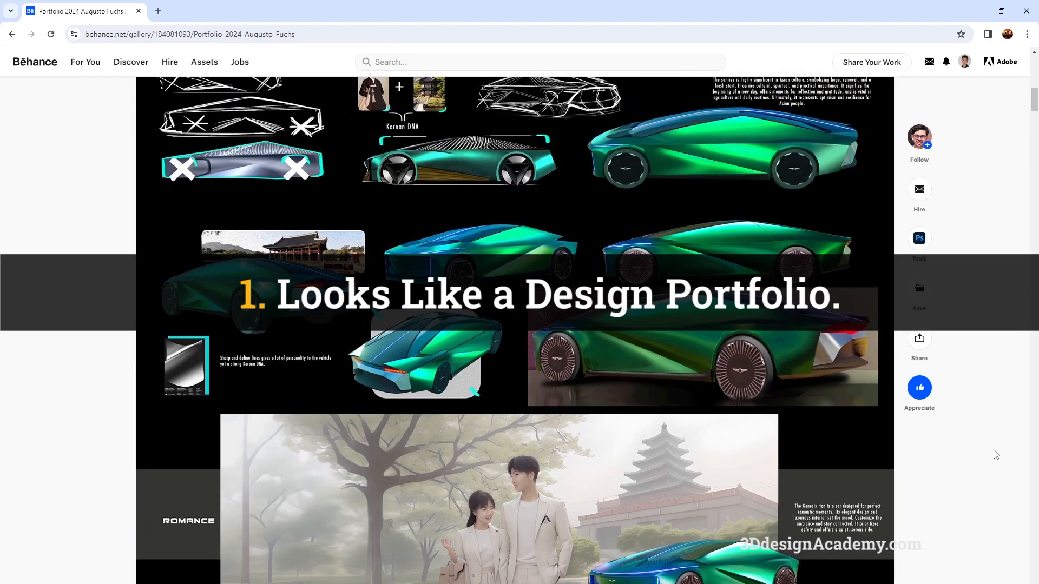
pyautogui.scroll(3)
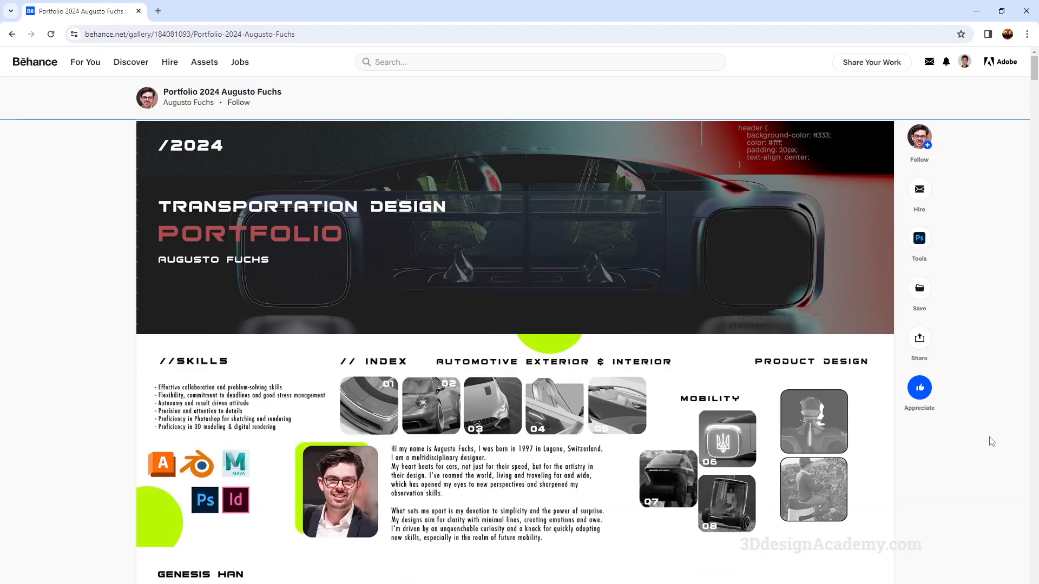
pyautogui.moveTo(1004, 448)
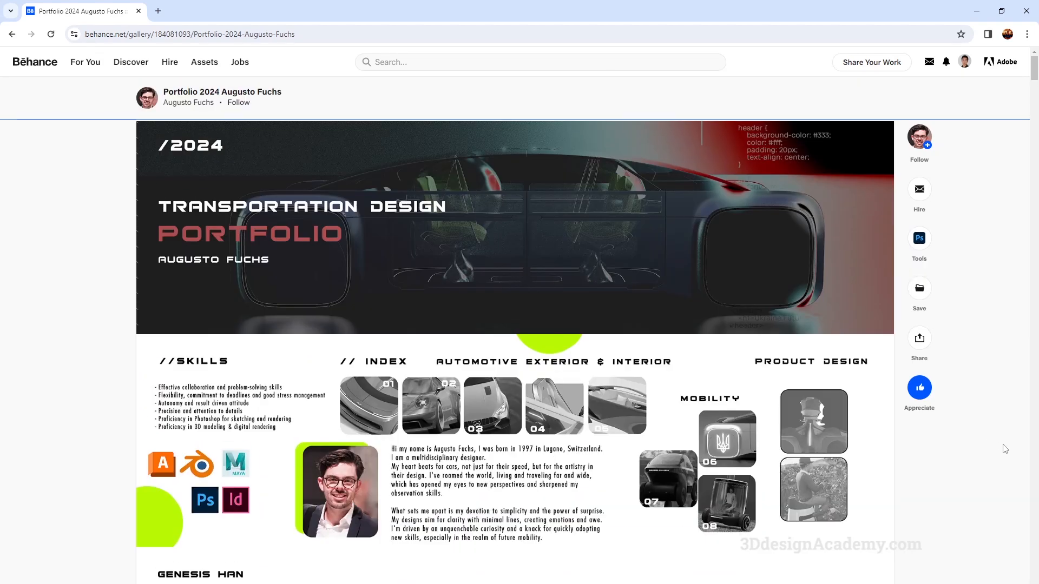
# Scroll past the Genesis concept's Details and Storage Space renders to the Porsche 911 Redesign heading.
pyautogui.scroll(-3)
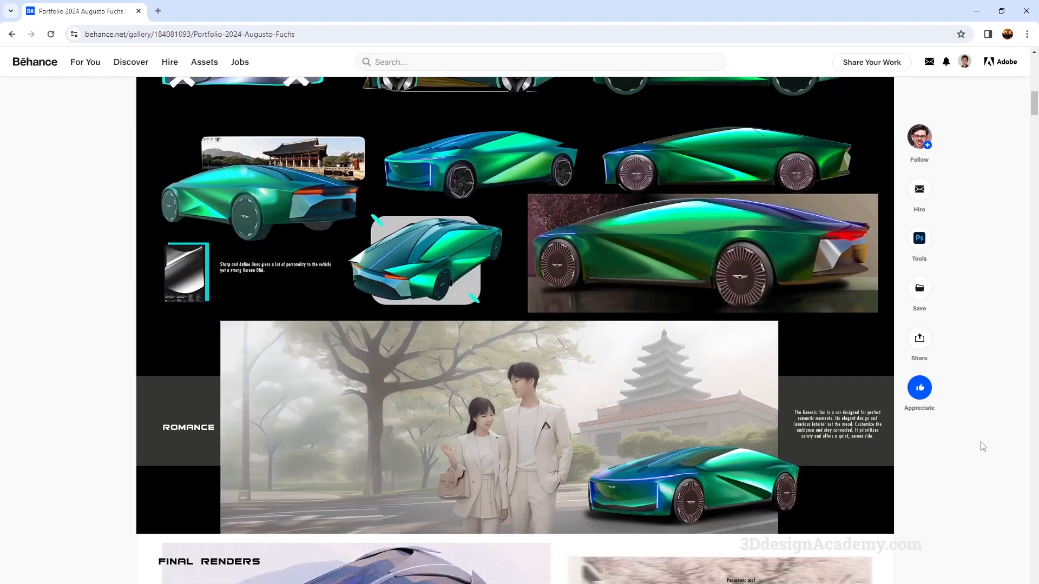
pyautogui.scroll(-3)
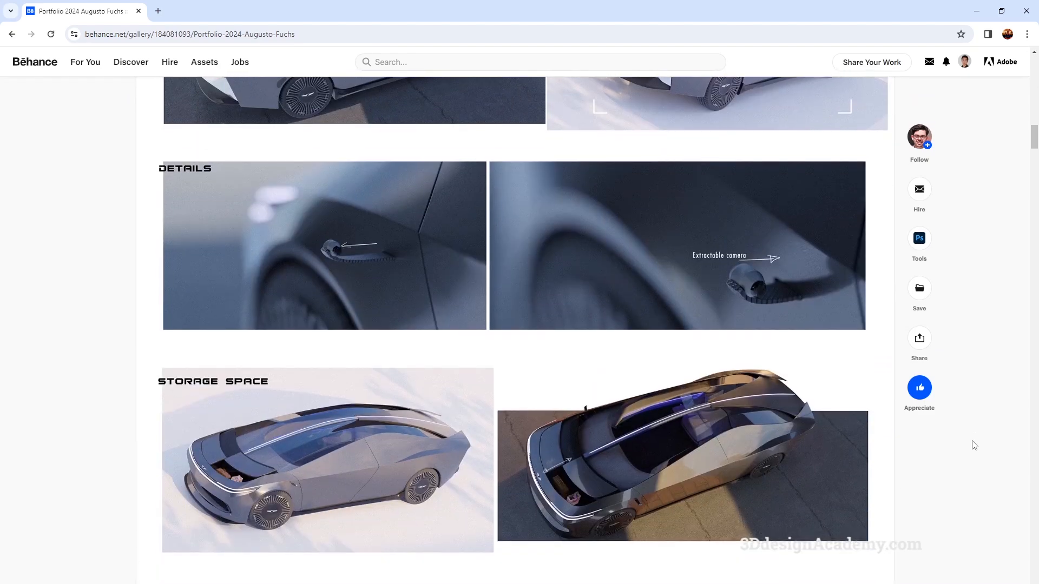
pyautogui.scroll(-3)
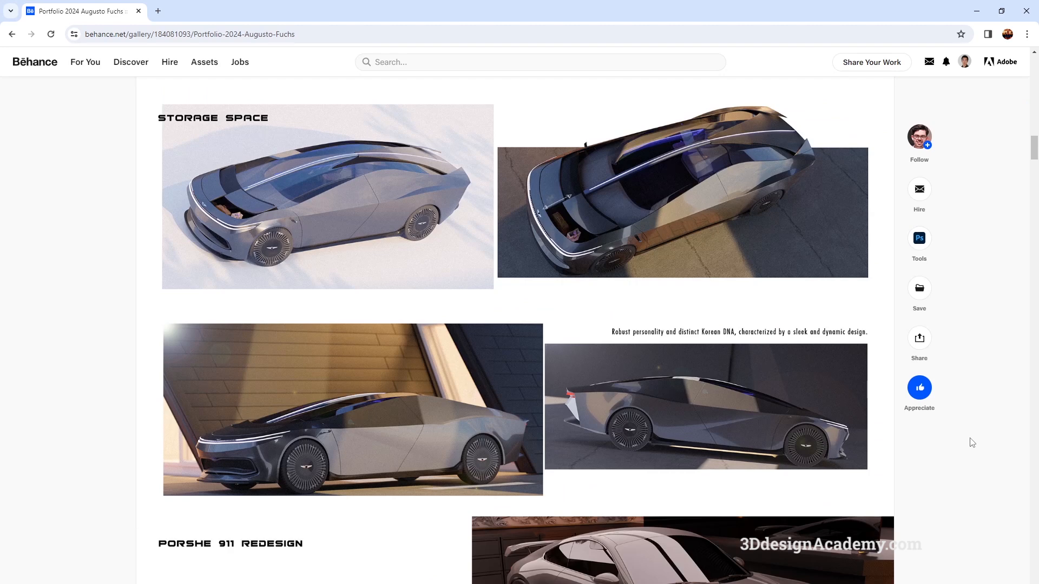
pyautogui.moveTo(972, 436)
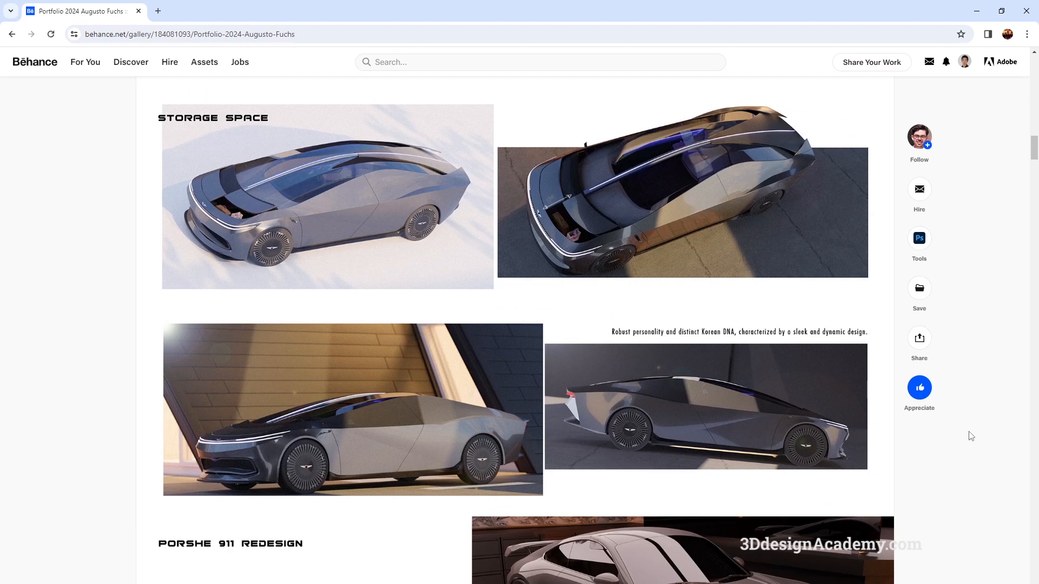
pyautogui.moveTo(965, 435)
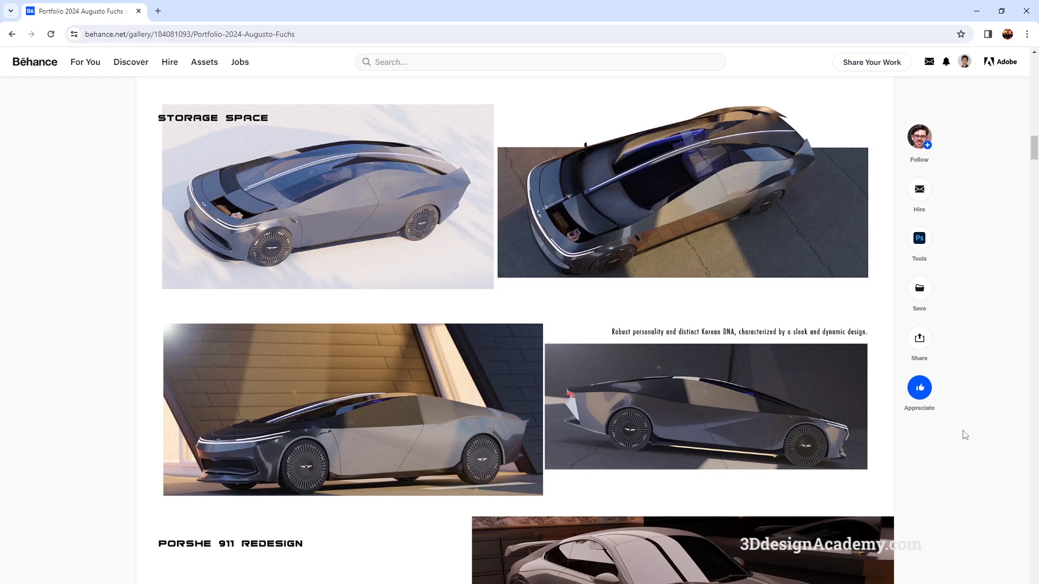
pyautogui.moveTo(961, 434)
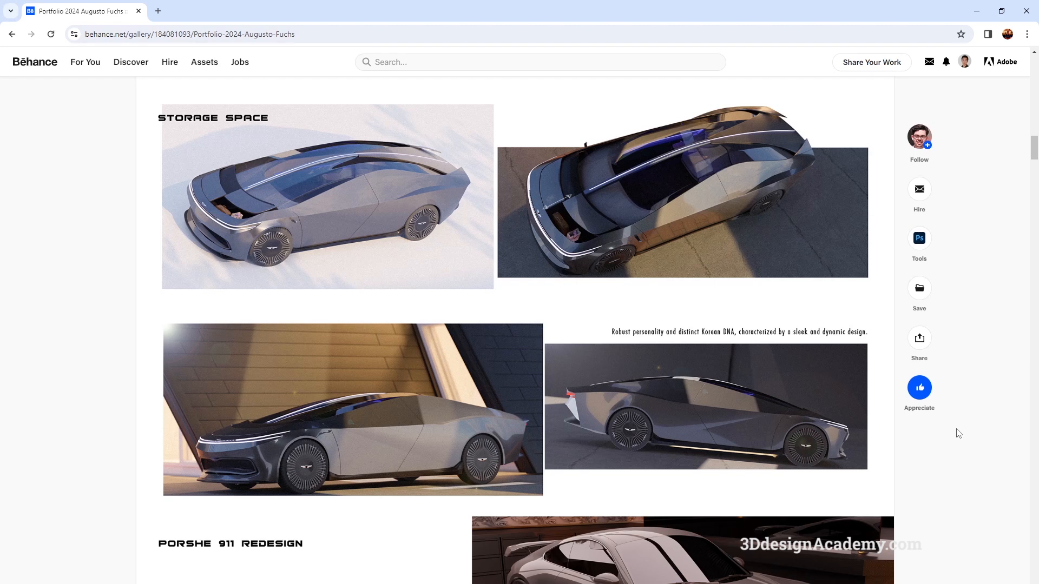
pyautogui.moveTo(955, 434)
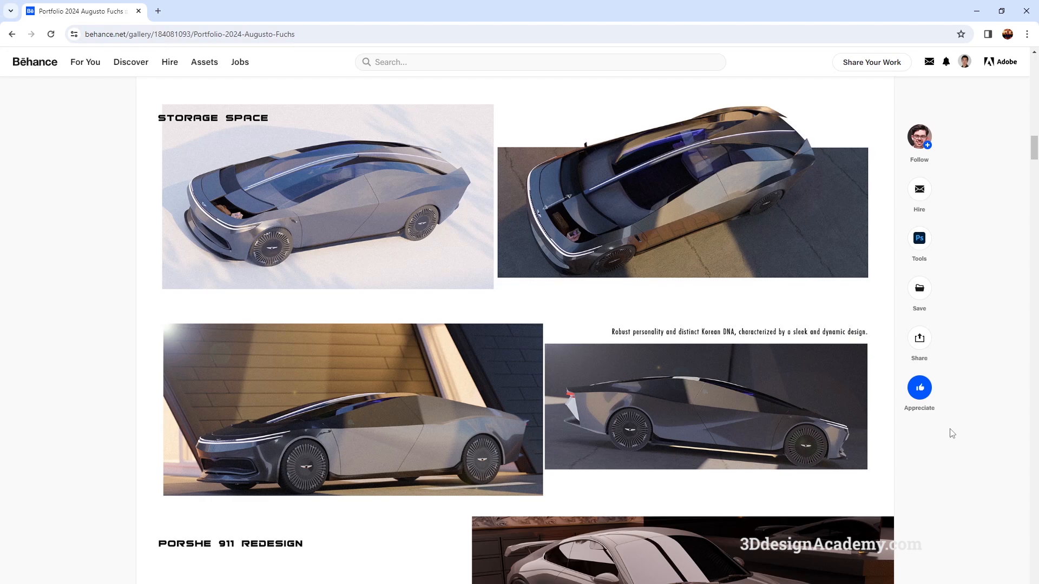
pyautogui.scroll(-3)
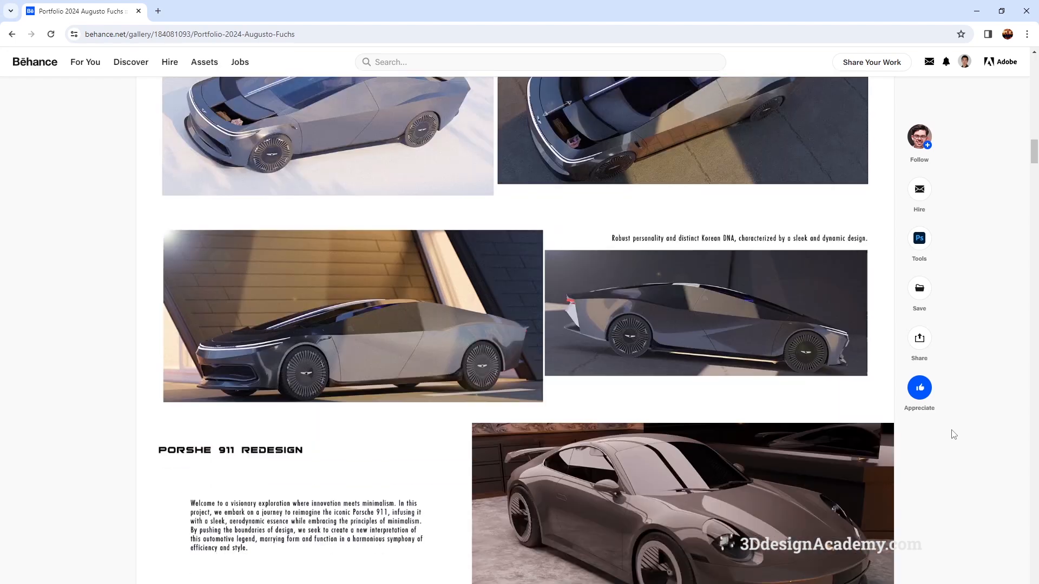
pyautogui.scroll(-3)
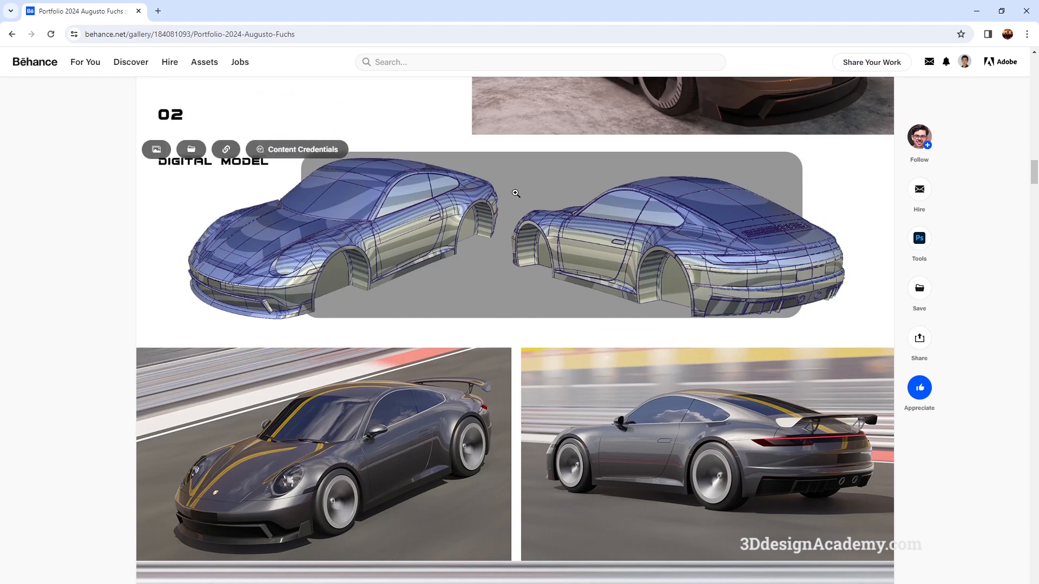
# Scroll past the Porsche digital model and track renders to the Peugeot Vision Z interior research and sketches.
pyautogui.scroll(-3)
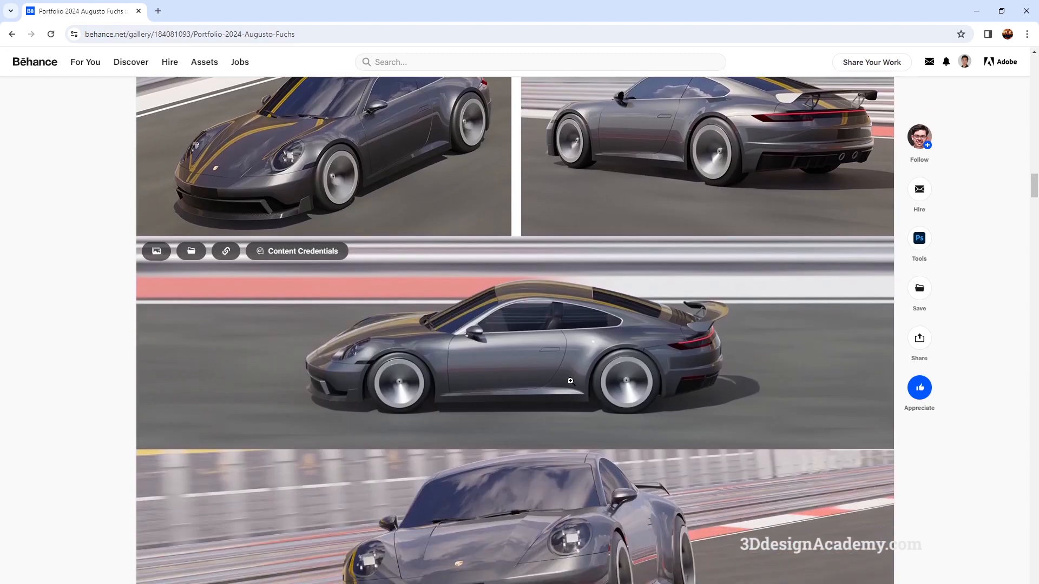
pyautogui.moveTo(539, 399)
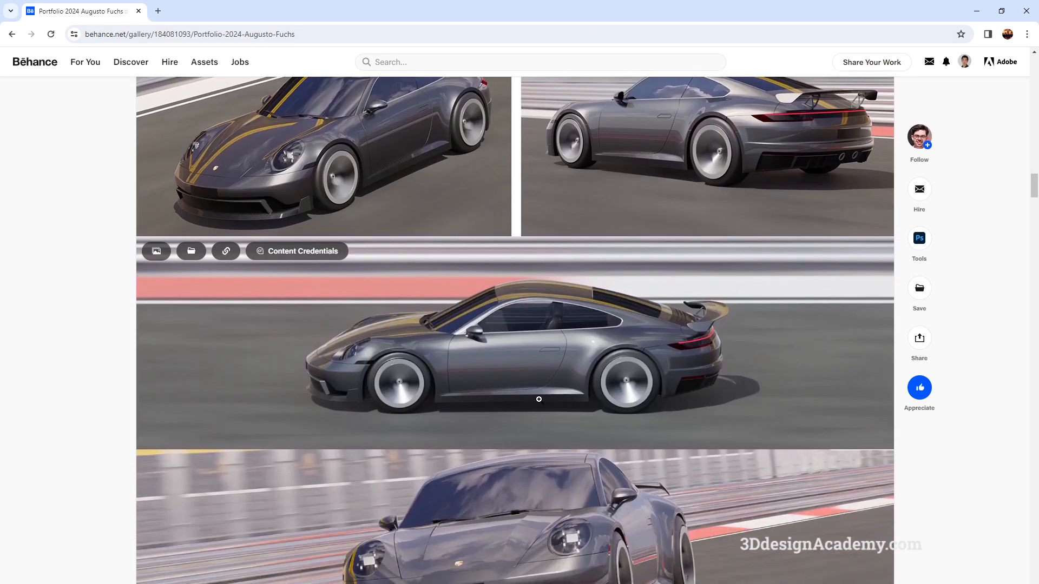
pyautogui.scroll(-3)
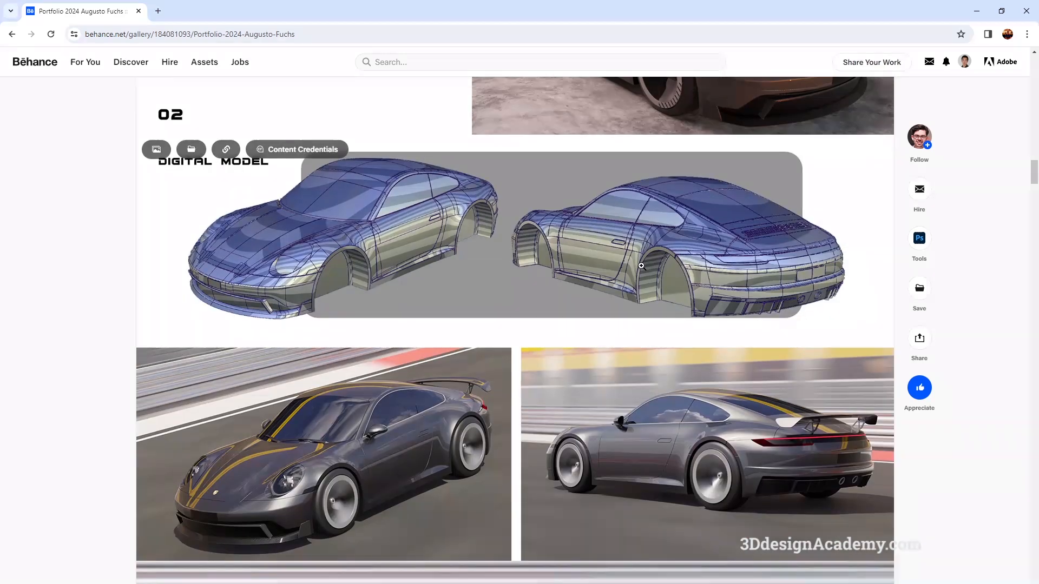
pyautogui.scroll(-3)
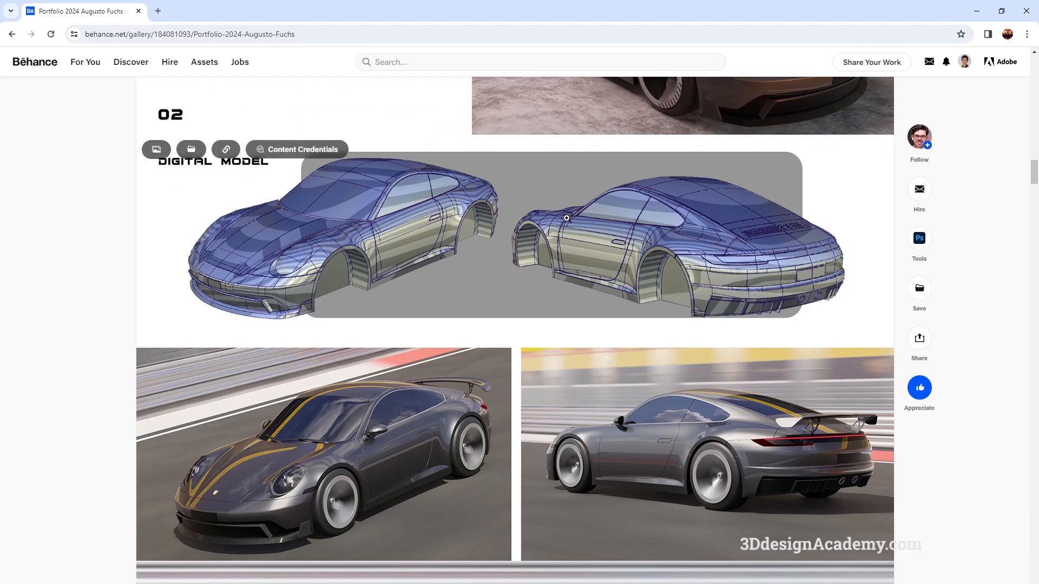
pyautogui.scroll(-3)
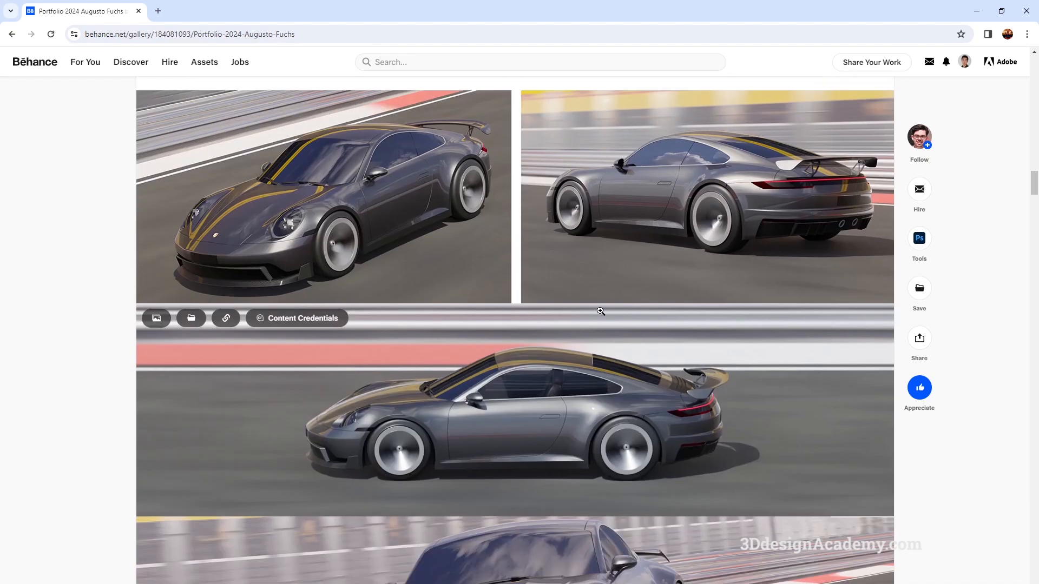
pyautogui.scroll(-3)
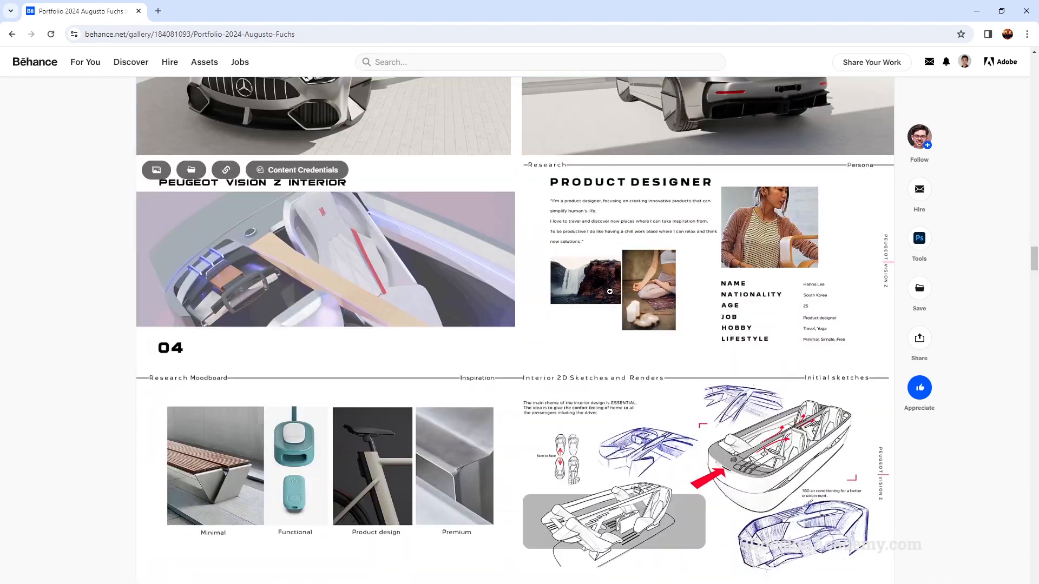
# Scroll down through the Genesis interior and turtle vehicle projects to the coffee harvester.
pyautogui.scroll(-3)
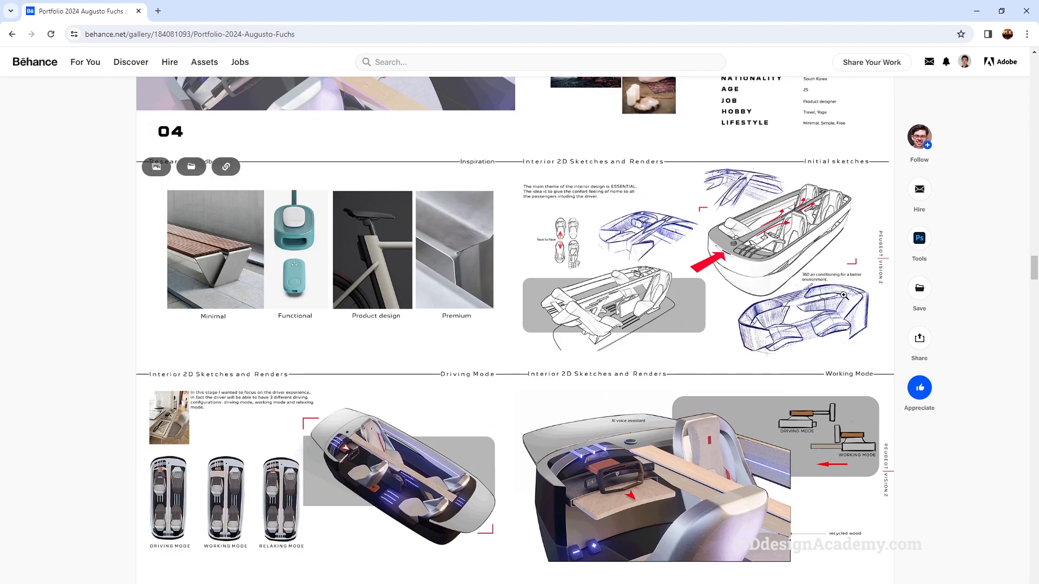
pyautogui.scroll(-3)
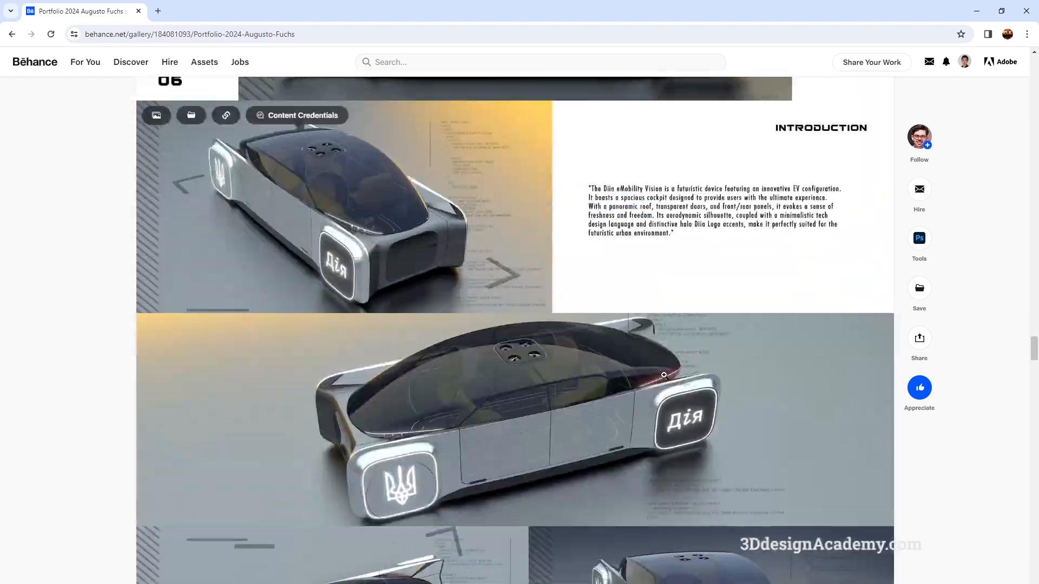
pyautogui.scroll(-3)
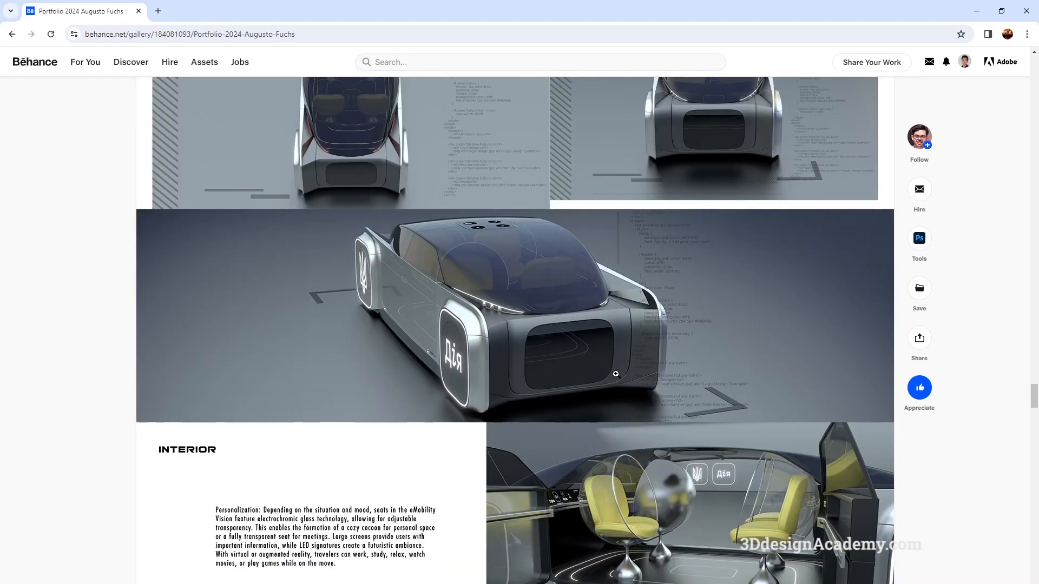
pyautogui.scroll(-3)
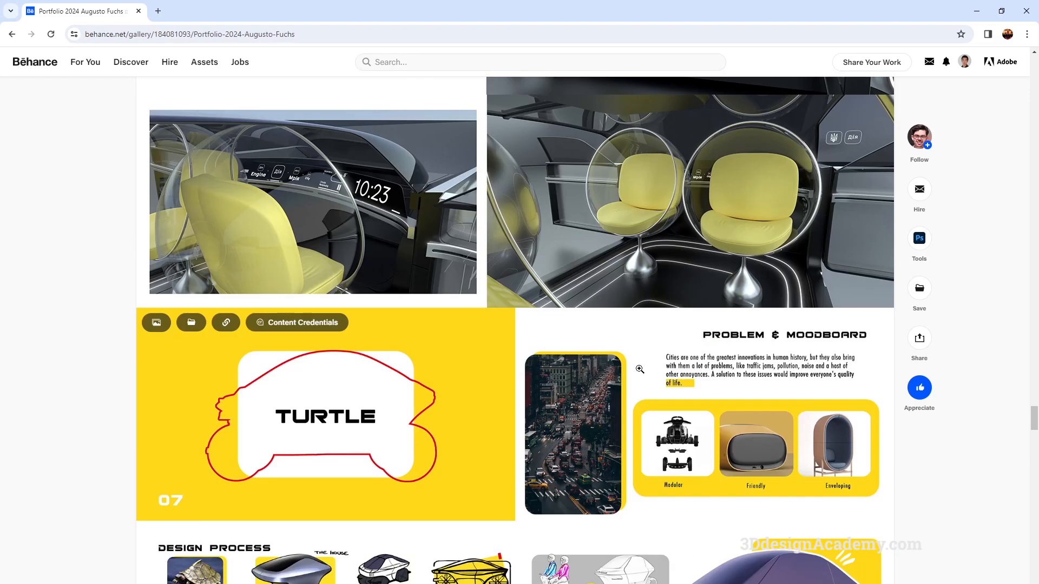
pyautogui.scroll(-3)
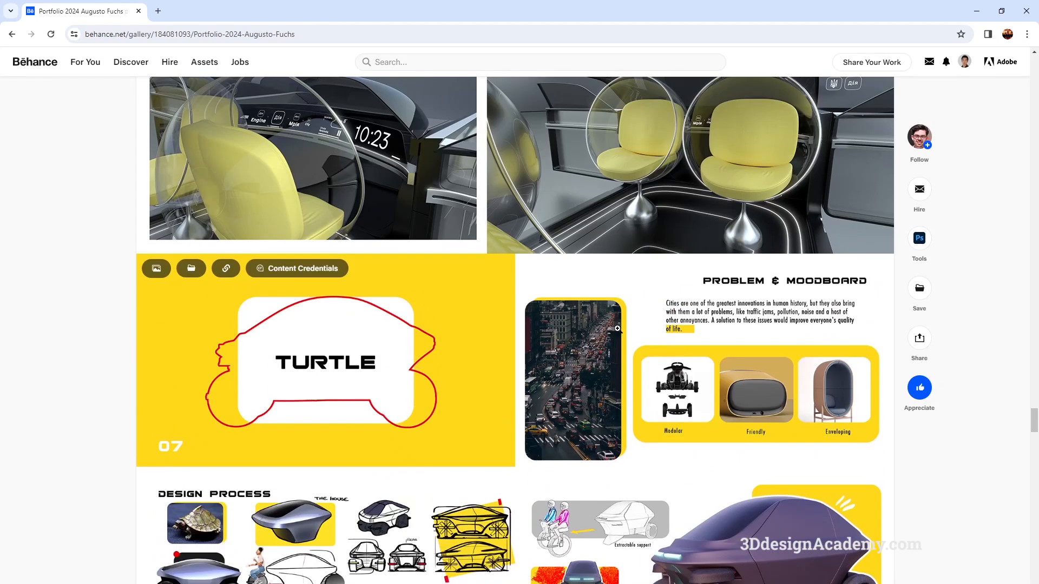
pyautogui.moveTo(506, 394)
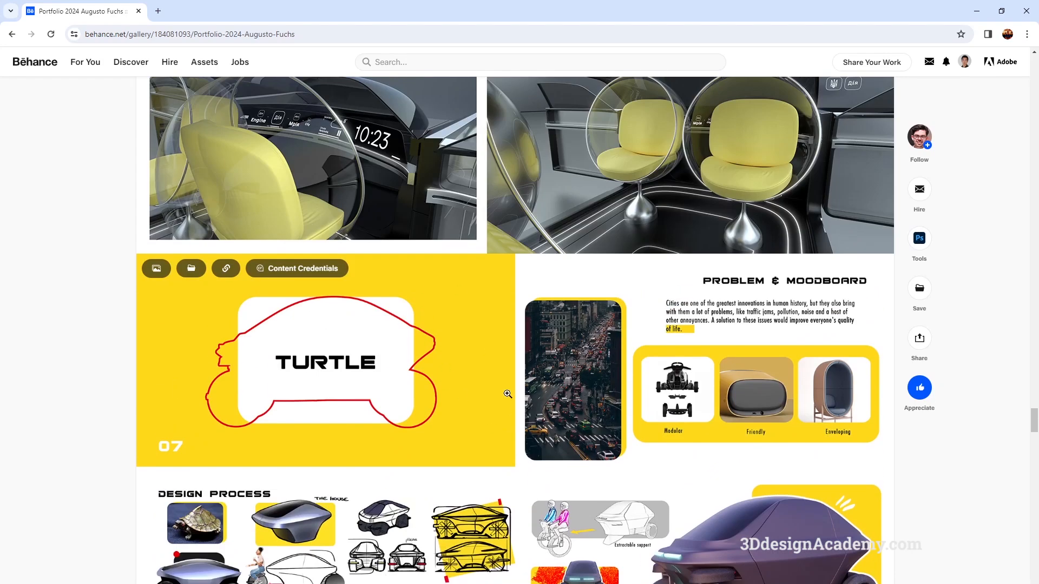
pyautogui.scroll(-3)
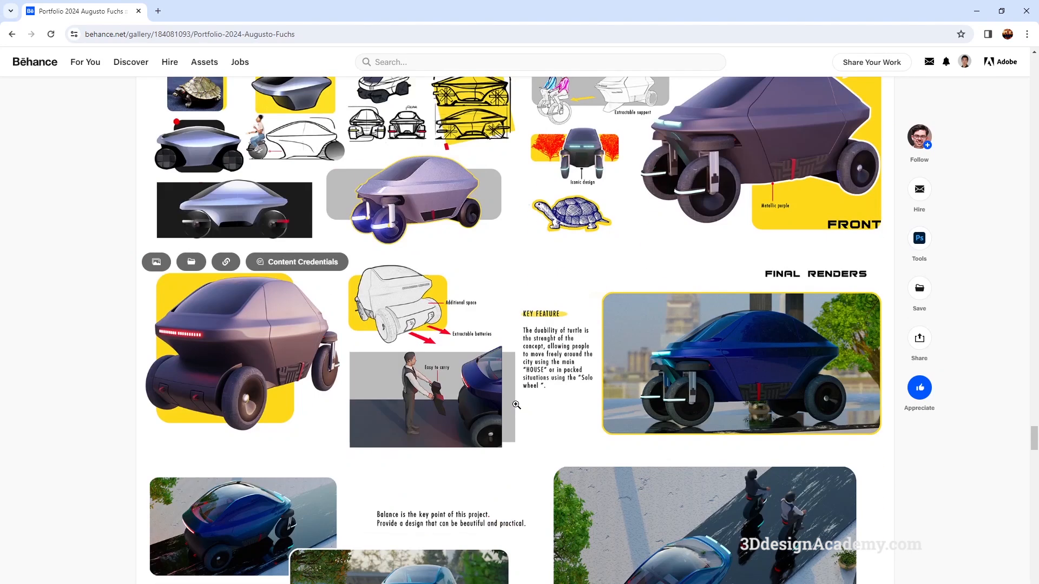
pyautogui.scroll(-3)
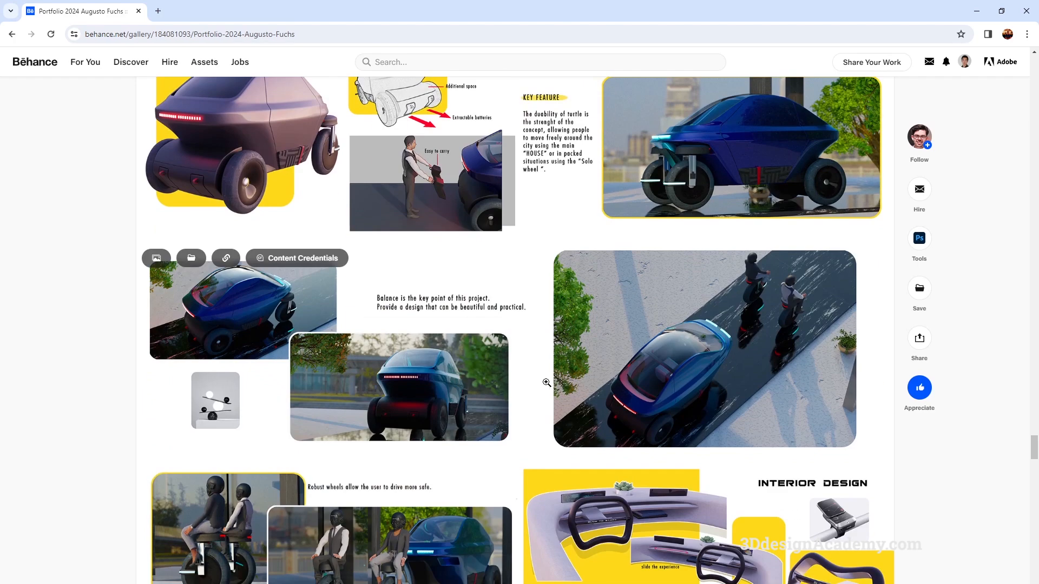
pyautogui.moveTo(539, 378)
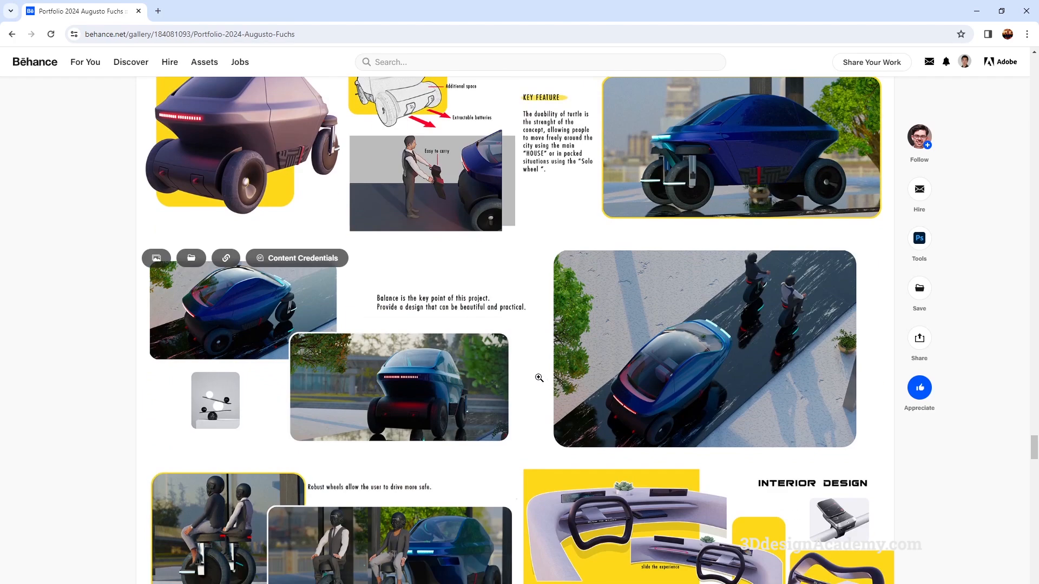
pyautogui.scroll(3)
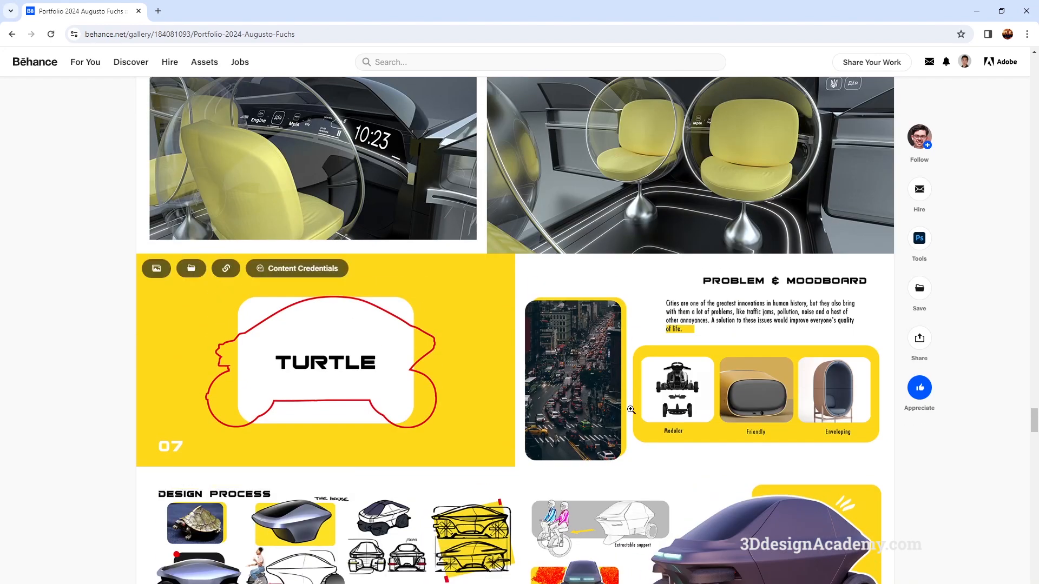
# Continue down to the Diia concept car renders with the glowing Дія badges.
pyautogui.scroll(-3)
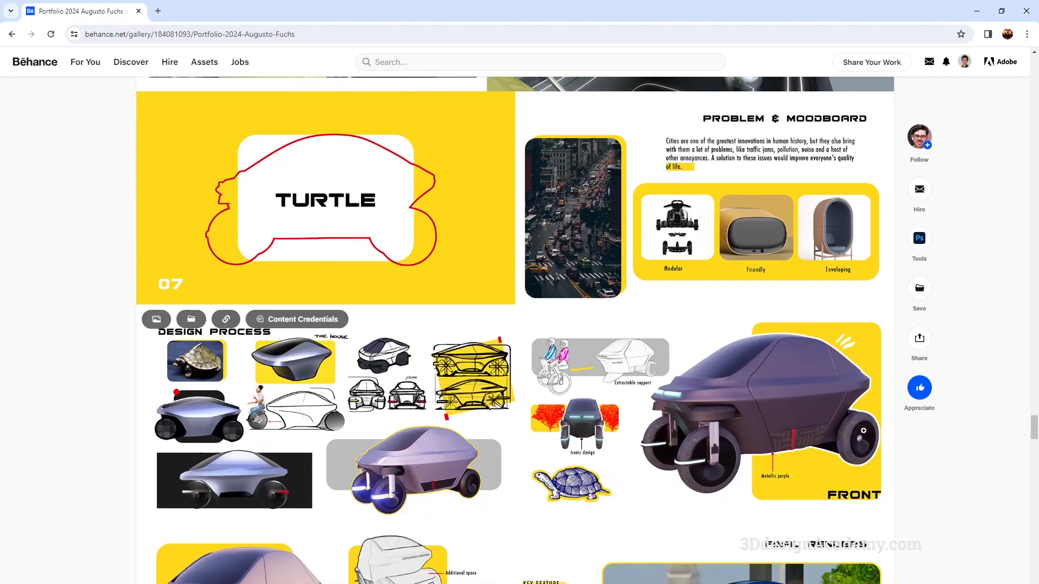
pyautogui.scroll(-3)
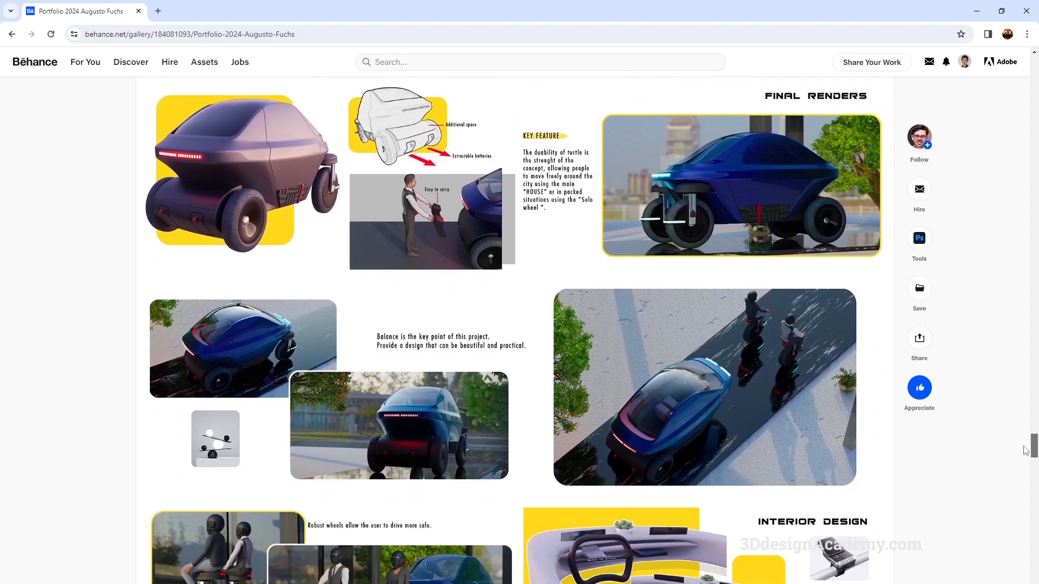
pyautogui.scroll(-3)
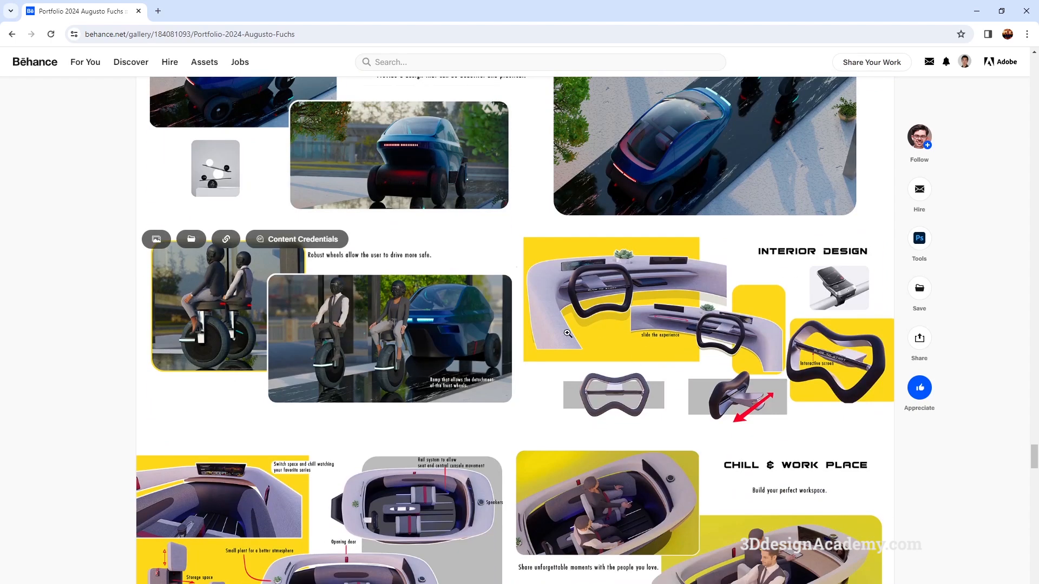
pyautogui.scroll(-3)
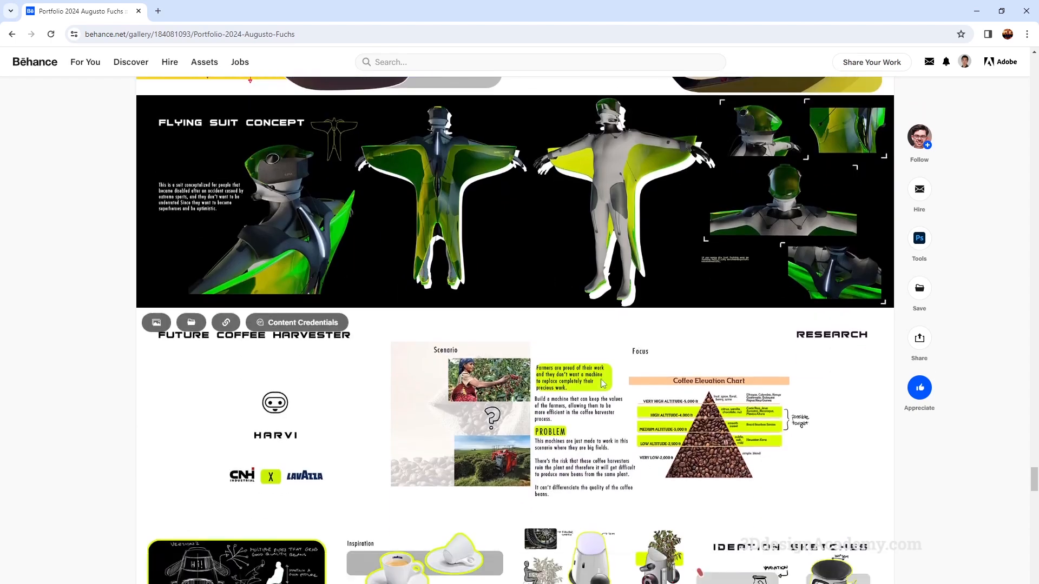
pyautogui.scroll(-3)
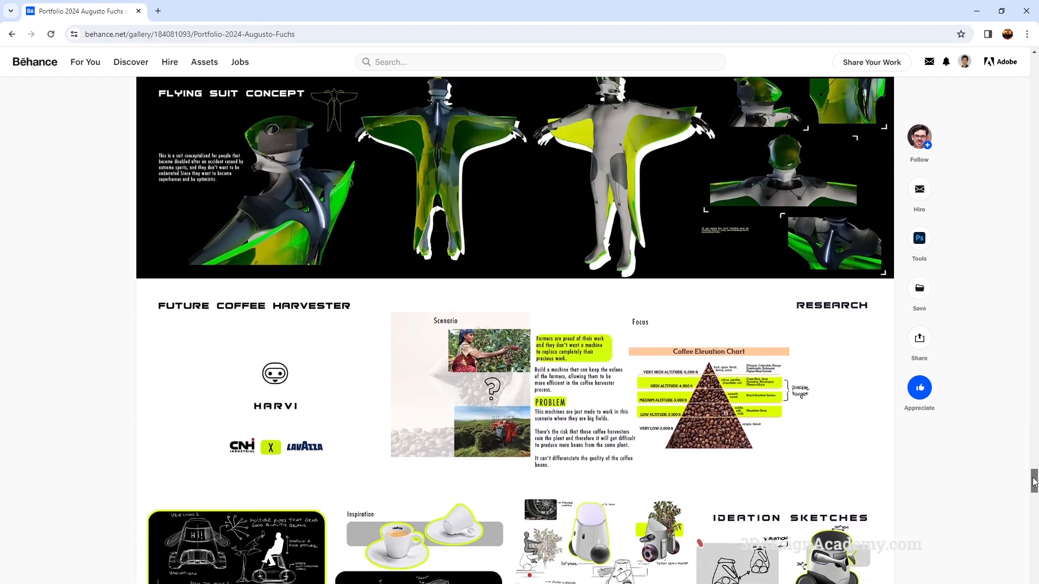
pyautogui.scroll(-3)
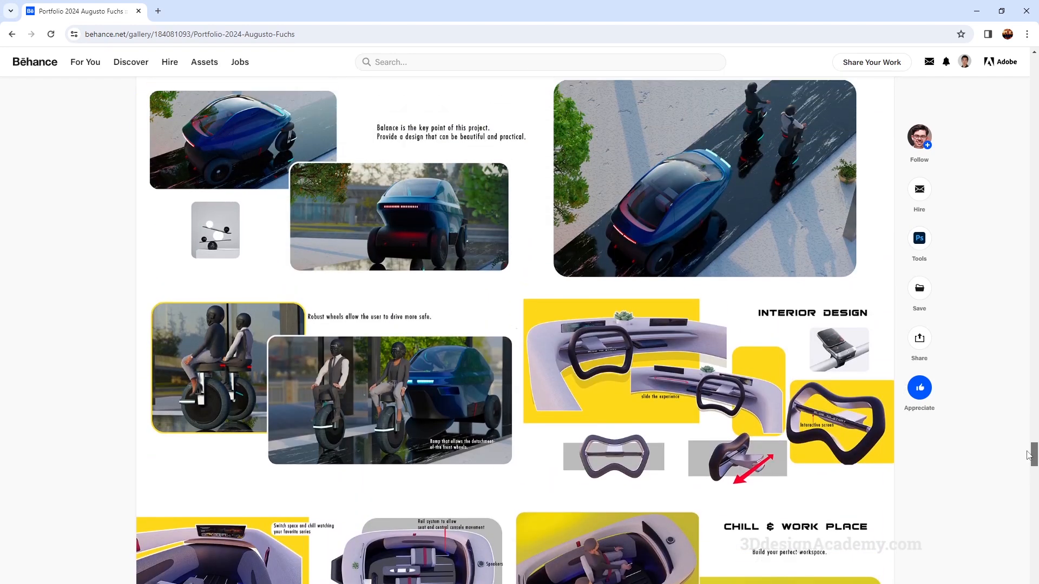
pyautogui.scroll(3)
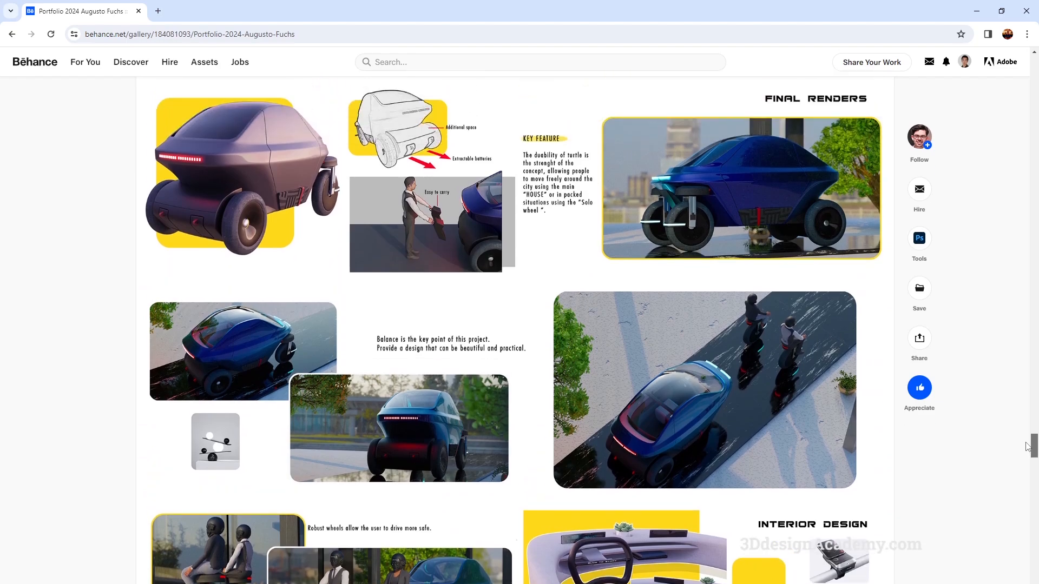
pyautogui.scroll(-3)
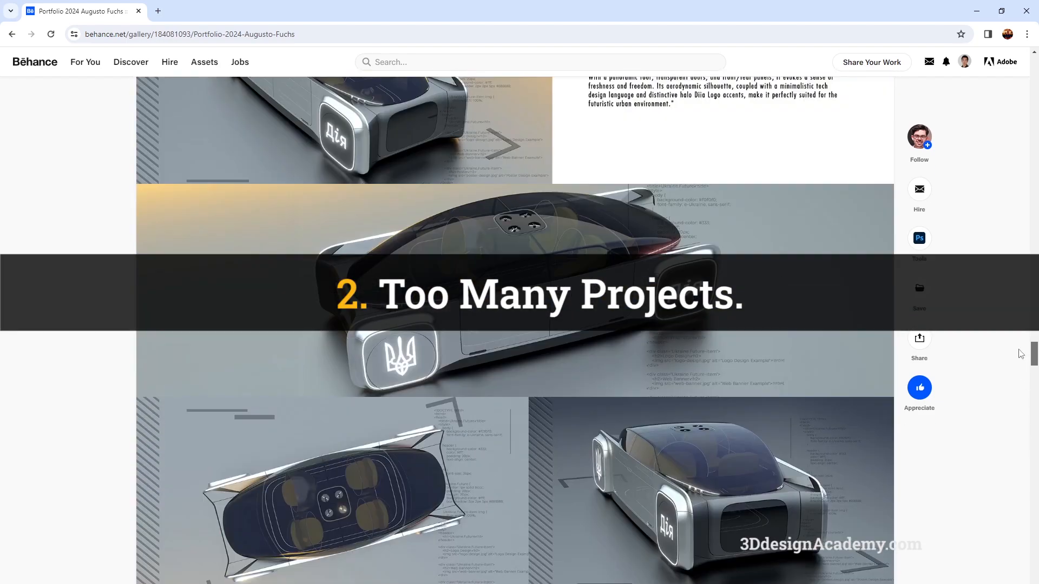
# Scroll through the Genesis and Mercedes C63 sections and settle on the Porsche 911 wireframe digital model views.
pyautogui.scroll(-3)
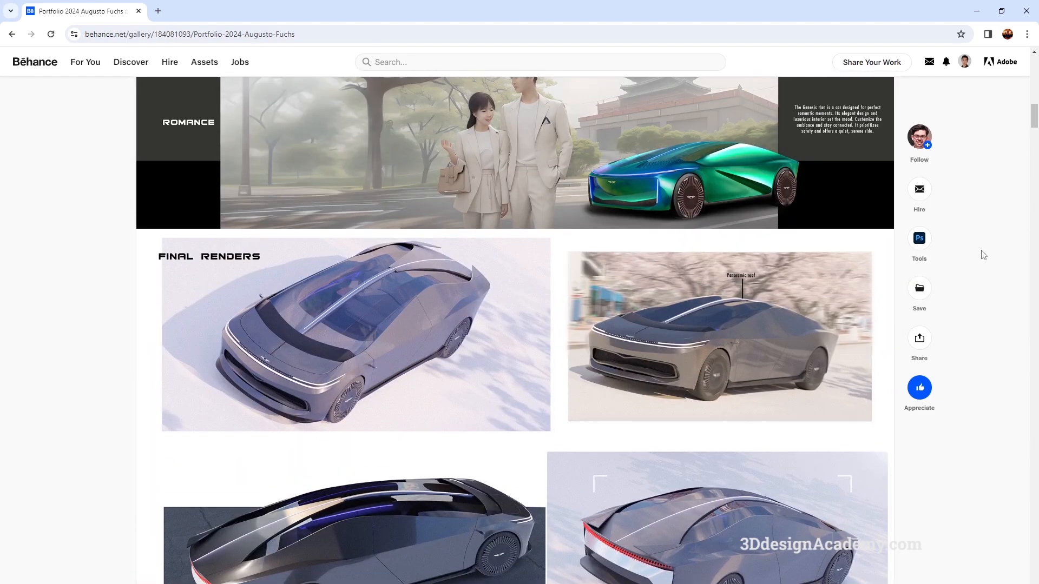
pyautogui.scroll(3)
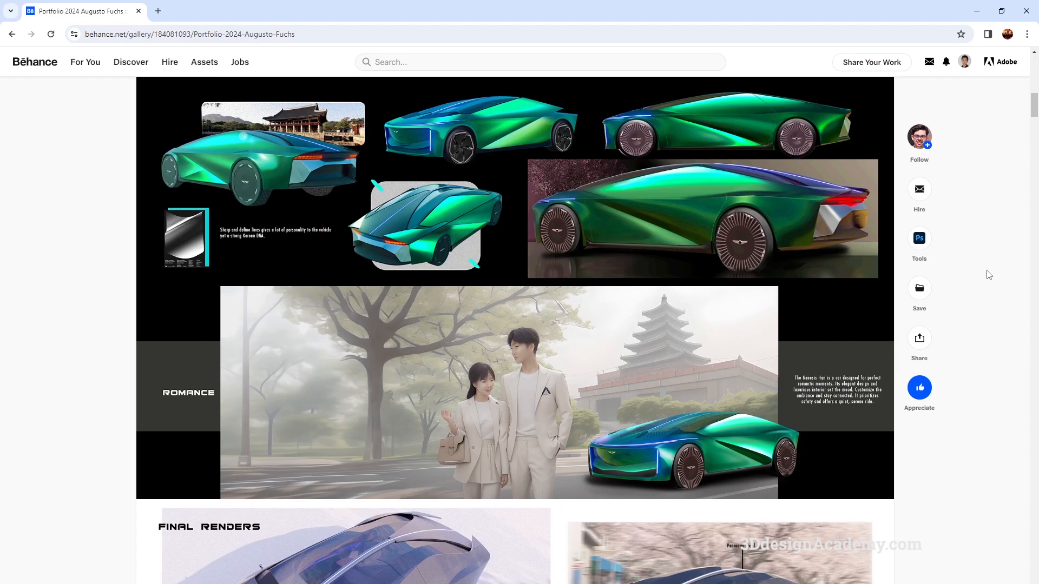
pyautogui.scroll(-3)
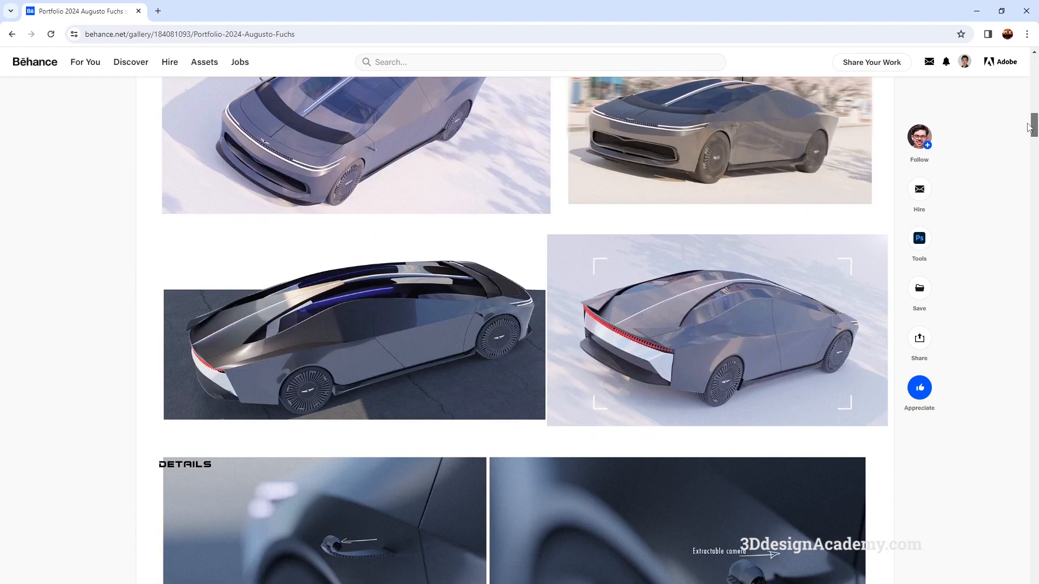
pyautogui.scroll(-3)
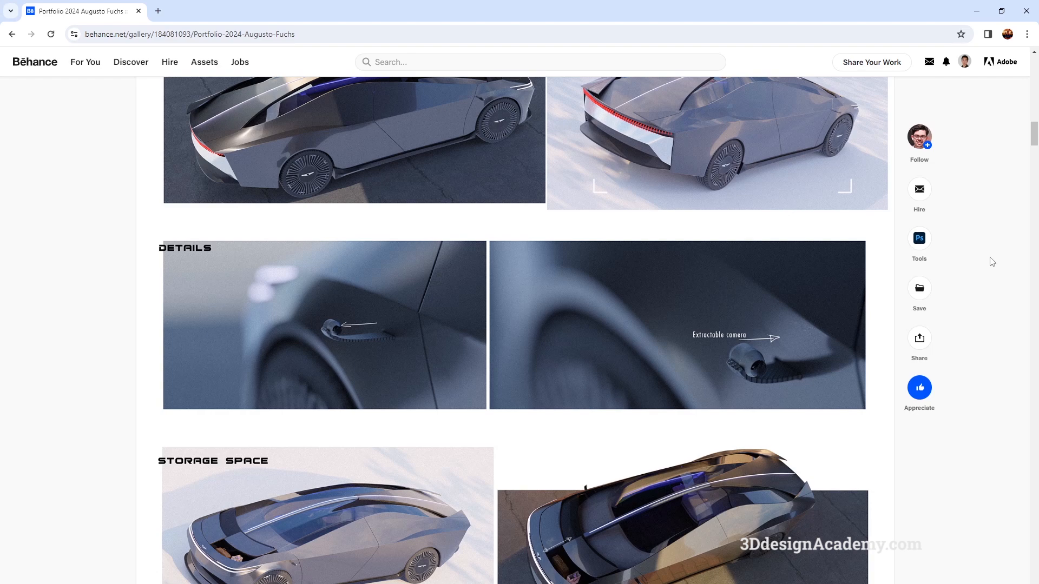
pyautogui.scroll(-3)
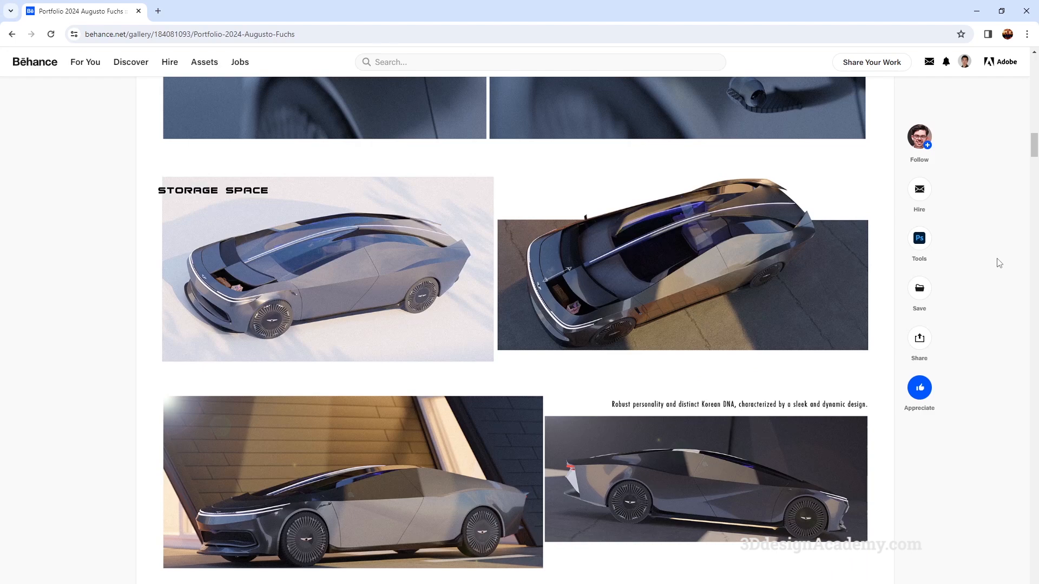
pyautogui.scroll(-3)
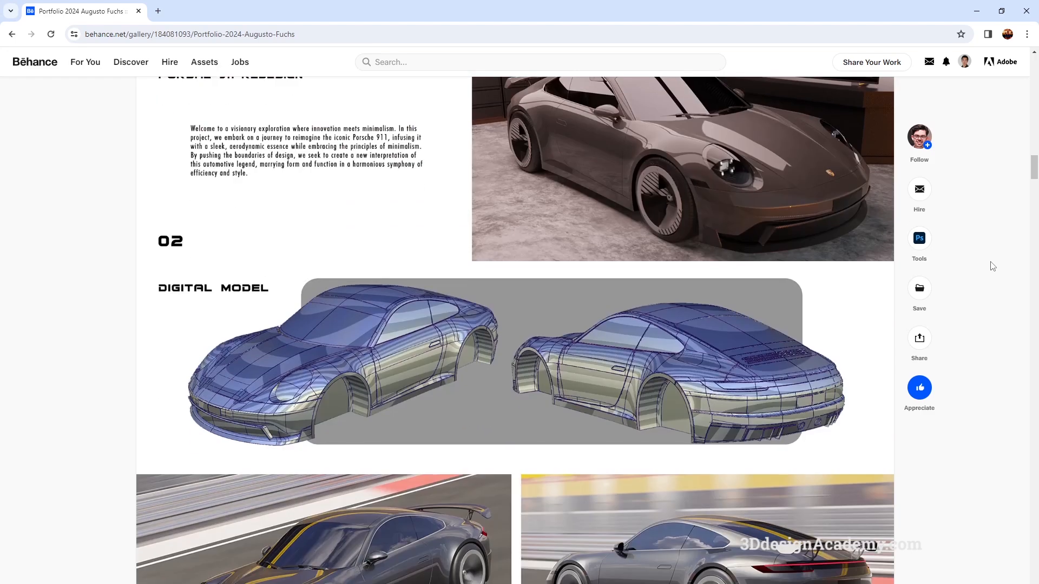
pyautogui.scroll(-3)
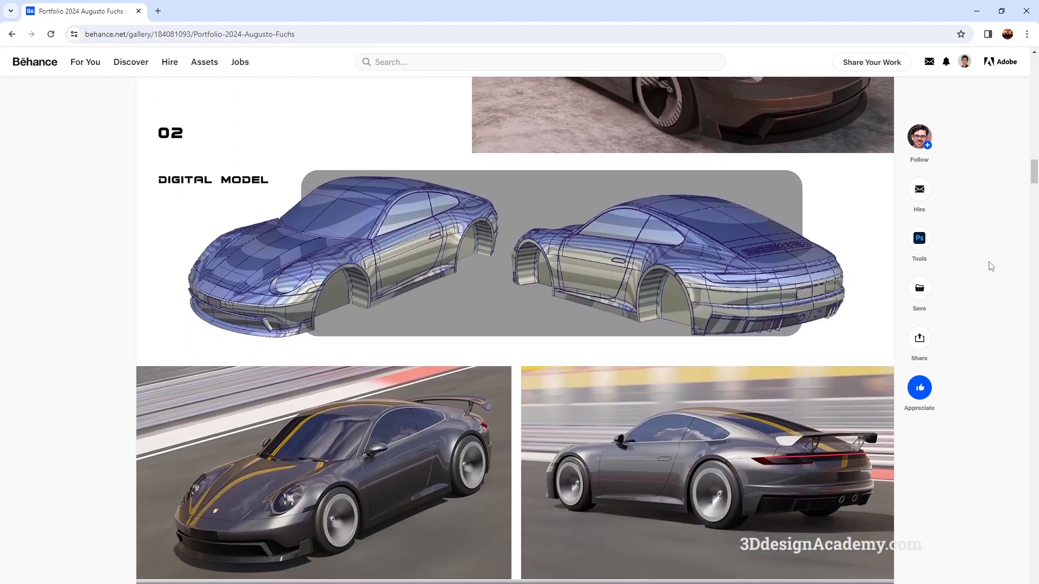
pyautogui.scroll(-3)
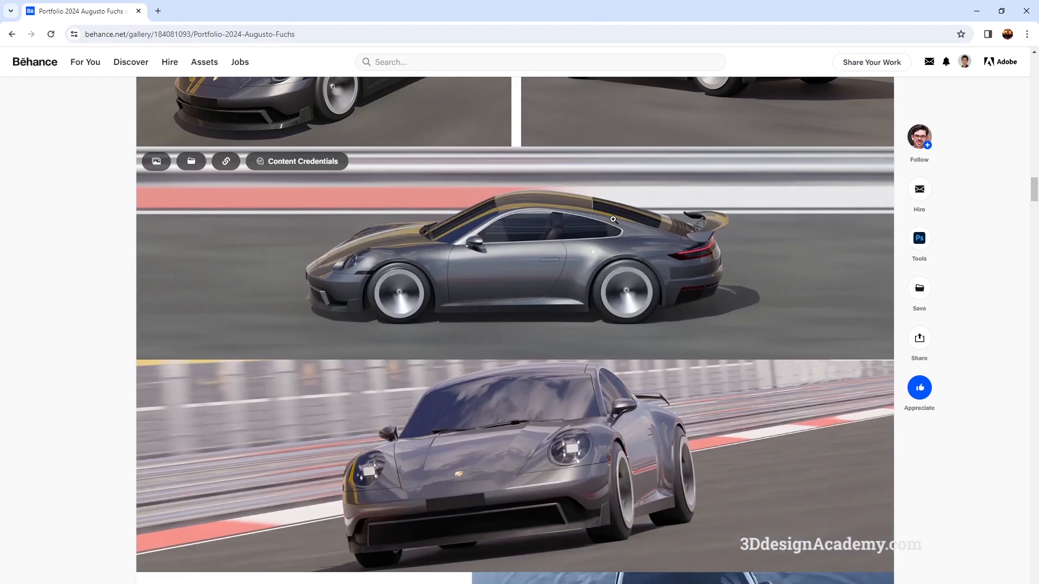
pyautogui.scroll(-3)
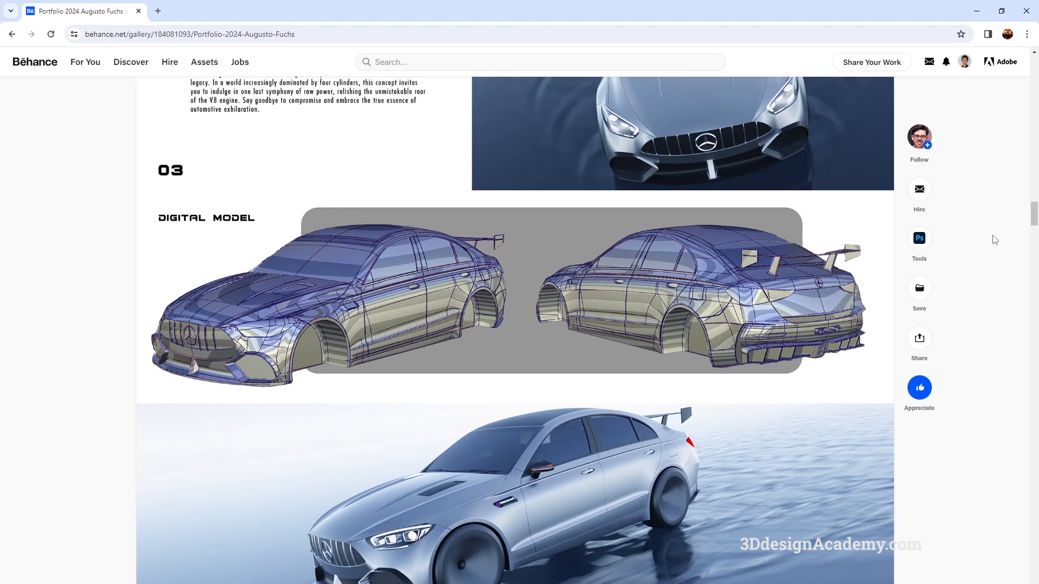
pyautogui.moveTo(996, 271)
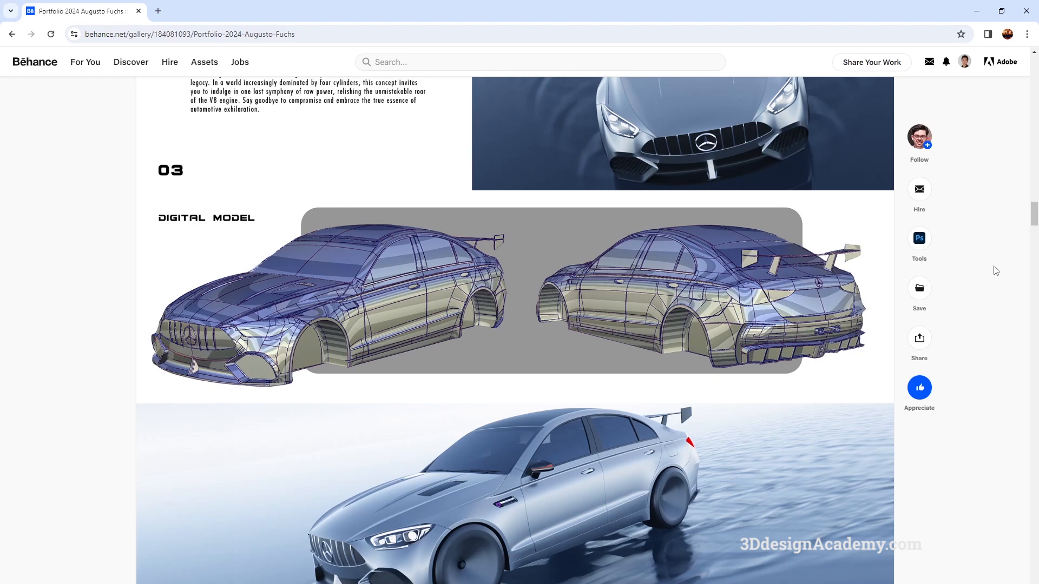
pyautogui.scroll(3)
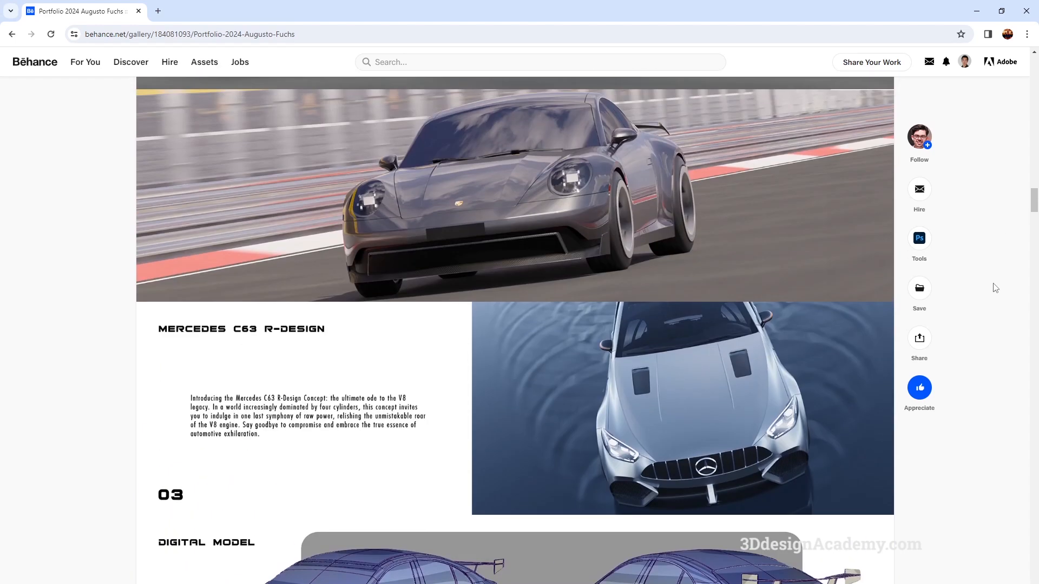
pyautogui.scroll(-3)
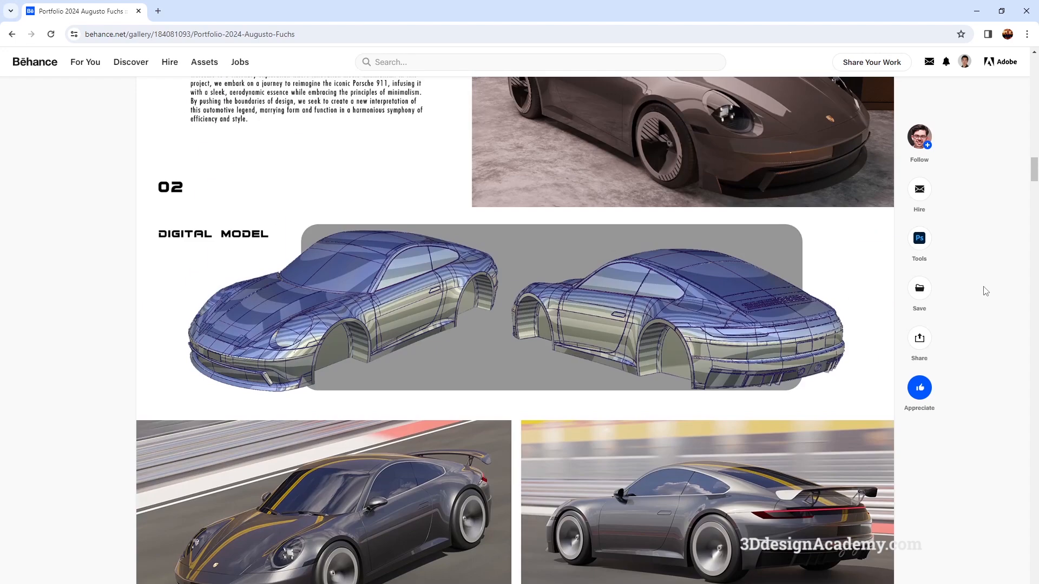
# Scroll past the Peugeot and Genesis interiors, turtle vehicle and coffee harvester to the Diia eMobility Vision introduction.
pyautogui.scroll(-3)
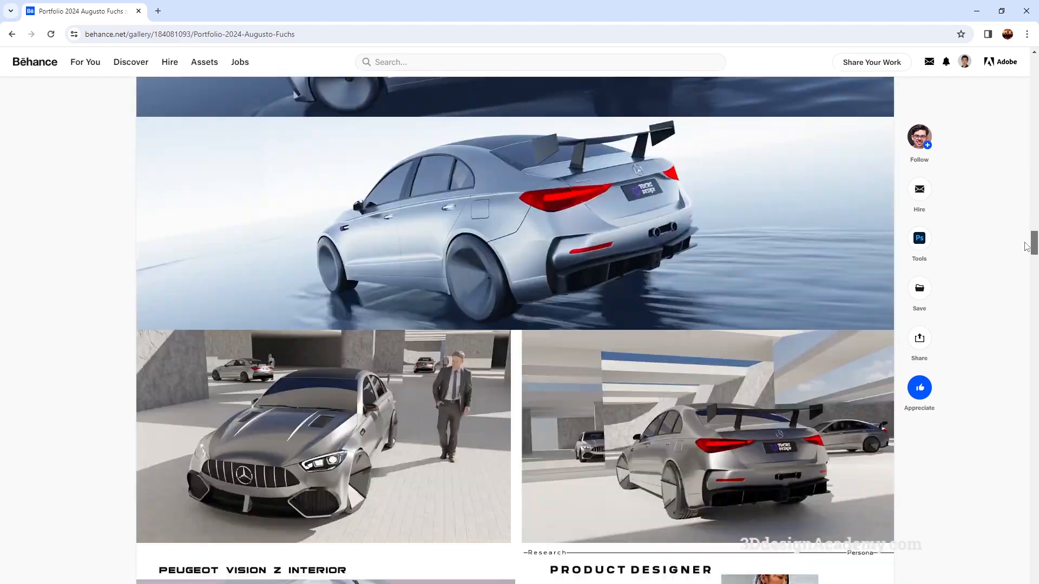
pyautogui.scroll(-3)
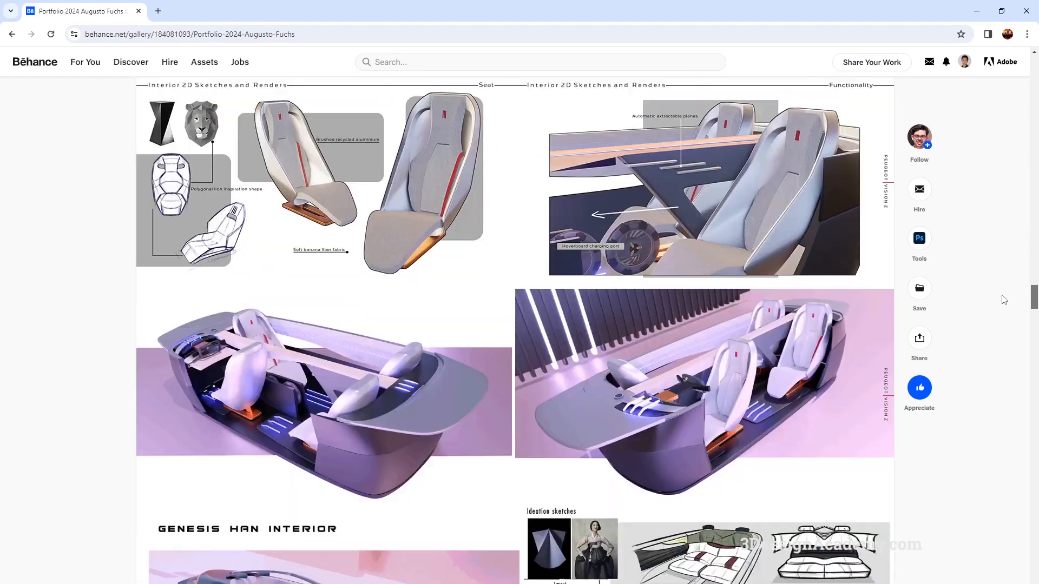
pyautogui.scroll(-3)
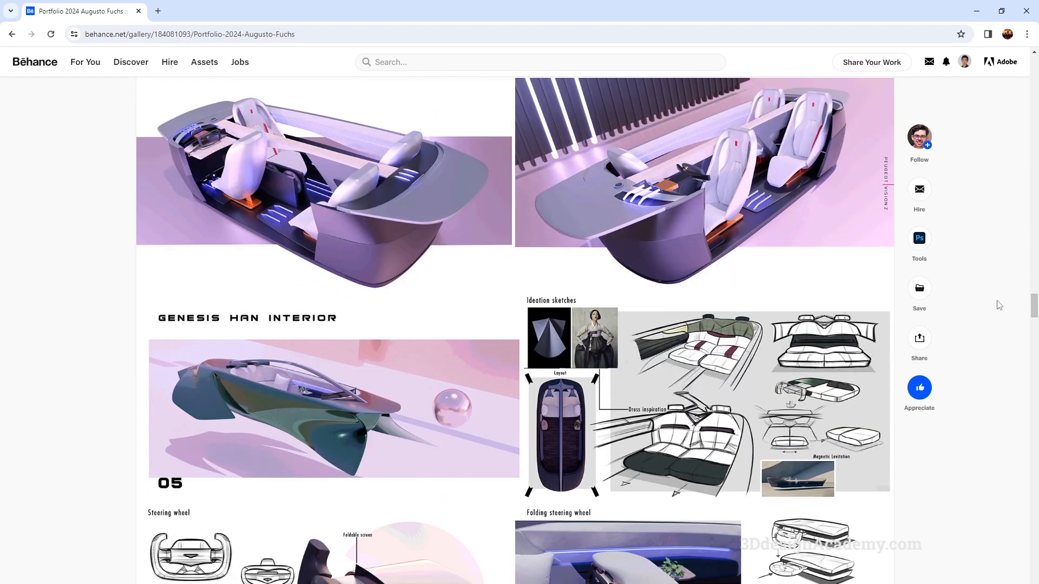
pyautogui.scroll(-3)
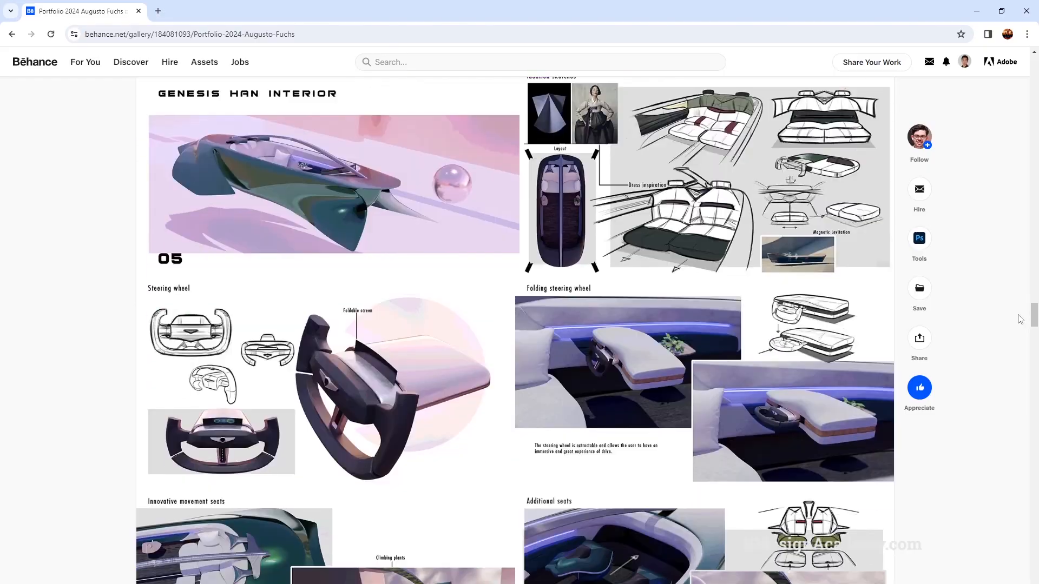
pyautogui.scroll(-3)
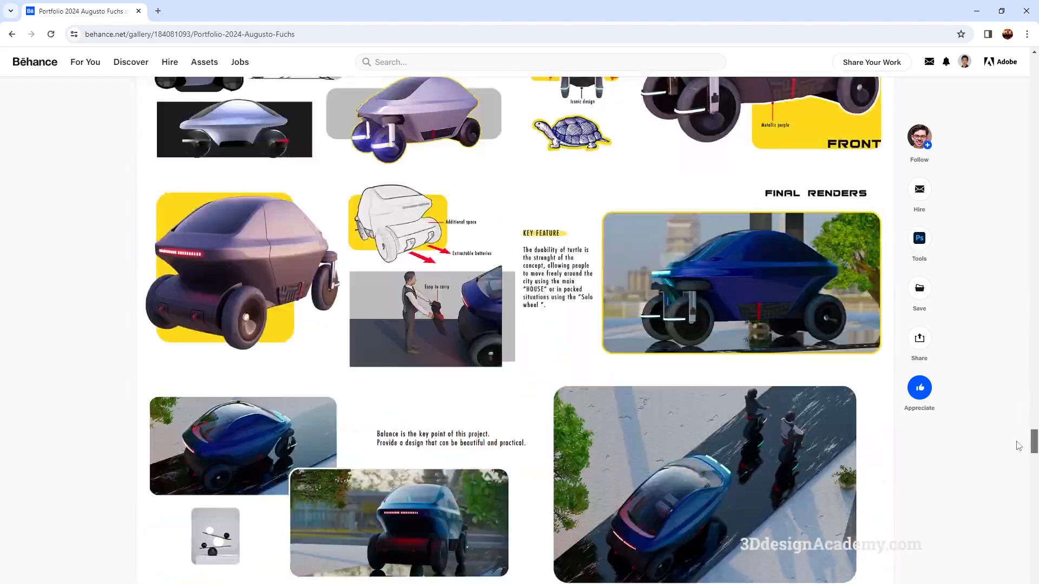
pyautogui.scroll(-3)
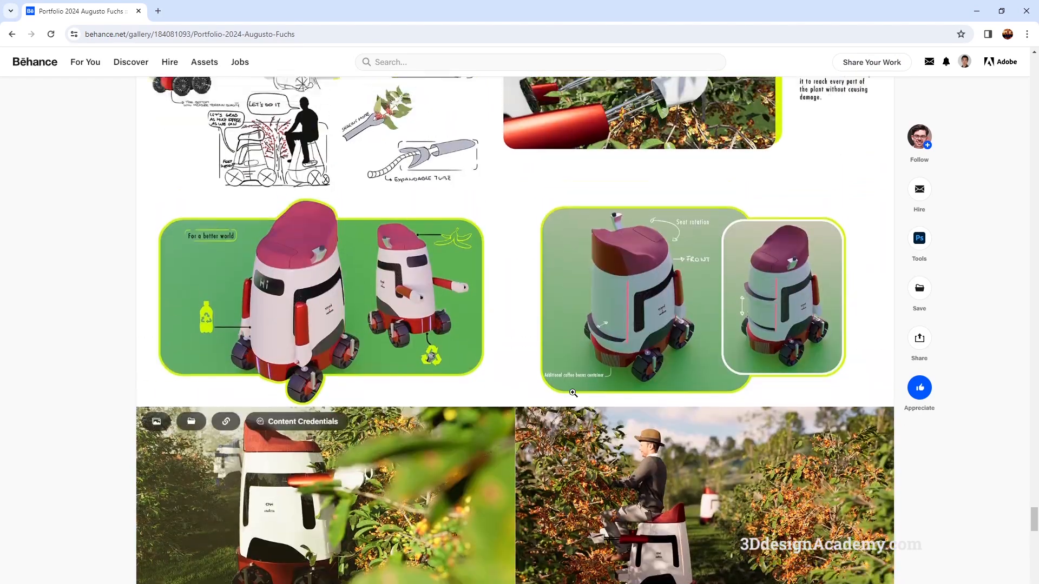
pyautogui.scroll(-3)
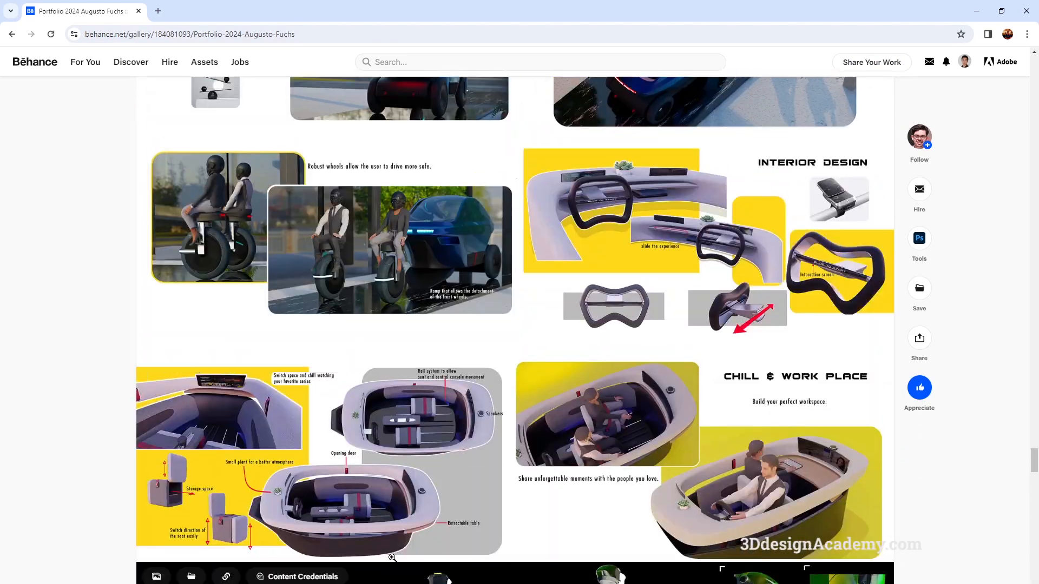
pyautogui.scroll(3)
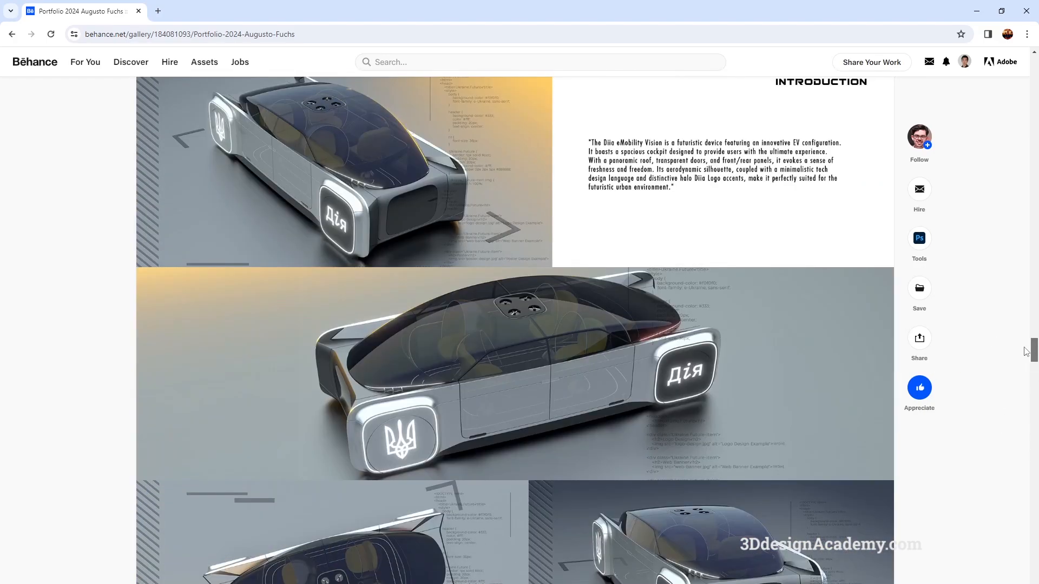
pyautogui.scroll(-3)
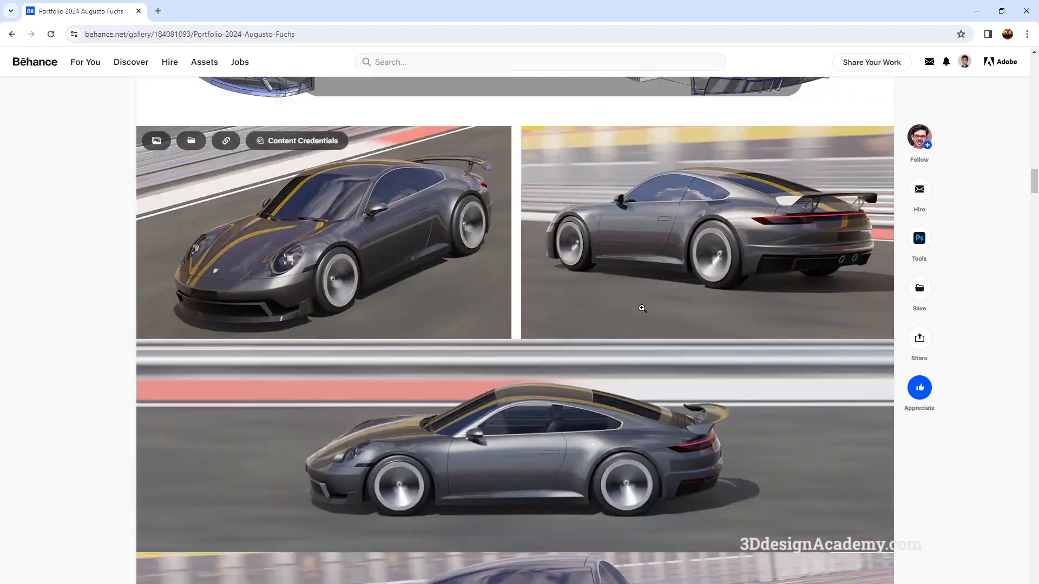
pyautogui.scroll(3)
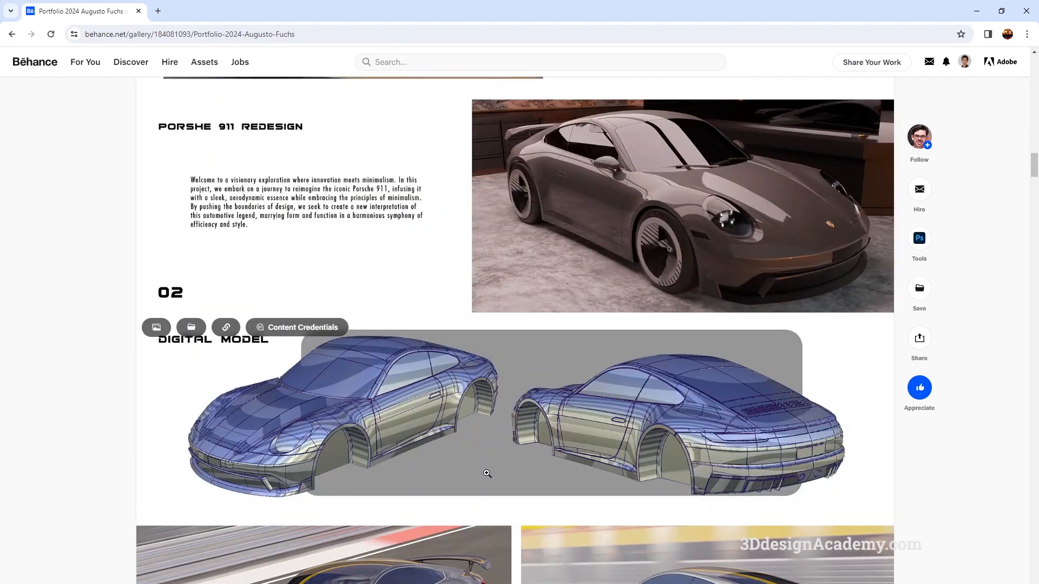
pyautogui.moveTo(529, 456)
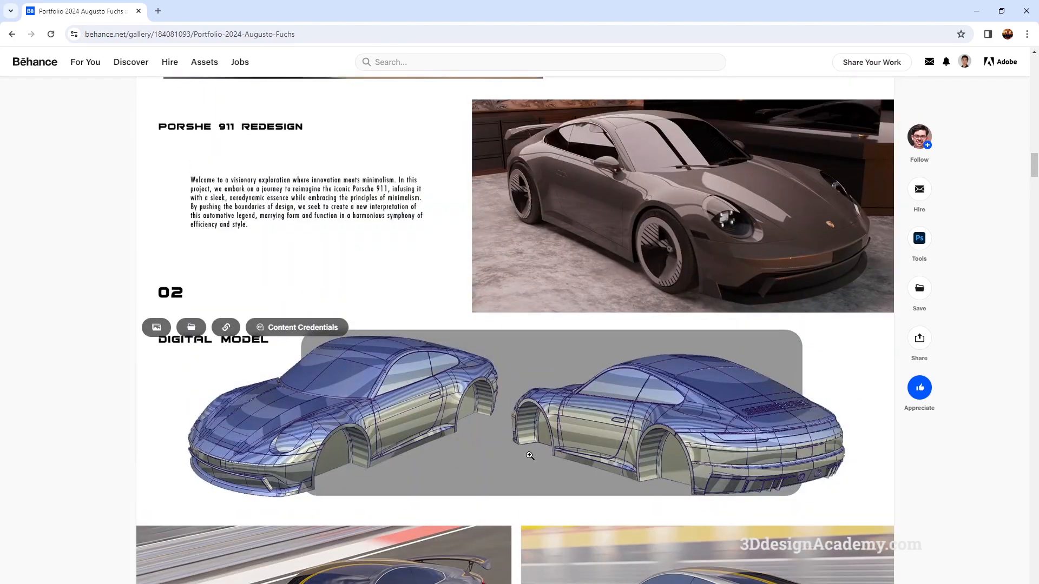
pyautogui.scroll(-3)
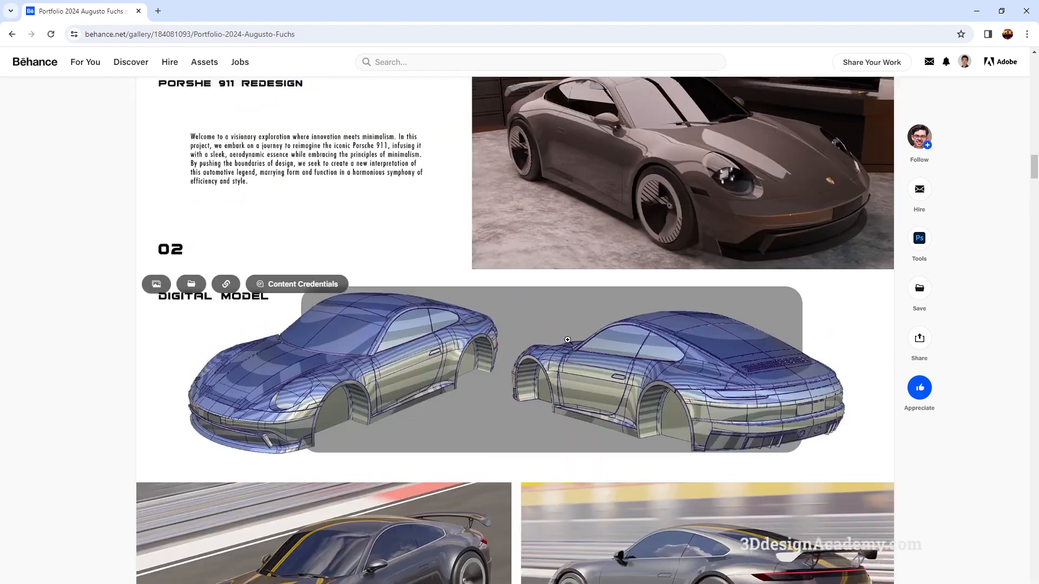
pyautogui.scroll(-3)
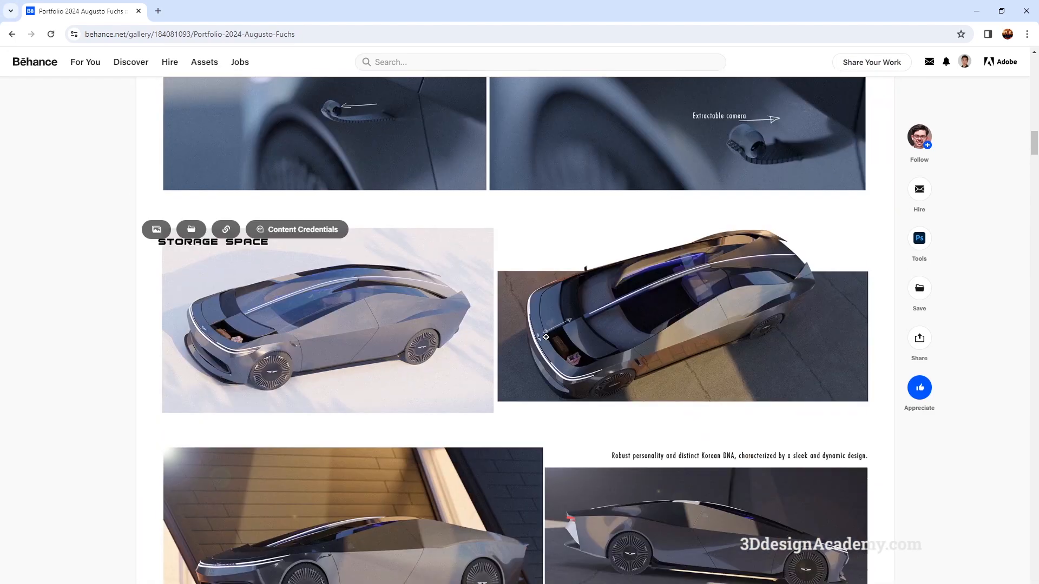
pyautogui.scroll(-3)
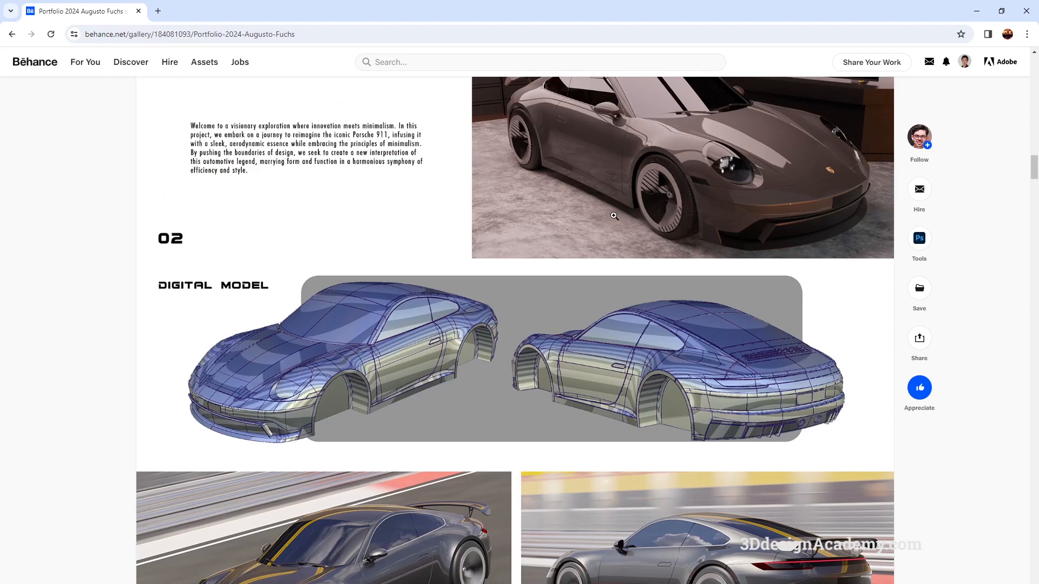
pyautogui.scroll(-3)
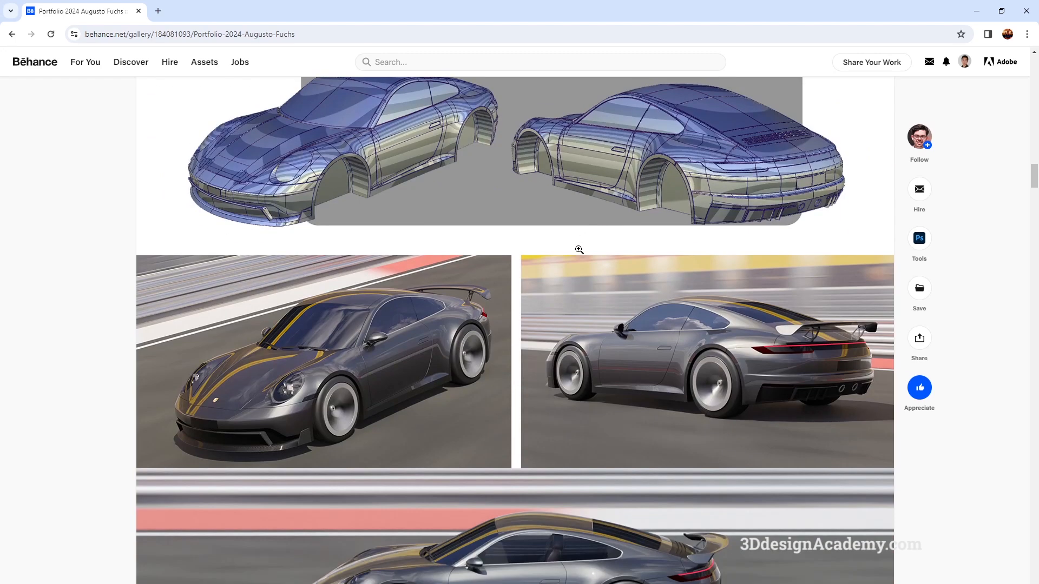
pyautogui.scroll(-3)
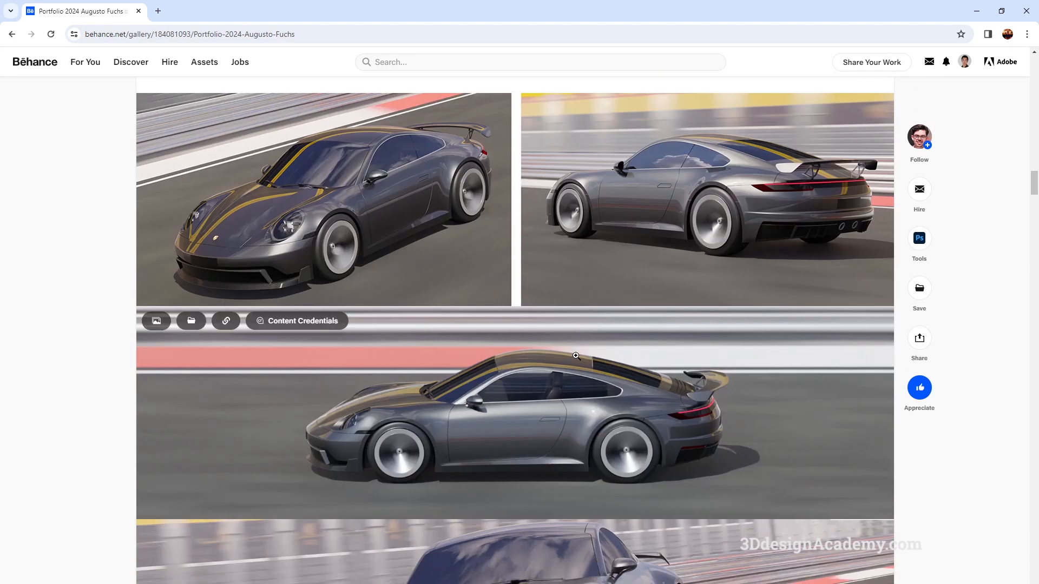
pyautogui.scroll(-3)
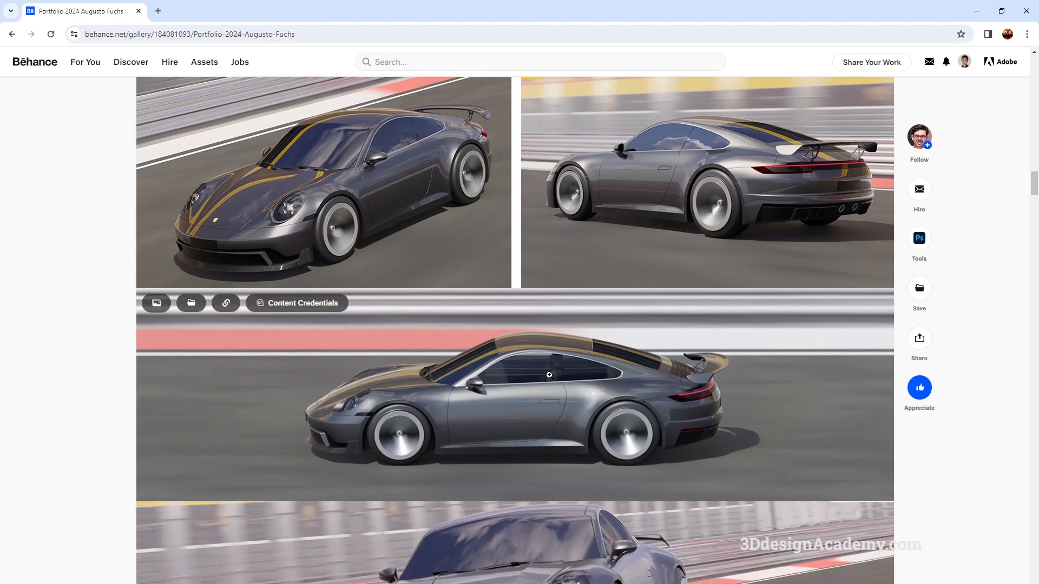
pyautogui.scroll(-3)
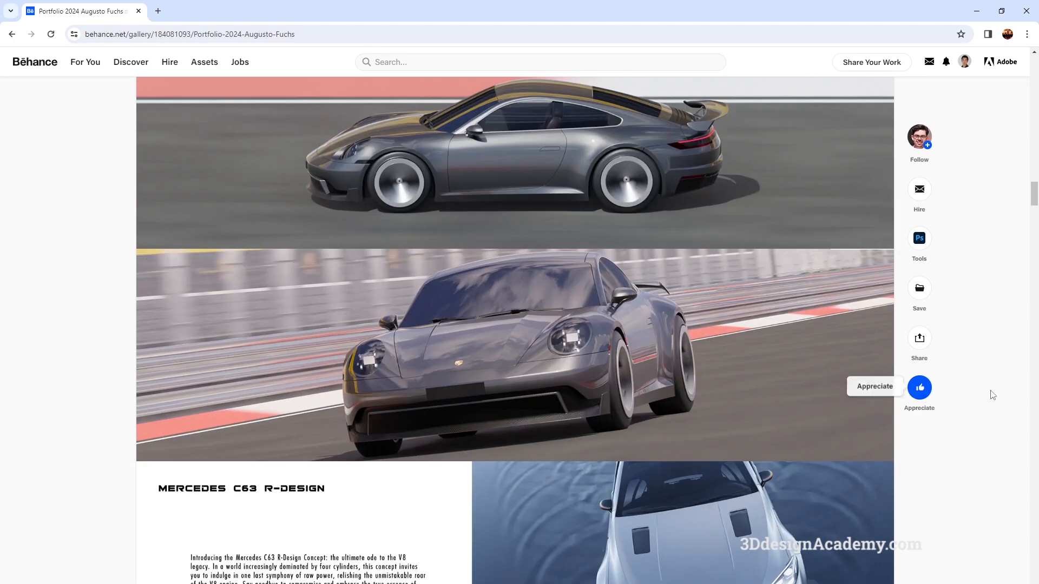
pyautogui.scroll(-3)
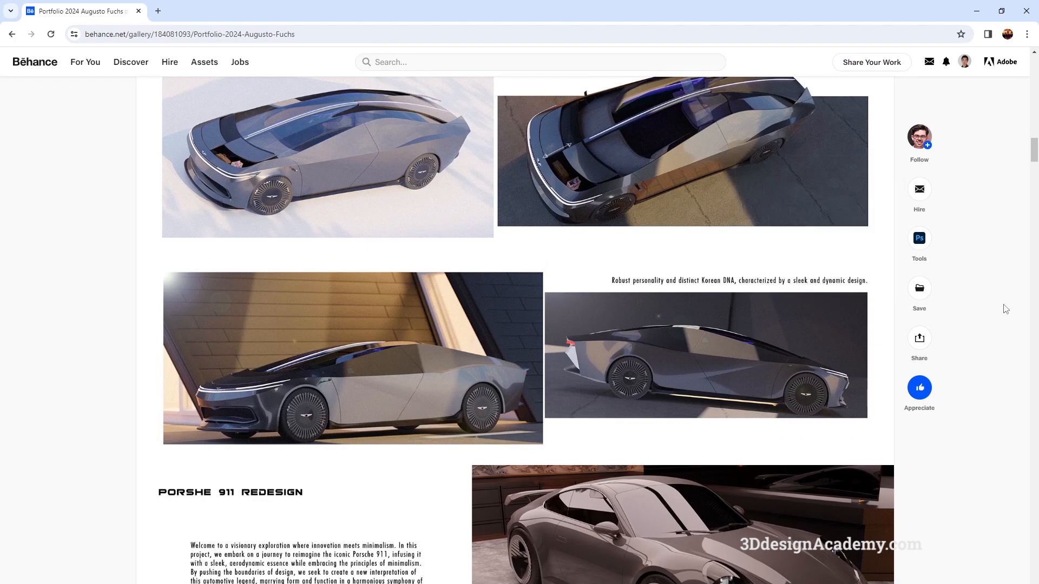
pyautogui.moveTo(1010, 408)
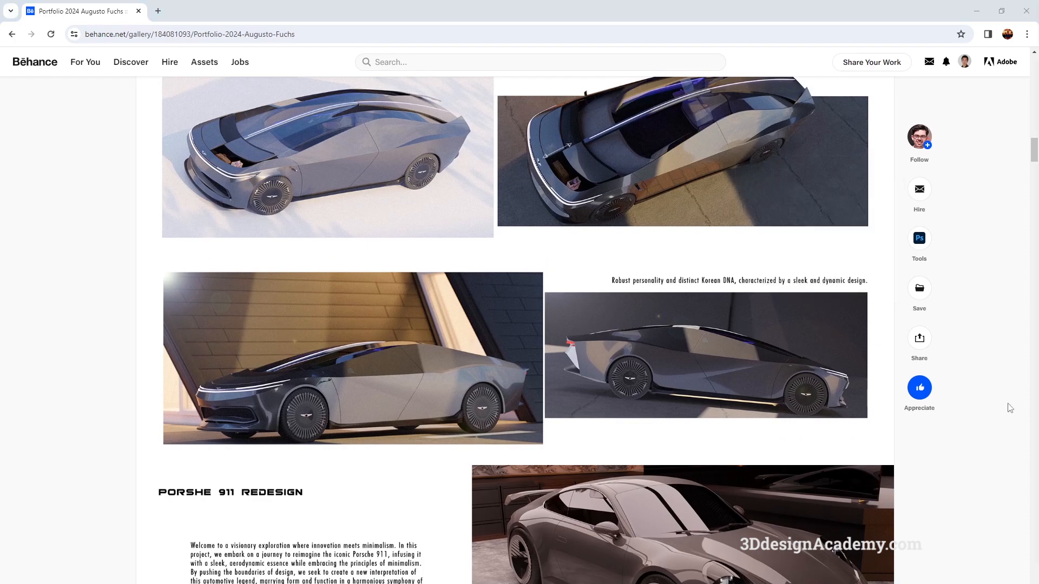
pyautogui.scroll(-3)
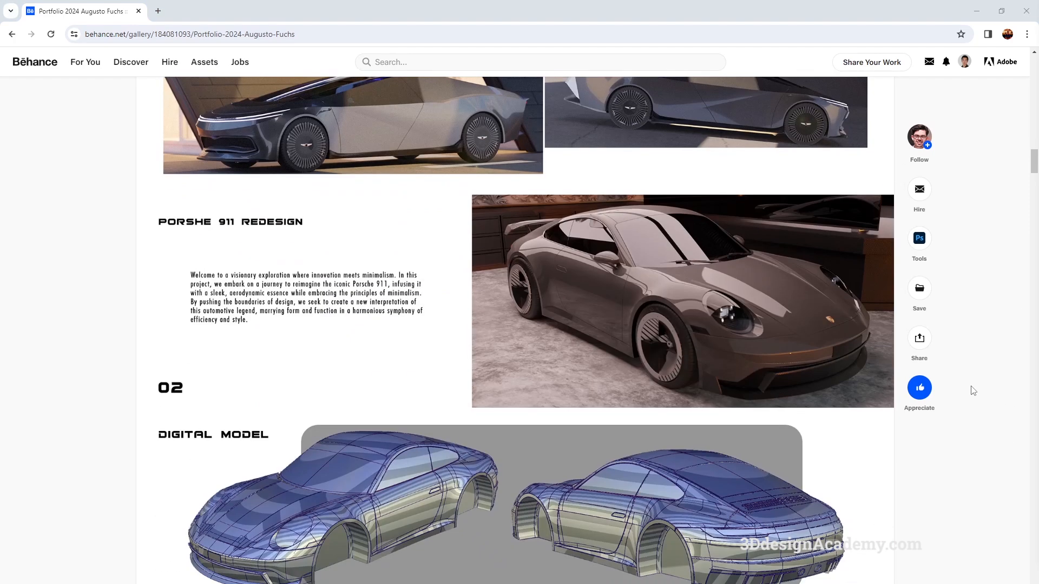
pyautogui.moveTo(980, 394)
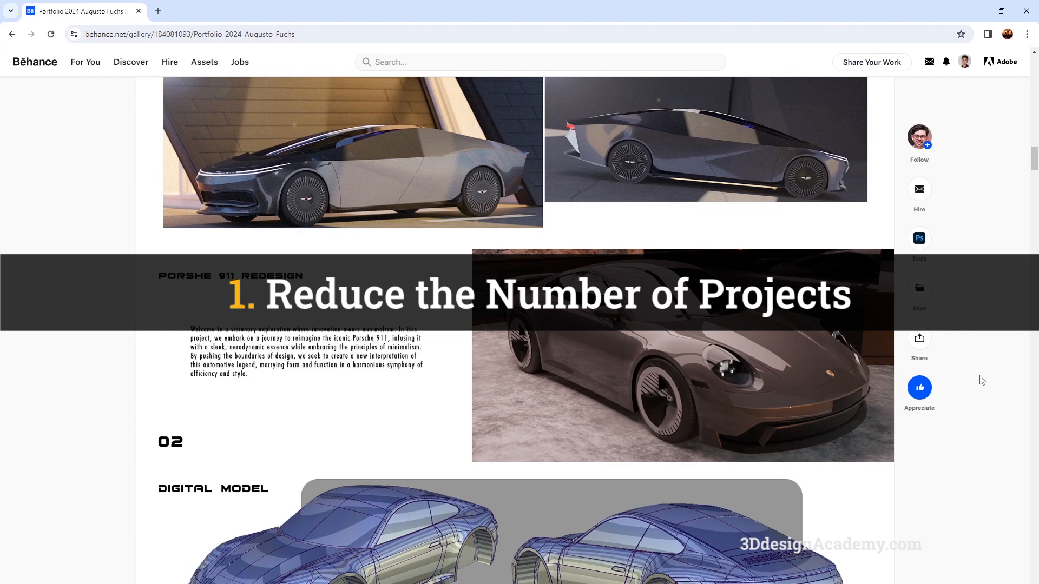
pyautogui.scroll(-3)
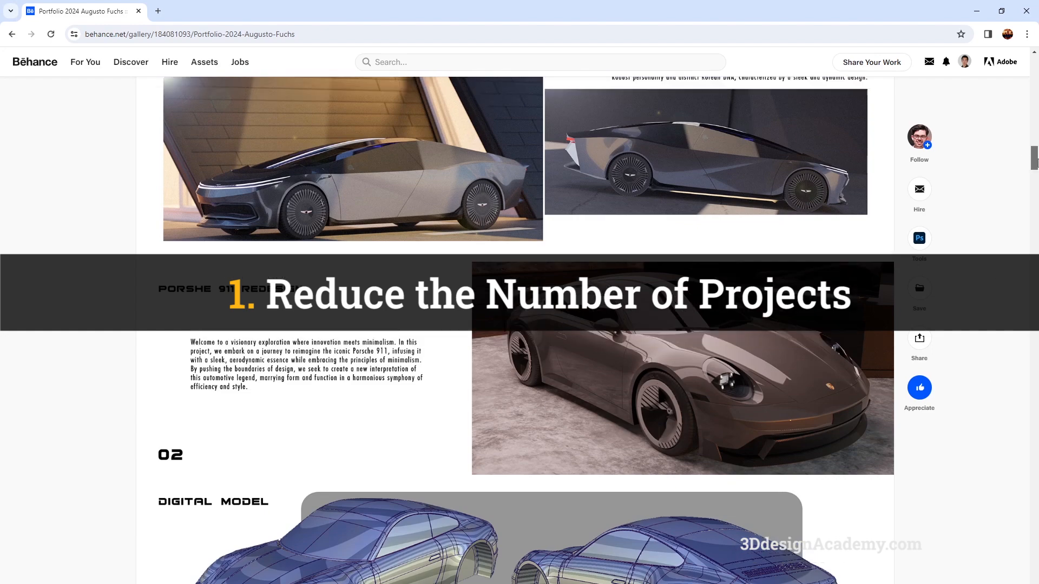
pyautogui.scroll(-3)
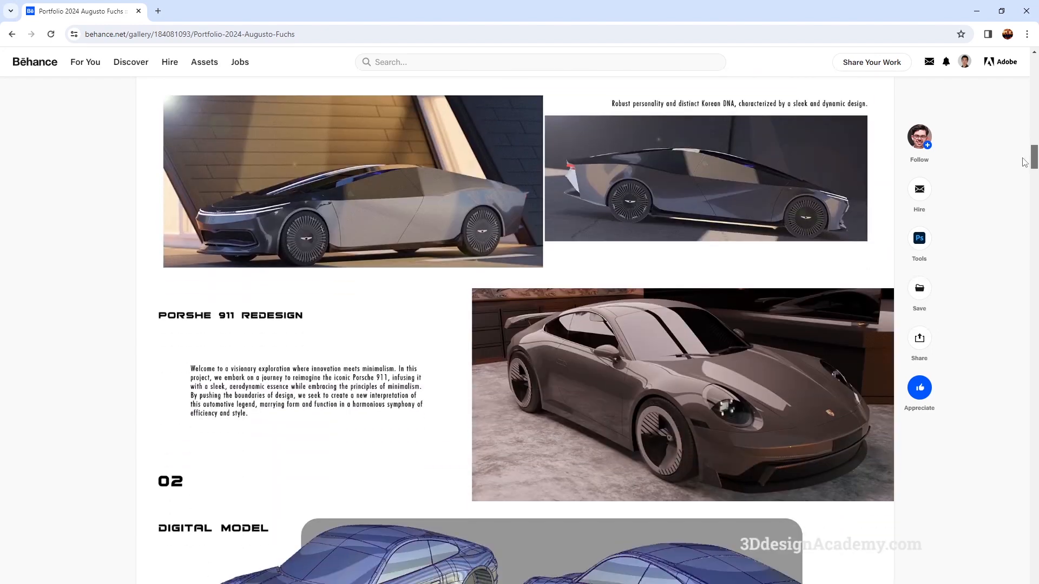
pyautogui.scroll(-3)
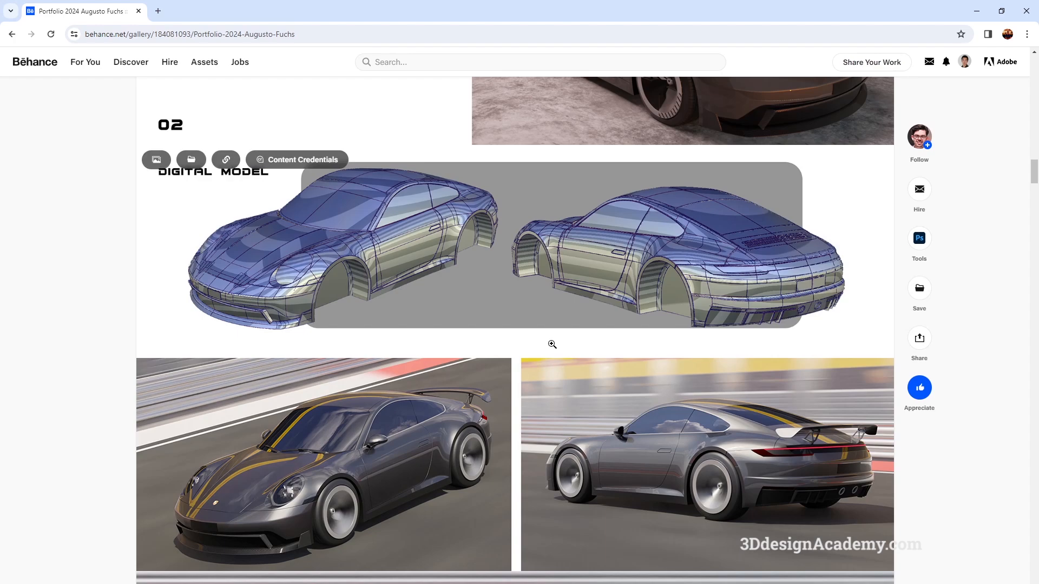
pyautogui.scroll(-3)
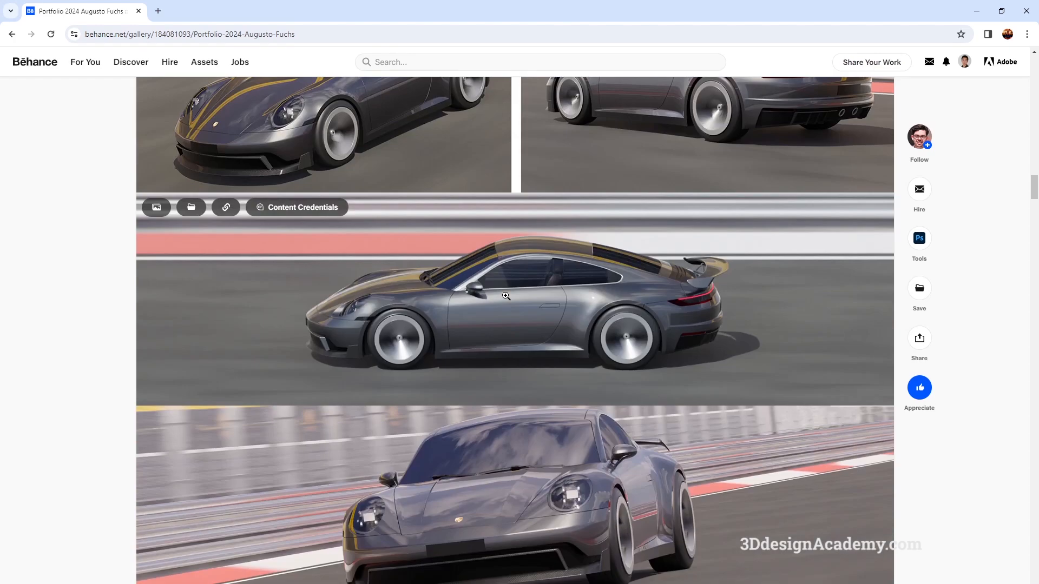
pyautogui.scroll(-3)
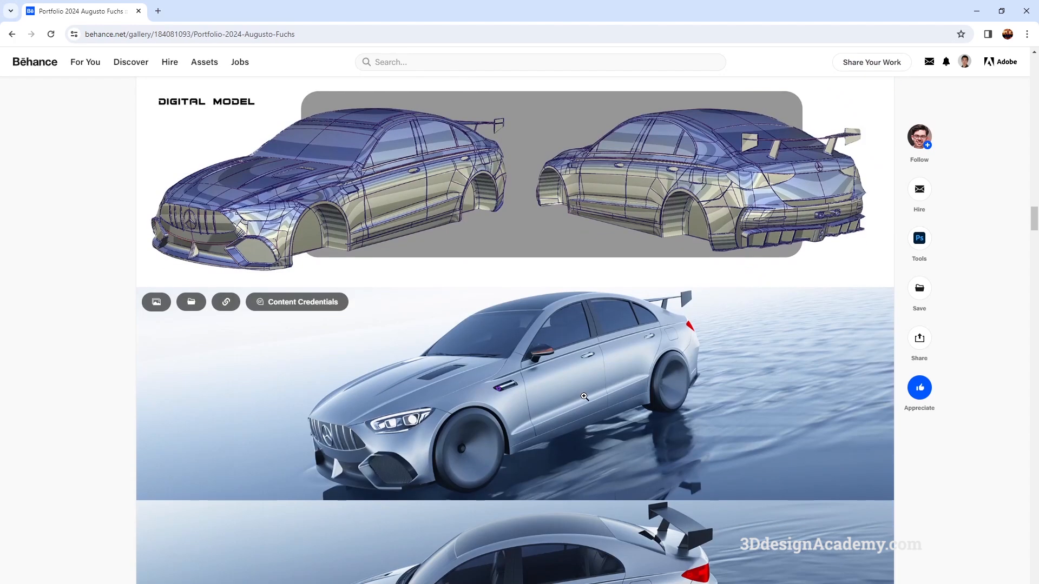
pyautogui.moveTo(537, 373)
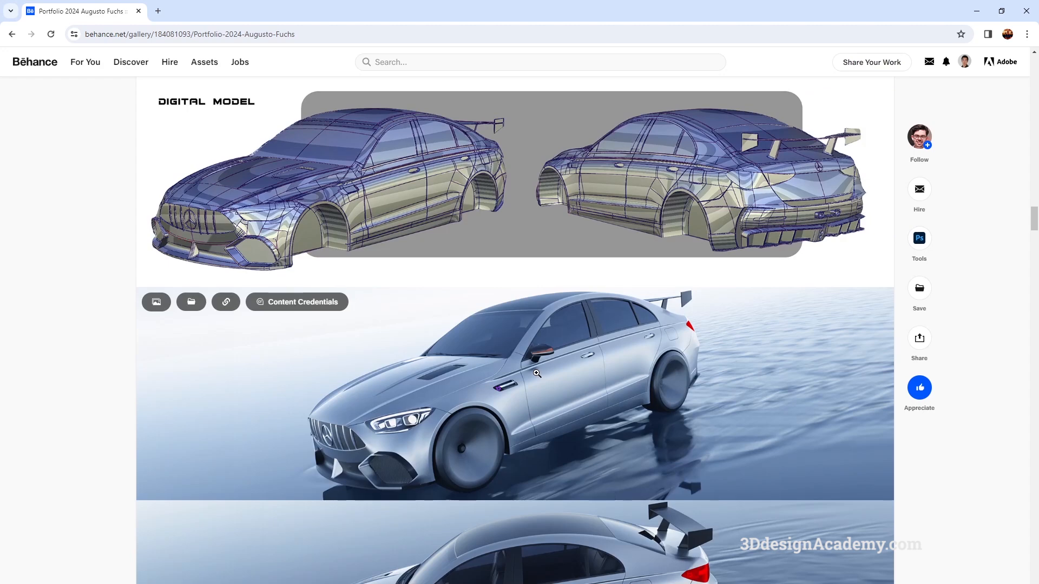
pyautogui.scroll(-3)
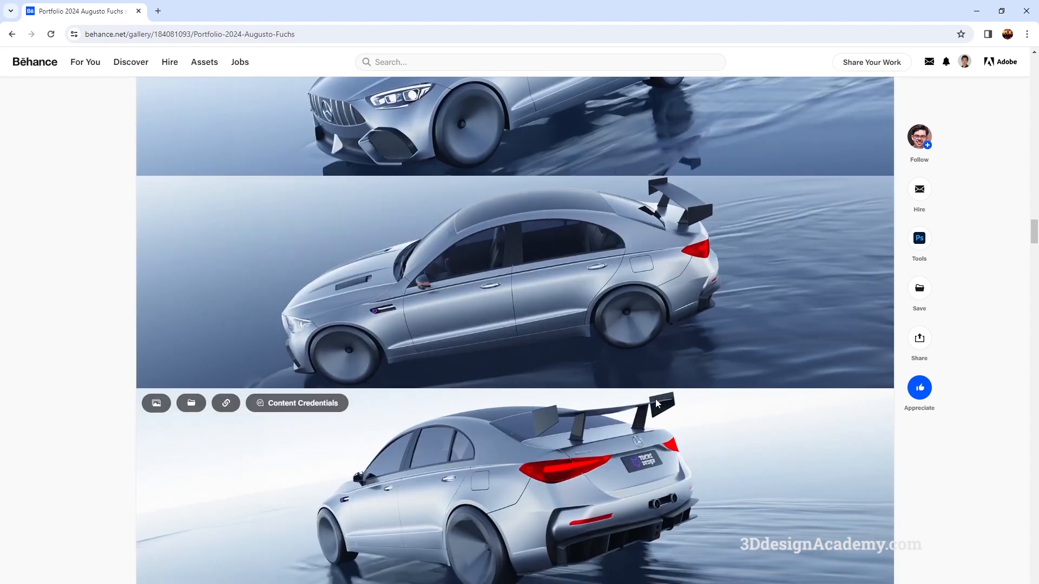
pyautogui.moveTo(536, 474)
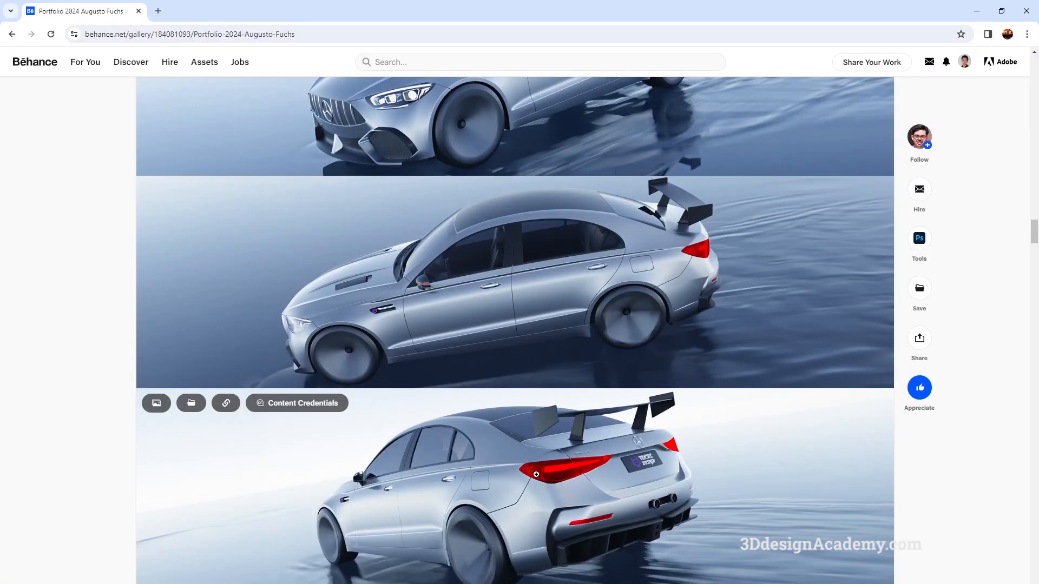
pyautogui.moveTo(556, 500)
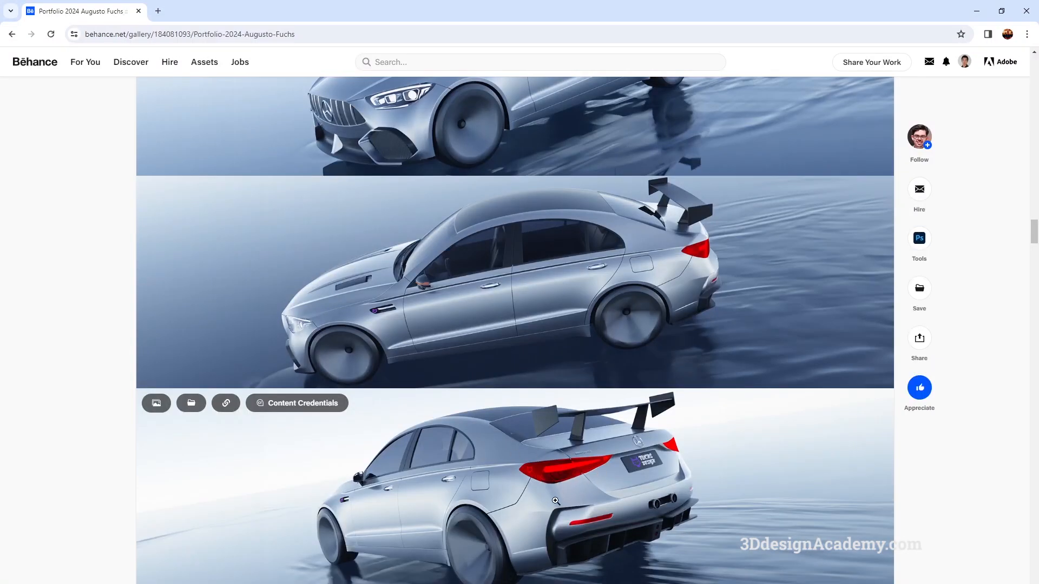
pyautogui.moveTo(742, 500)
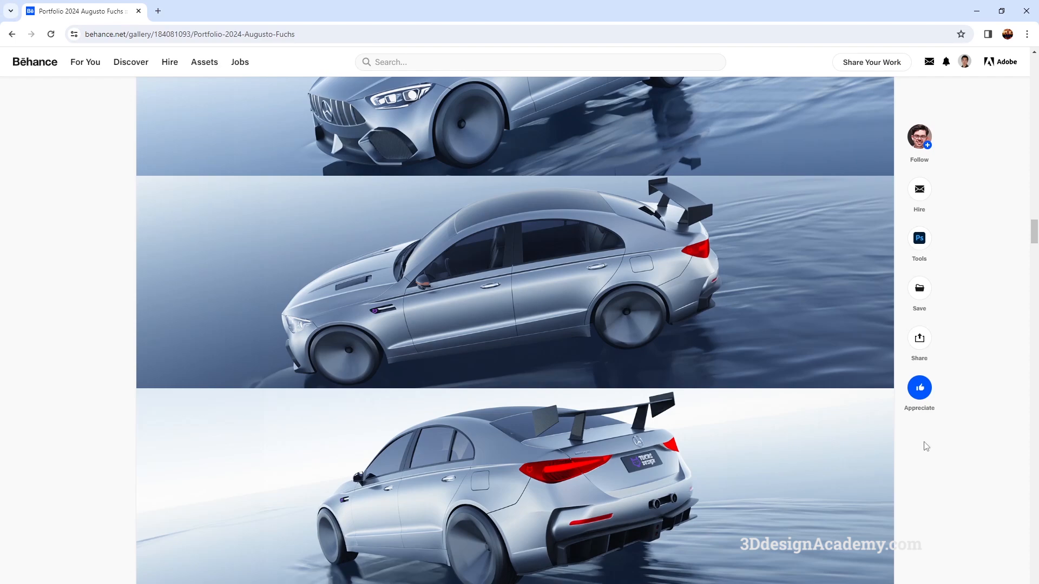
pyautogui.moveTo(982, 475)
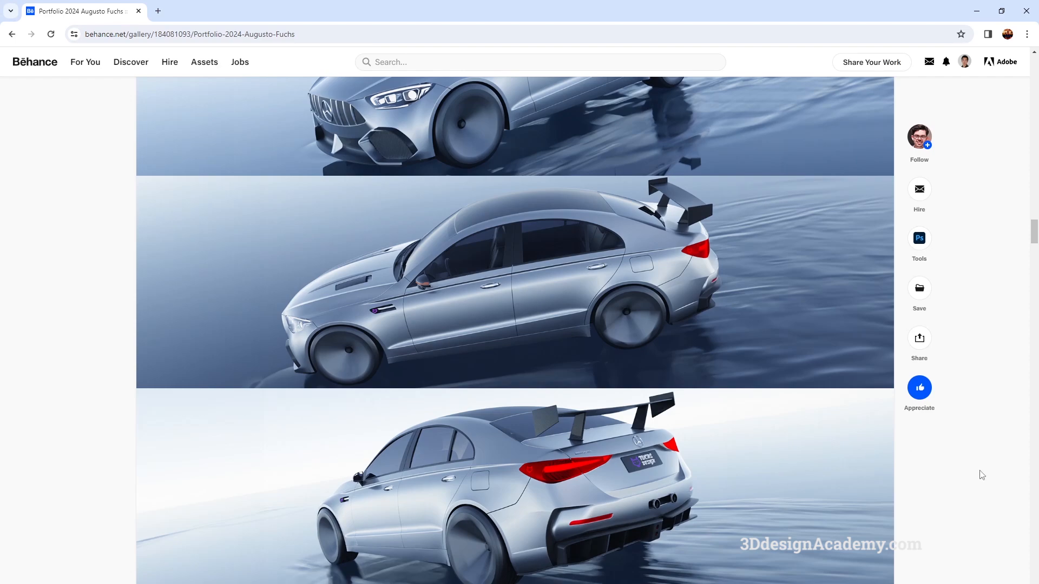
pyautogui.scroll(-3)
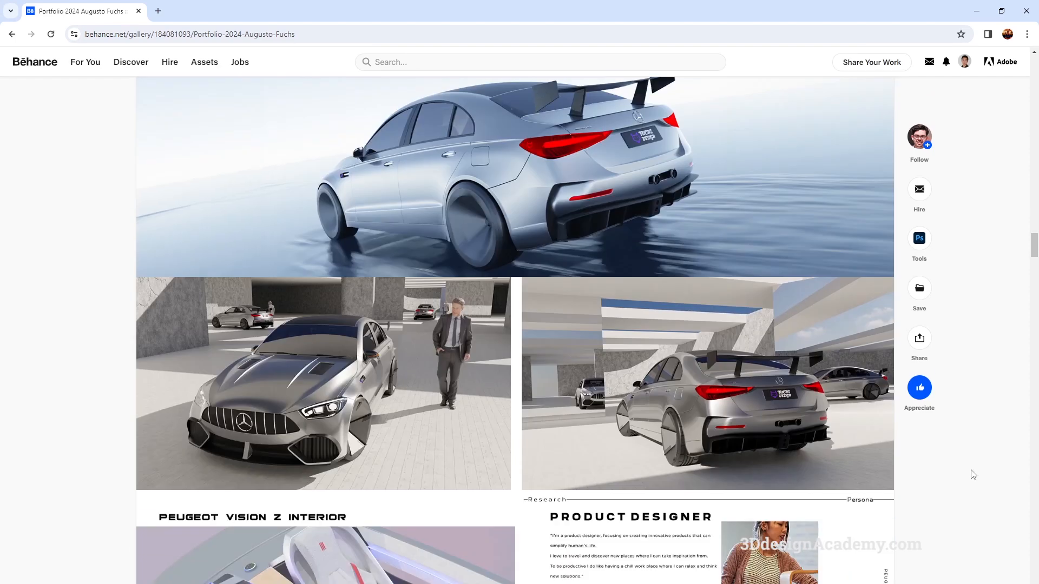
pyautogui.moveTo(990, 465)
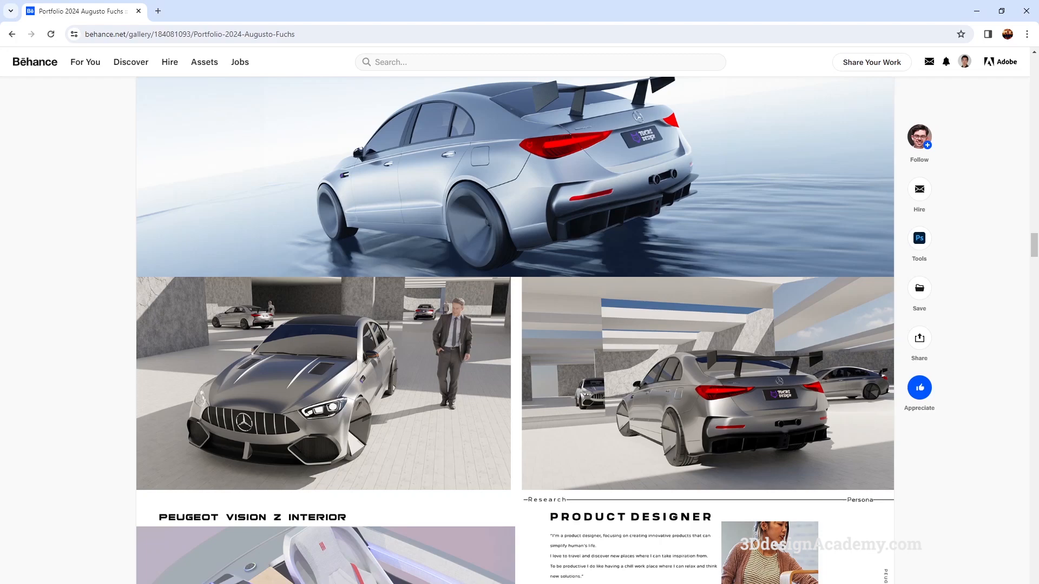
pyautogui.scroll(3)
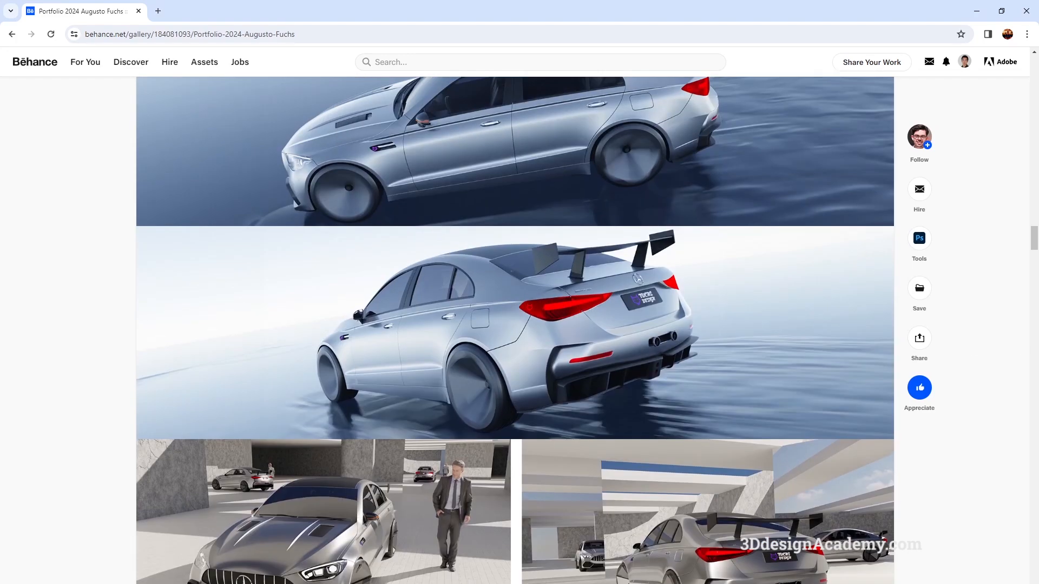
pyautogui.scroll(-3)
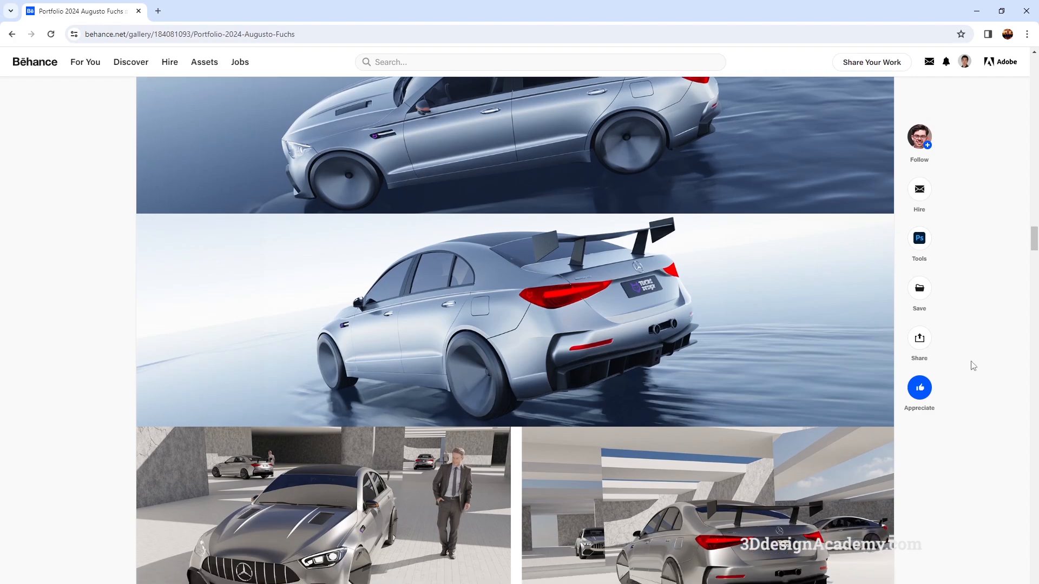
pyautogui.scroll(-3)
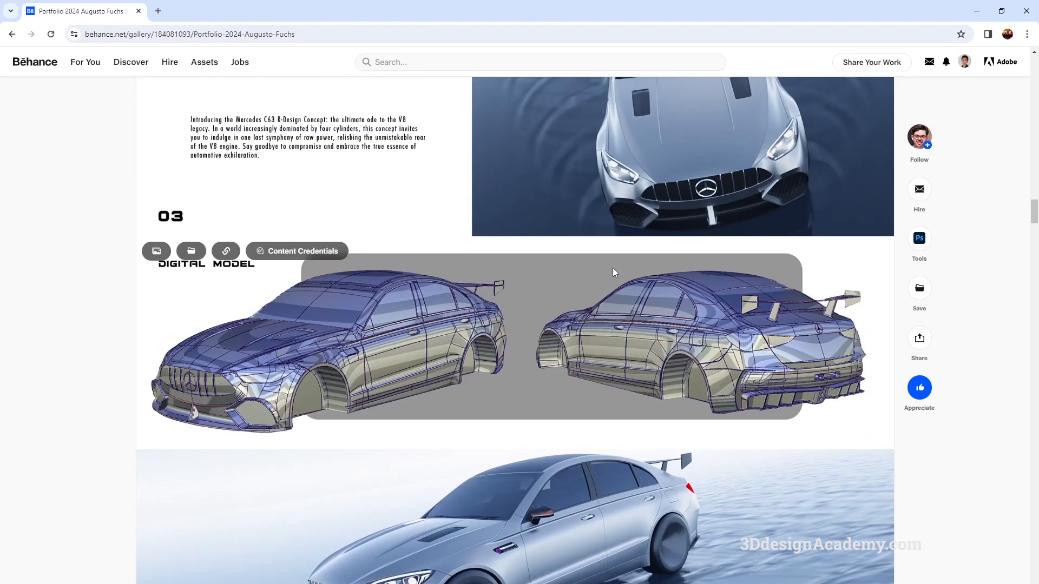
pyautogui.moveTo(376, 345)
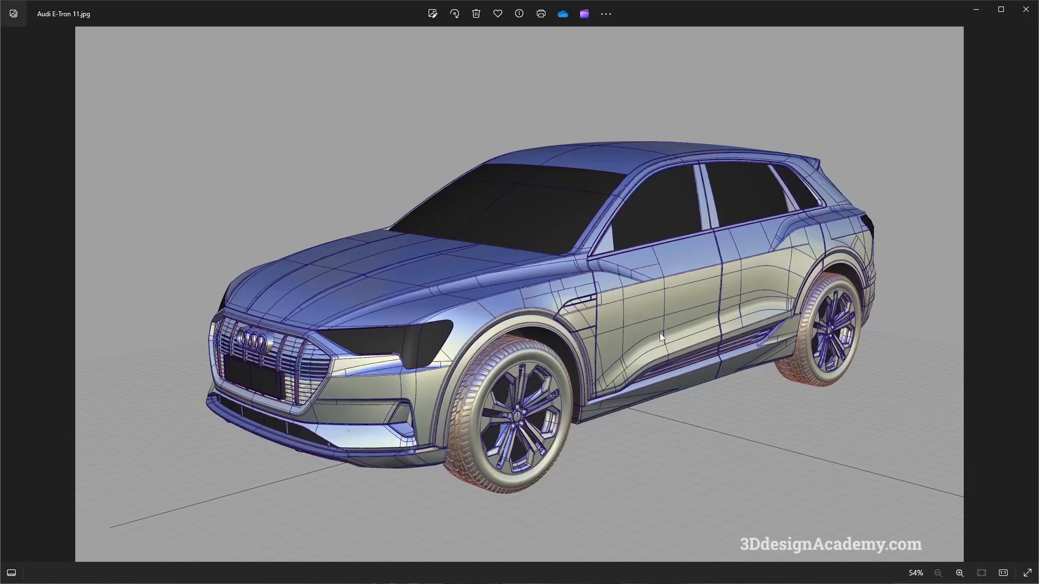
pyautogui.moveTo(809, 175)
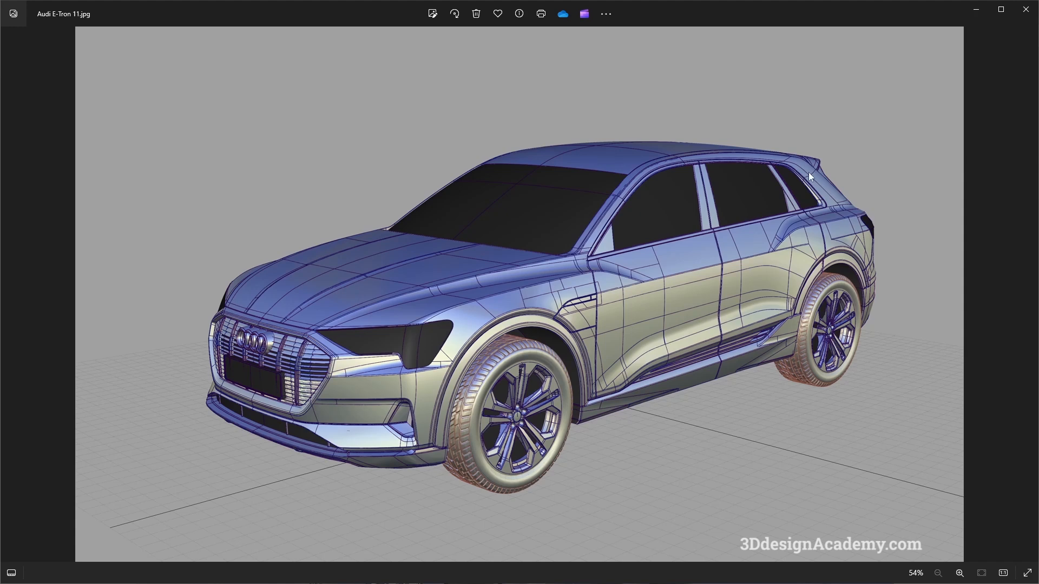
pyautogui.moveTo(576, 523)
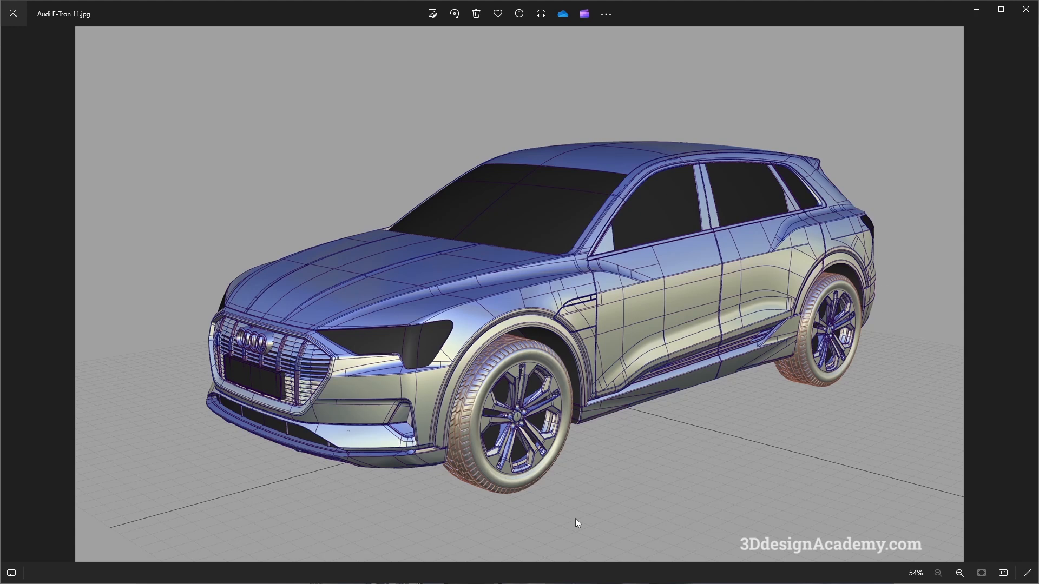
pyautogui.moveTo(547, 473)
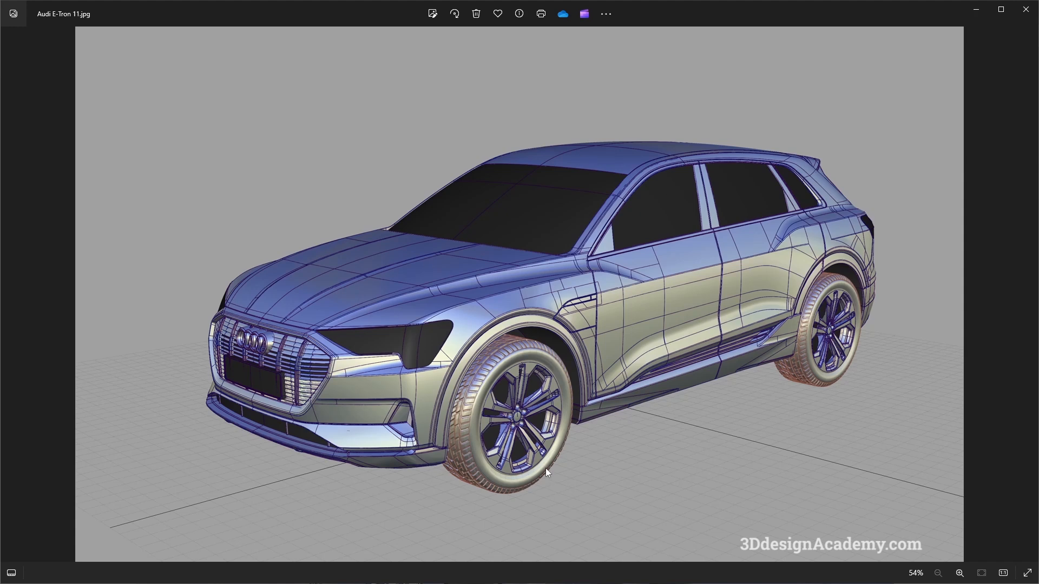
pyautogui.moveTo(393, 283)
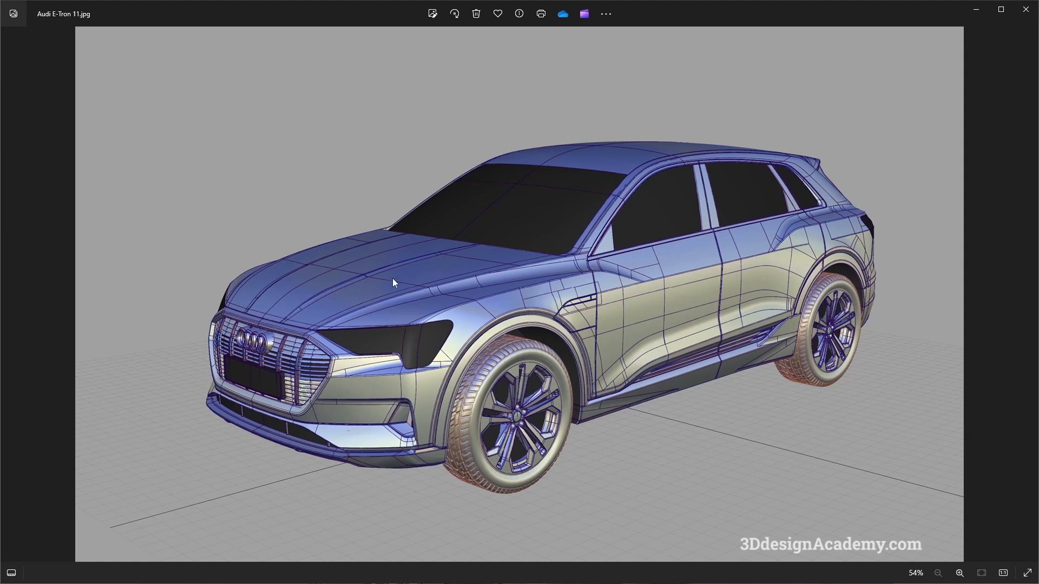
pyautogui.moveTo(697, 282)
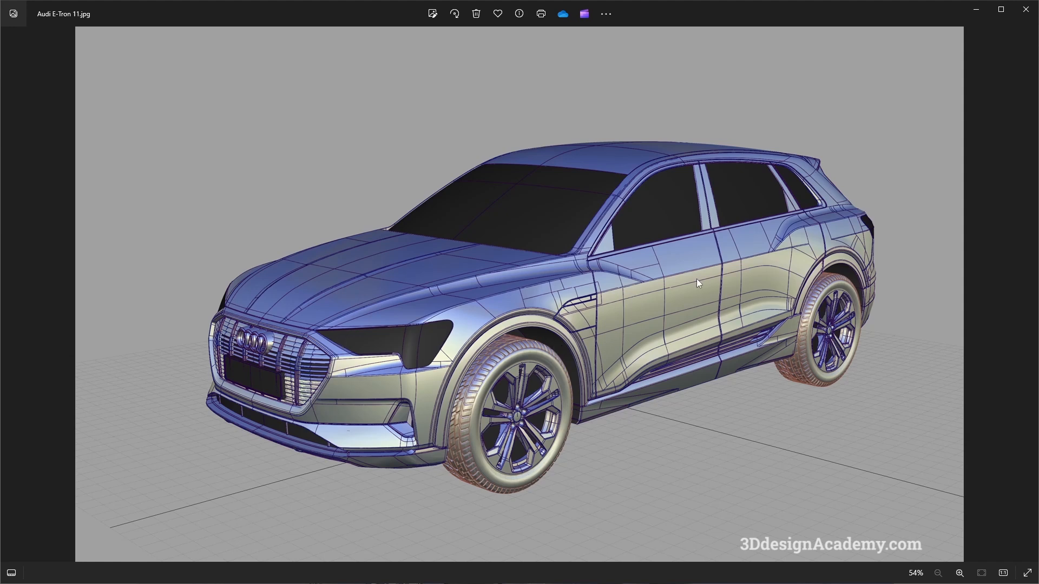
pyautogui.moveTo(562, 259)
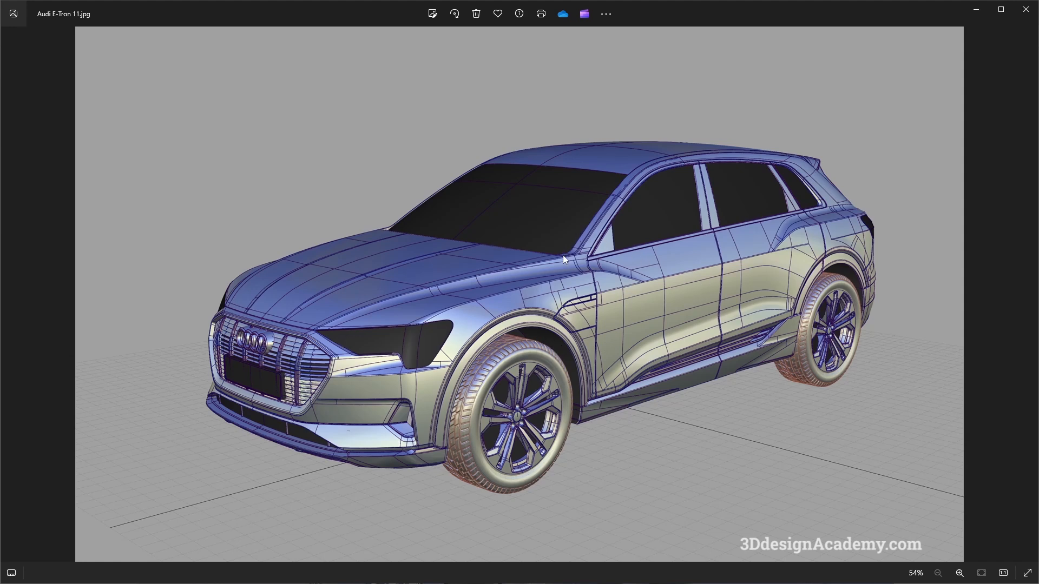
pyautogui.moveTo(470, 260)
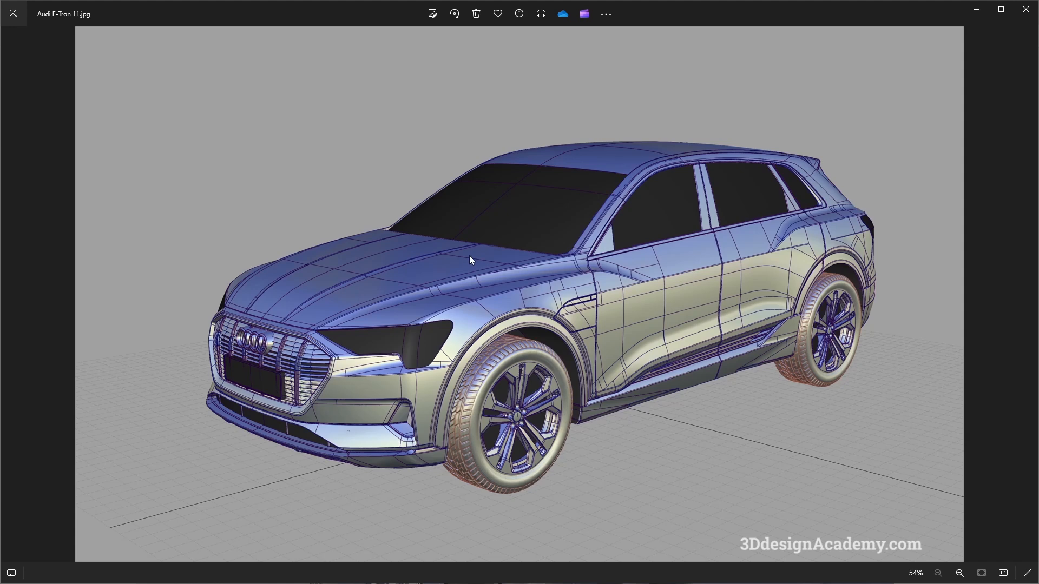
pyautogui.moveTo(494, 260)
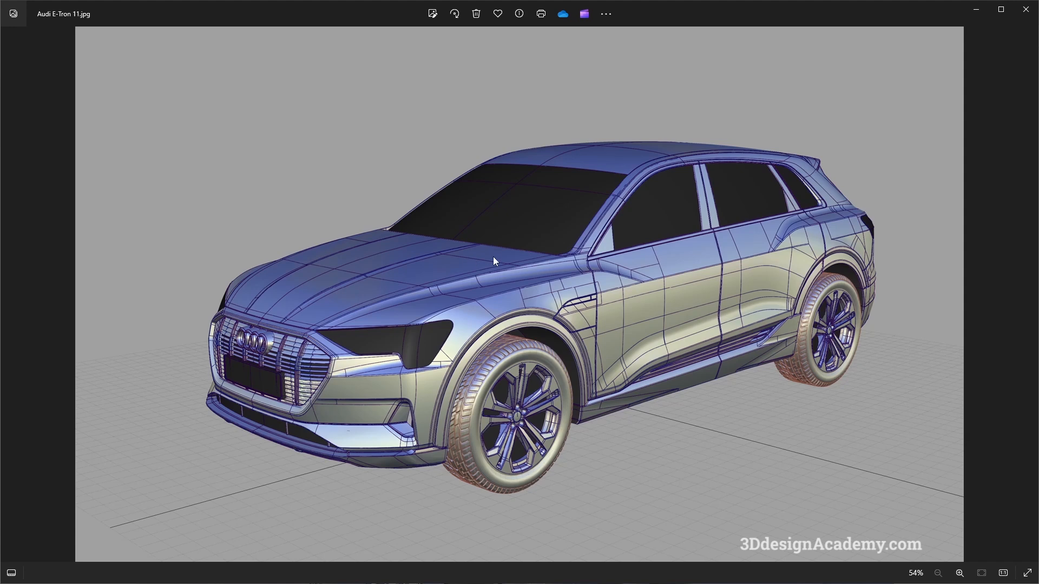
pyautogui.moveTo(659, 313)
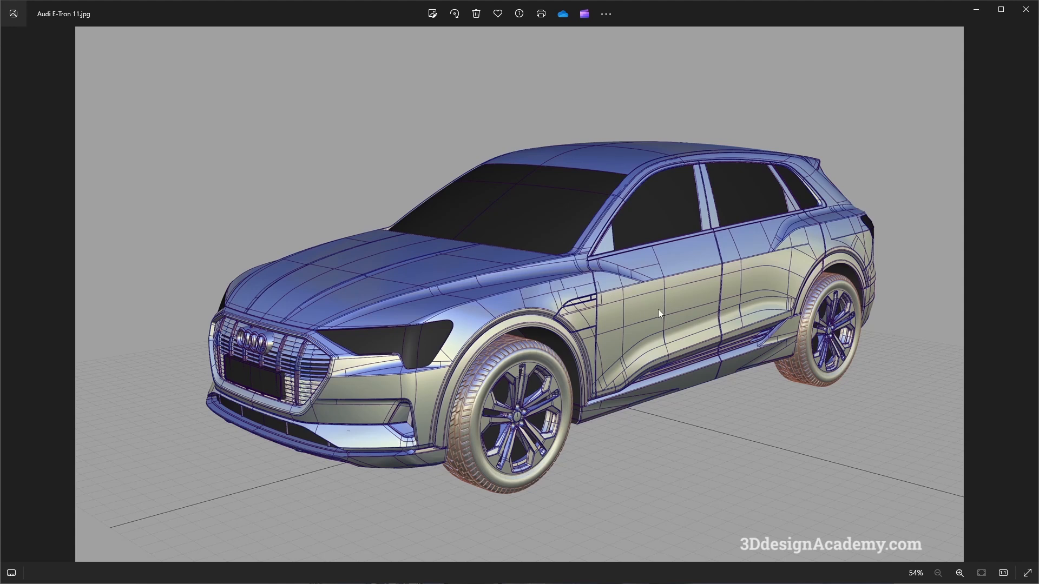
pyautogui.moveTo(593, 332)
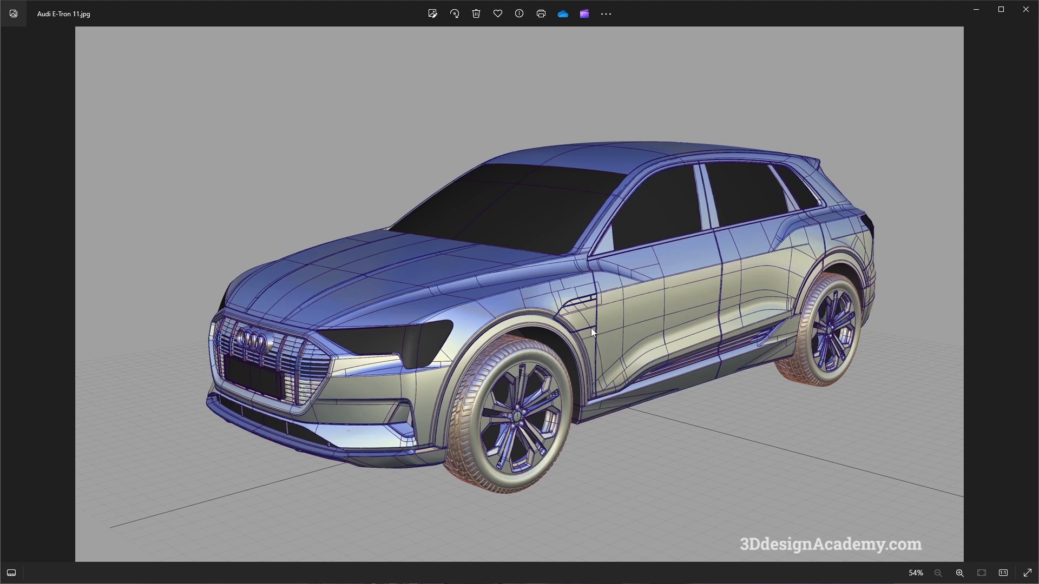
pyautogui.moveTo(664, 364)
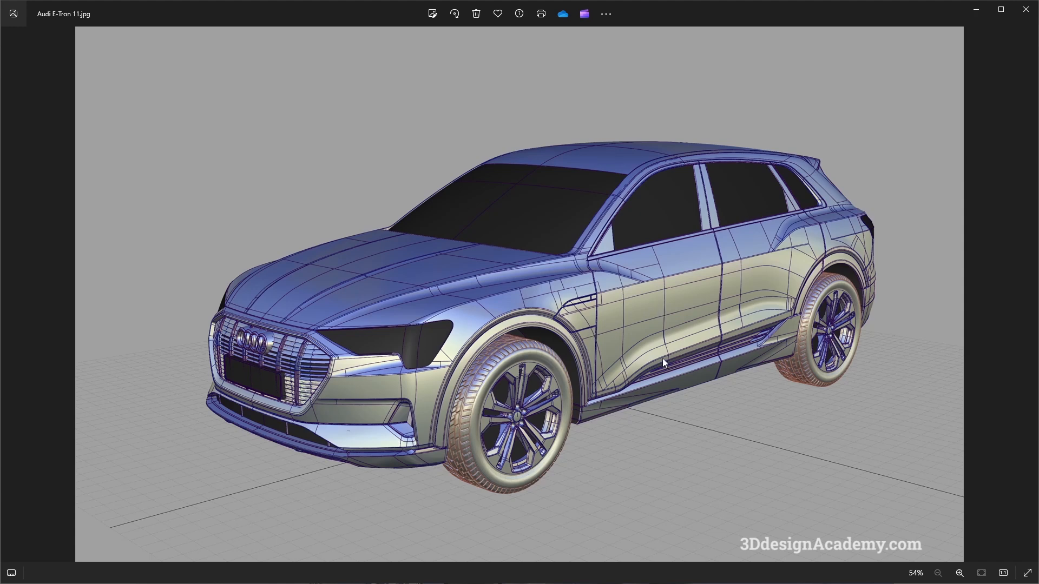
pyautogui.moveTo(753, 394)
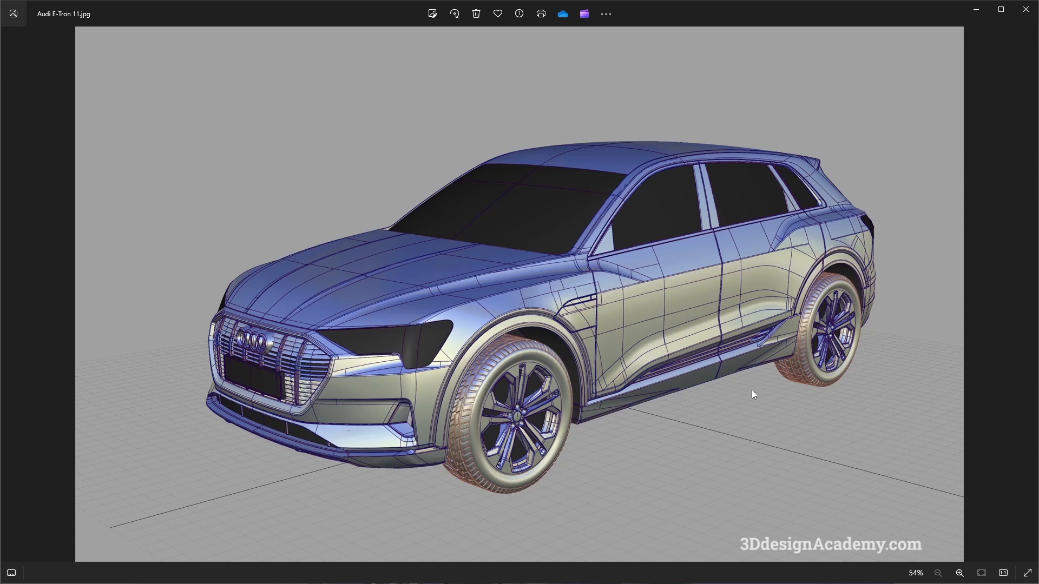
# Advance to the rear three-quarter Audi E-Tron wireframe image (Audi E-Tron 15.jpg).
pyautogui.press('Right')
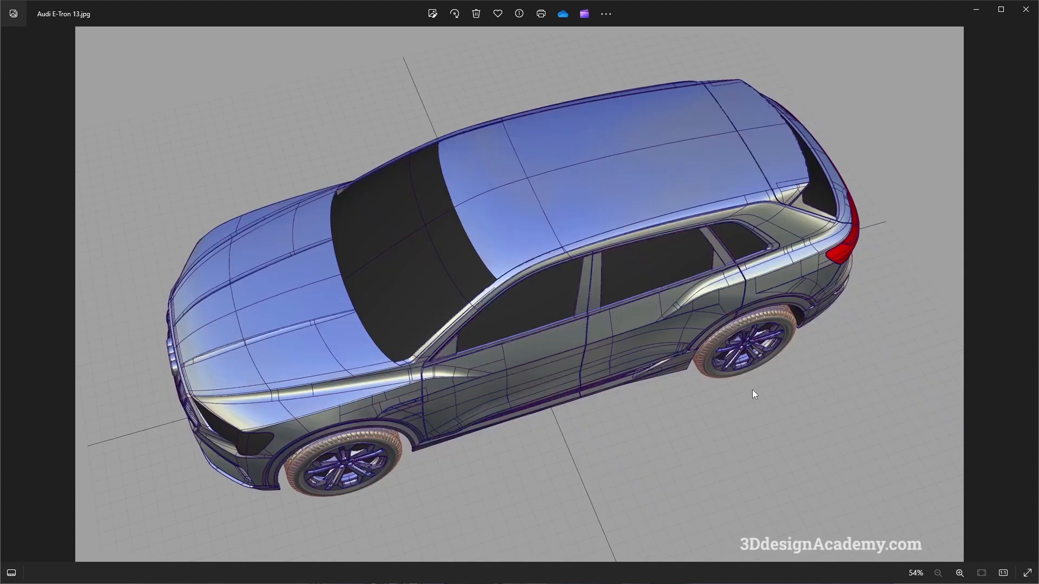
pyautogui.moveTo(710, 364)
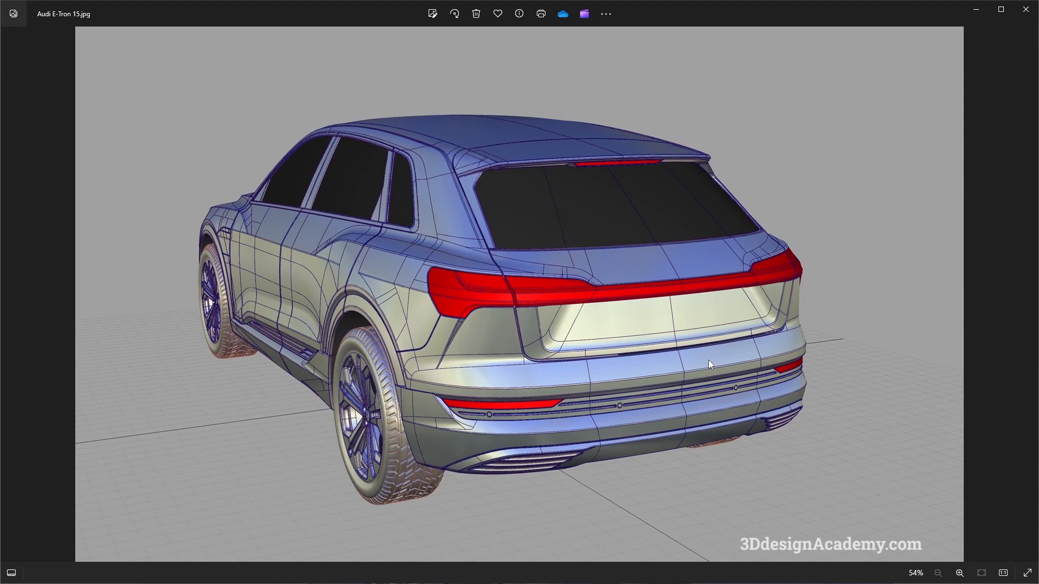
pyautogui.moveTo(657, 322)
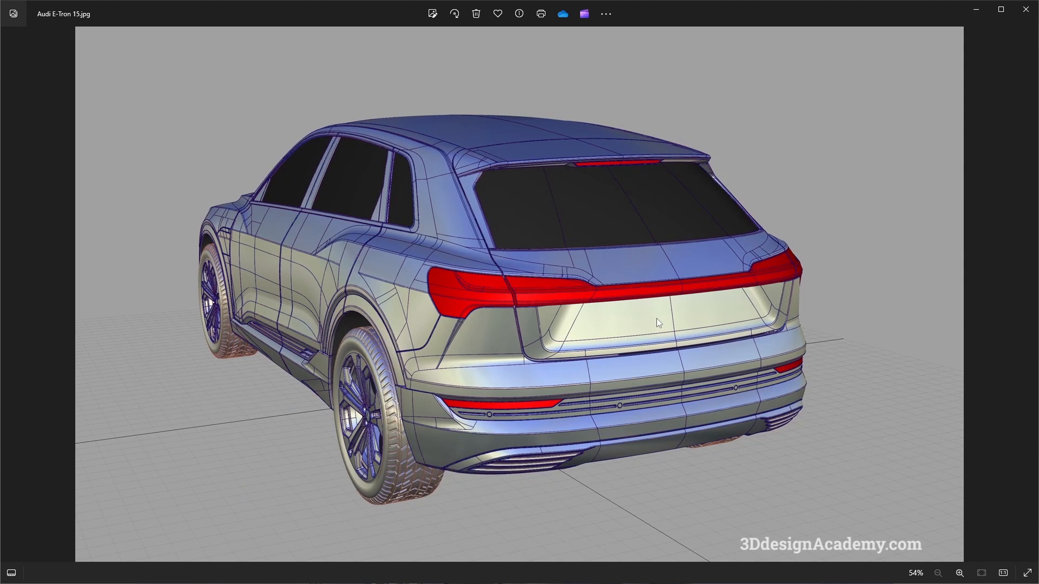
pyautogui.moveTo(641, 326)
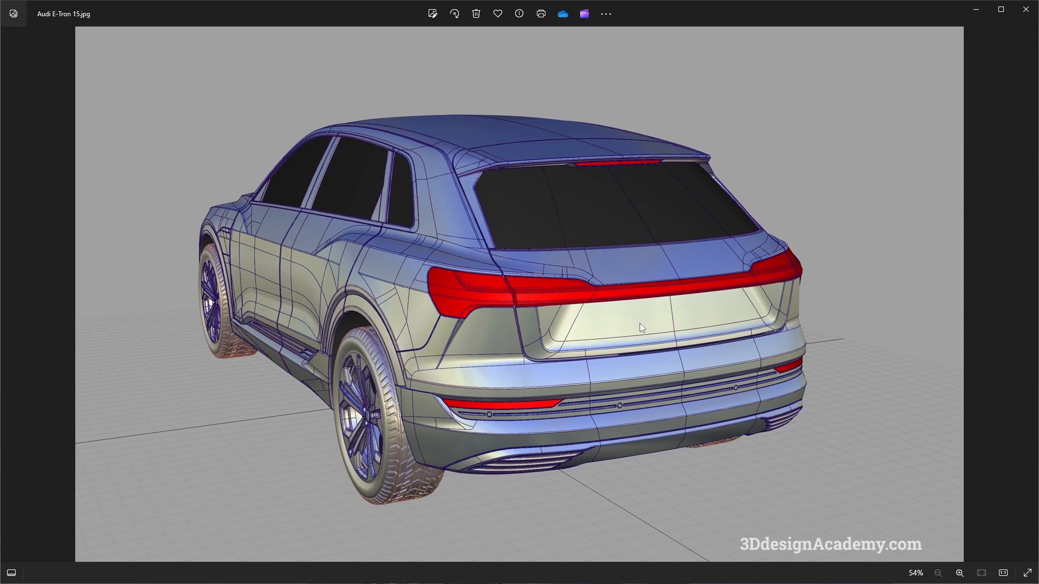
# Advance to the next Audi E-Tron image, the rear window and taillight close-up.
pyautogui.press('Right')
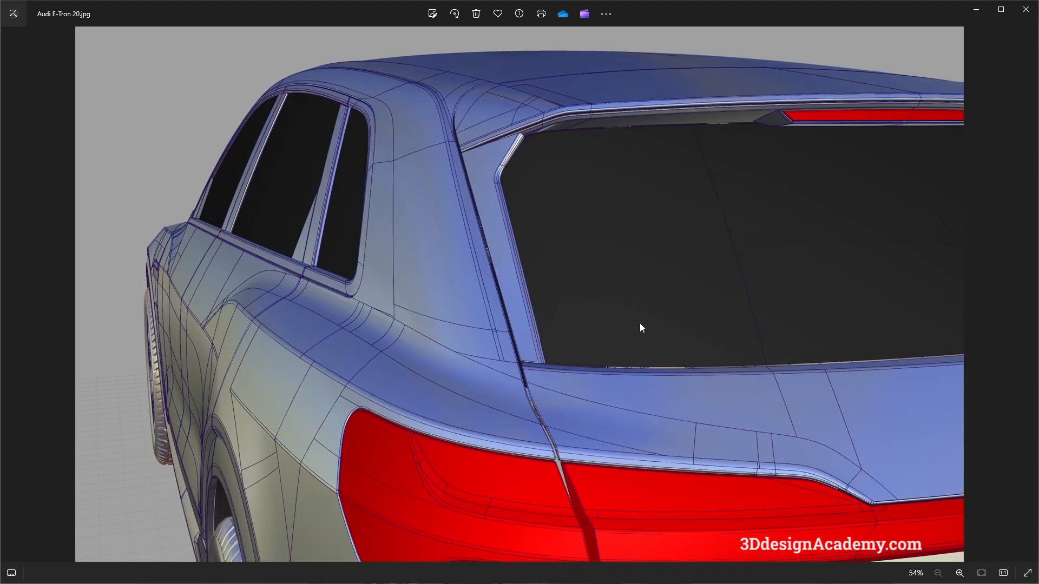
pyautogui.moveTo(523, 402)
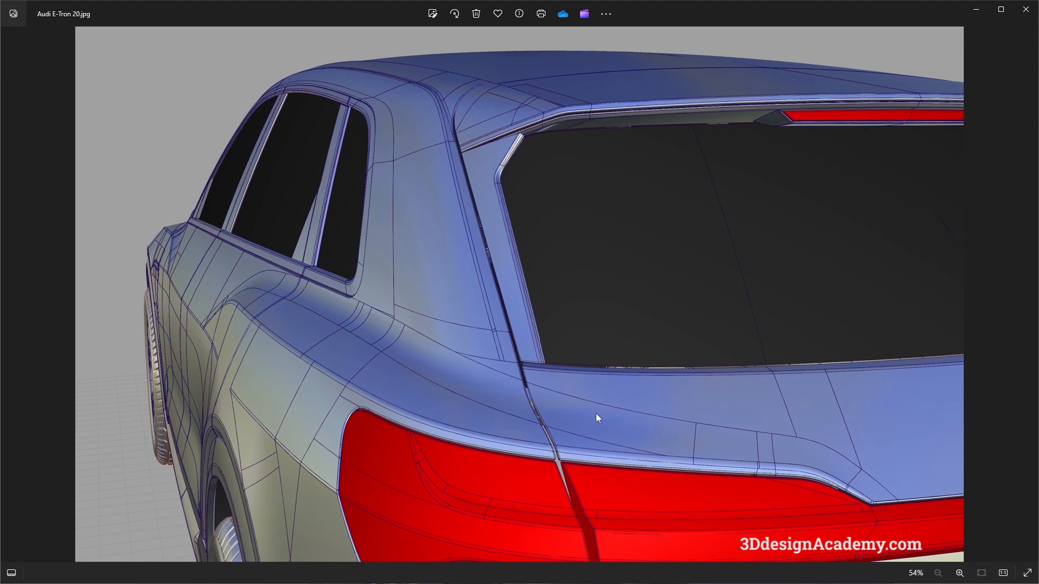
pyautogui.moveTo(552, 242)
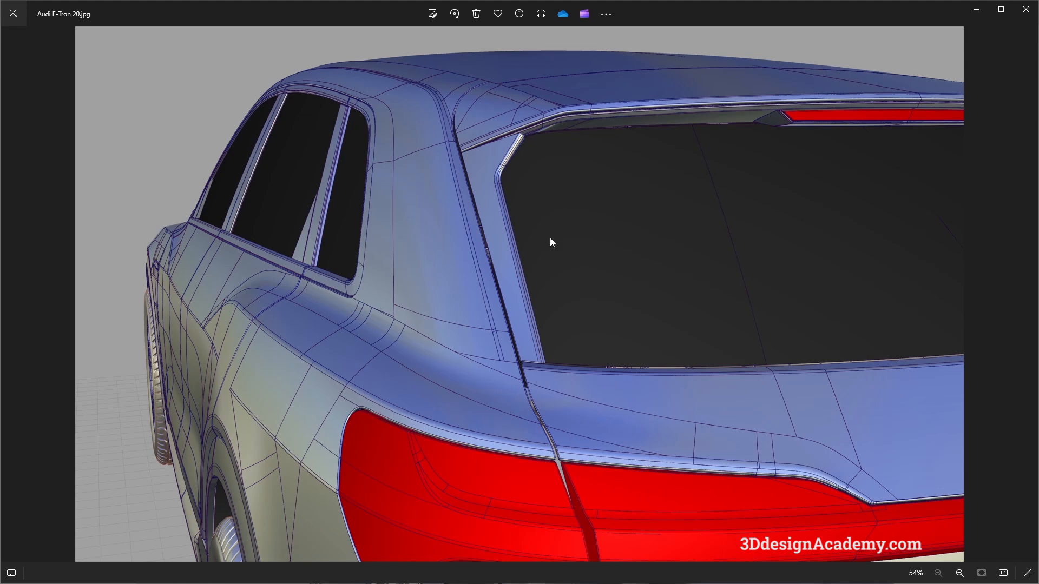
pyautogui.moveTo(515, 229)
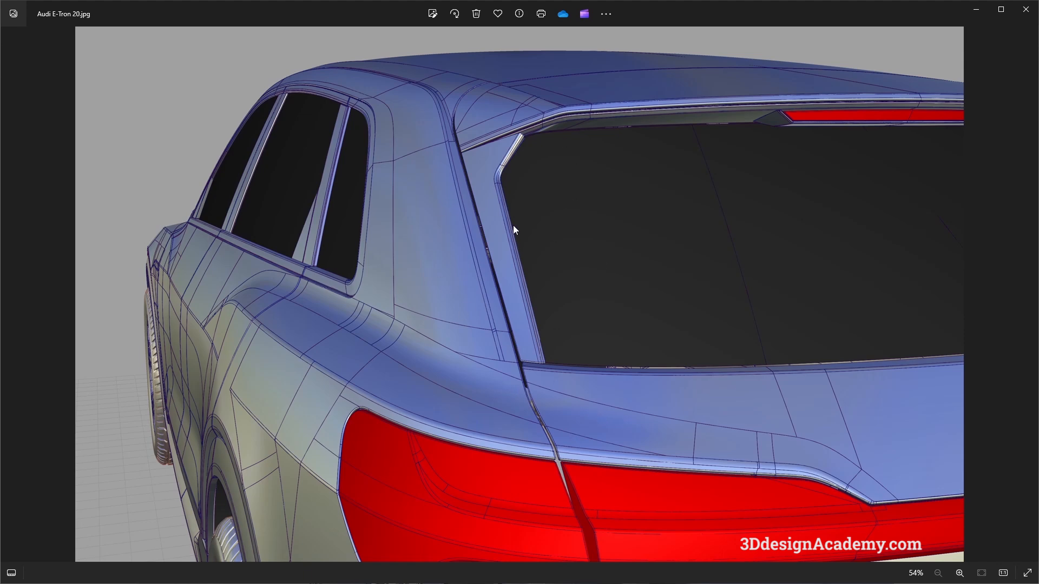
pyautogui.moveTo(522, 420)
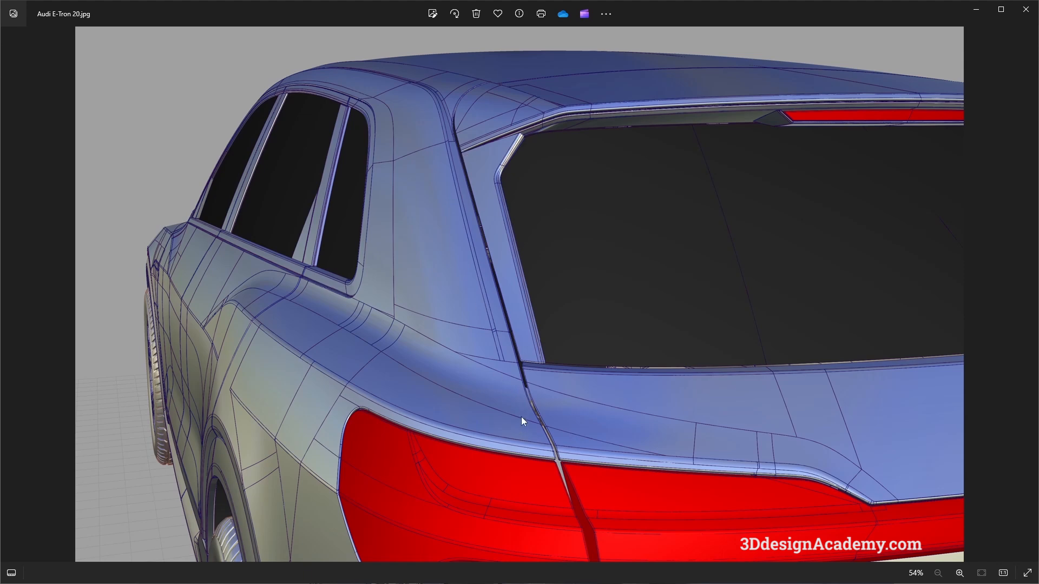
pyautogui.moveTo(707, 433)
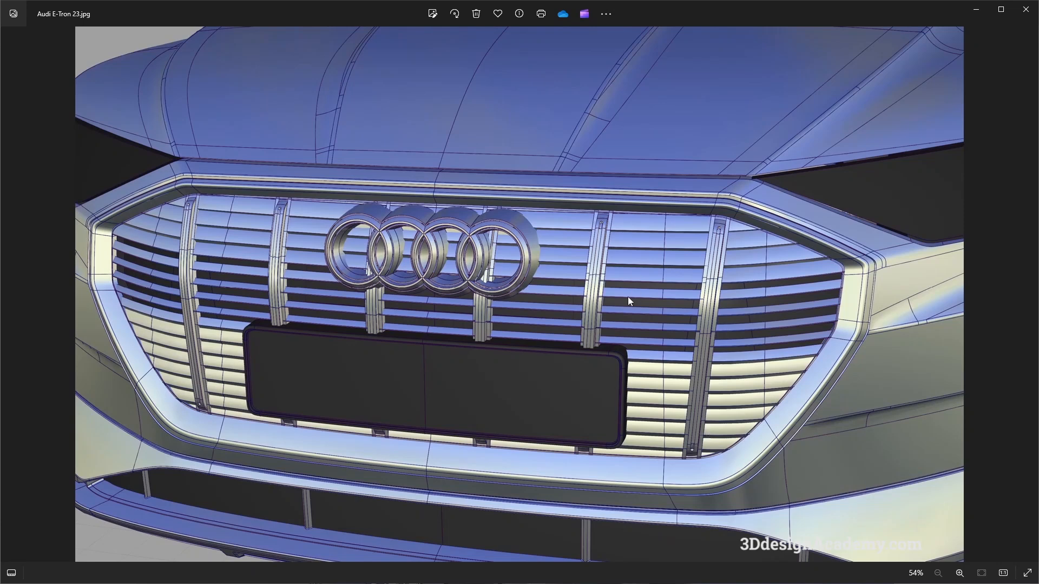
pyautogui.moveTo(381, 265)
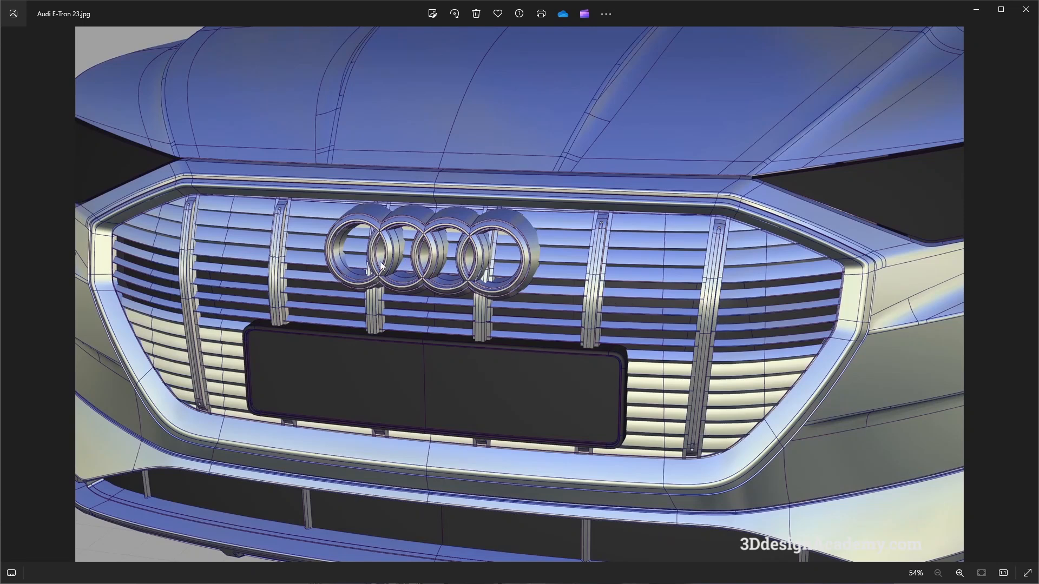
pyautogui.moveTo(869, 384)
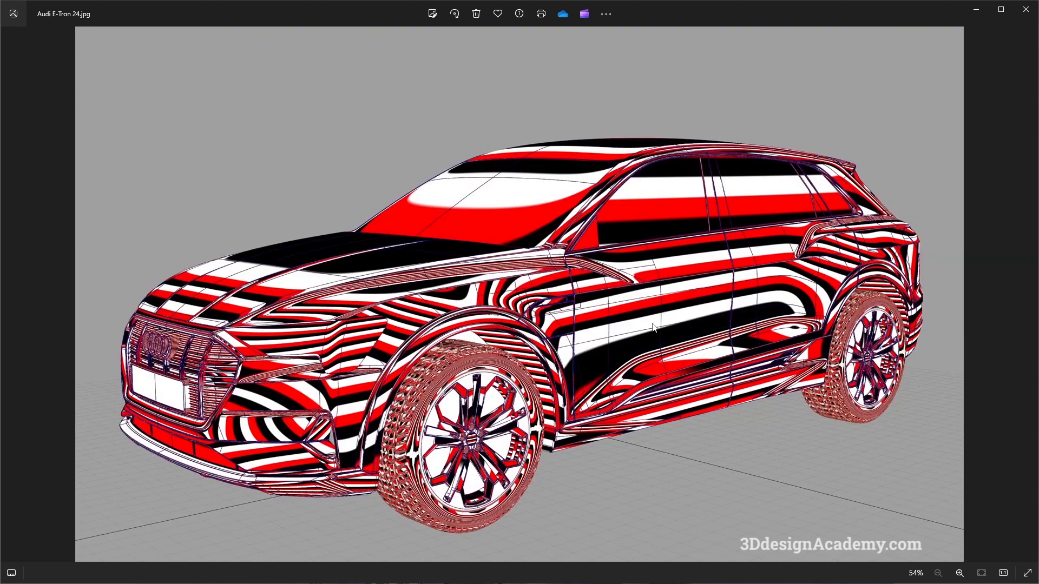
pyautogui.moveTo(780, 300)
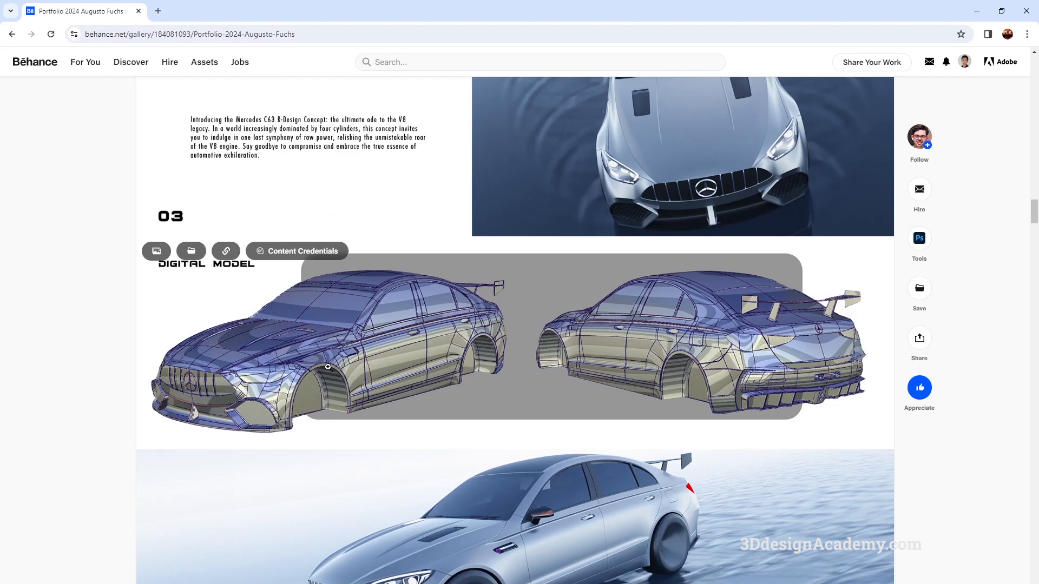
pyautogui.moveTo(407, 379)
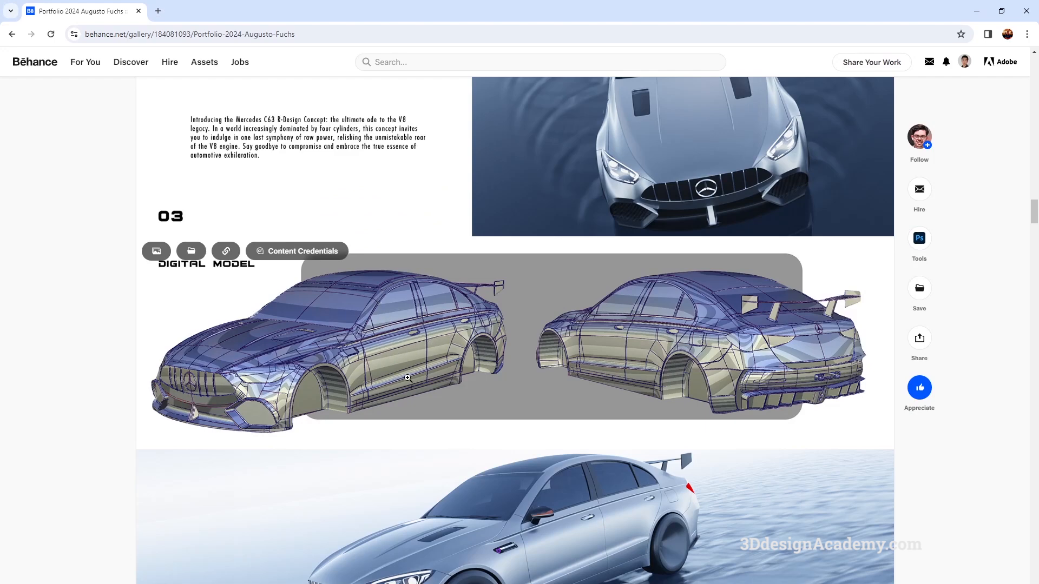
pyautogui.moveTo(396, 359)
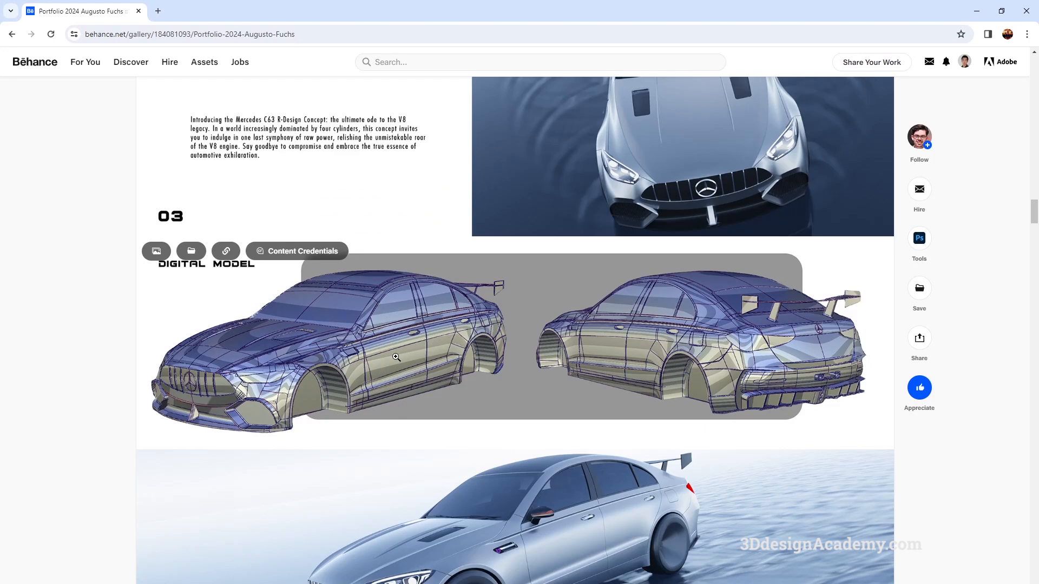
pyautogui.moveTo(333, 399)
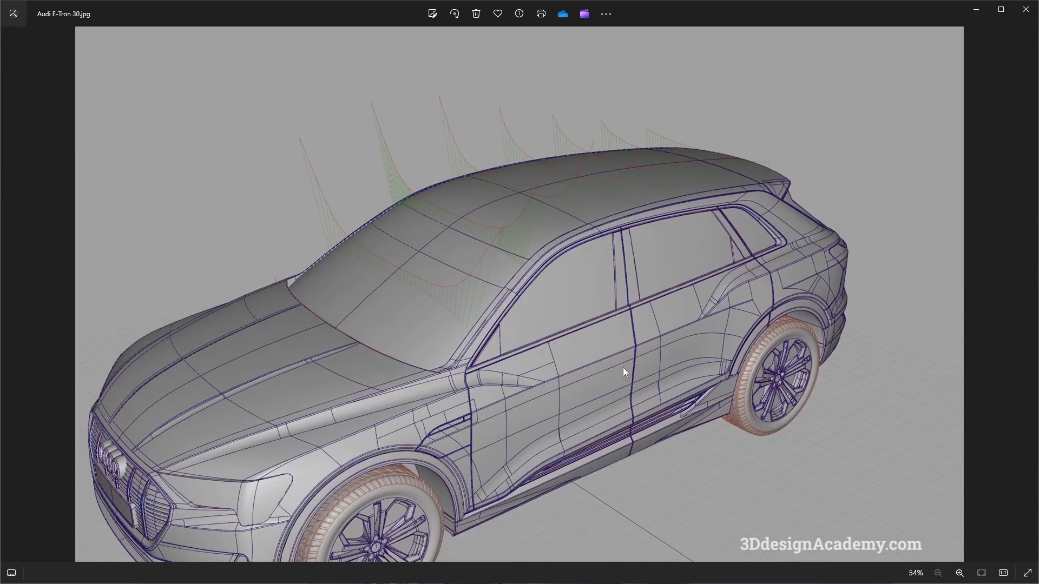
pyautogui.moveTo(574, 263)
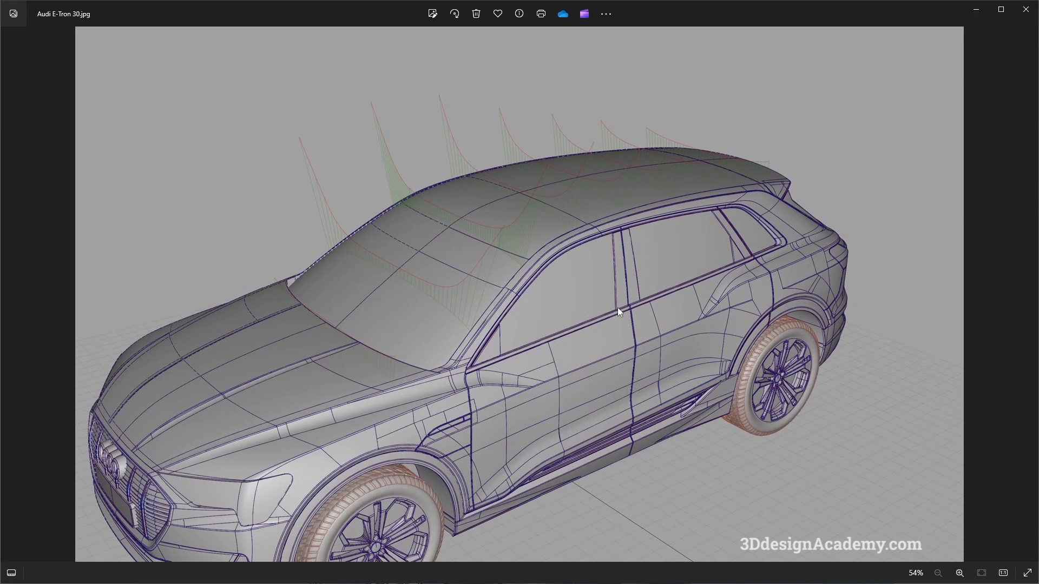
pyautogui.moveTo(517, 305)
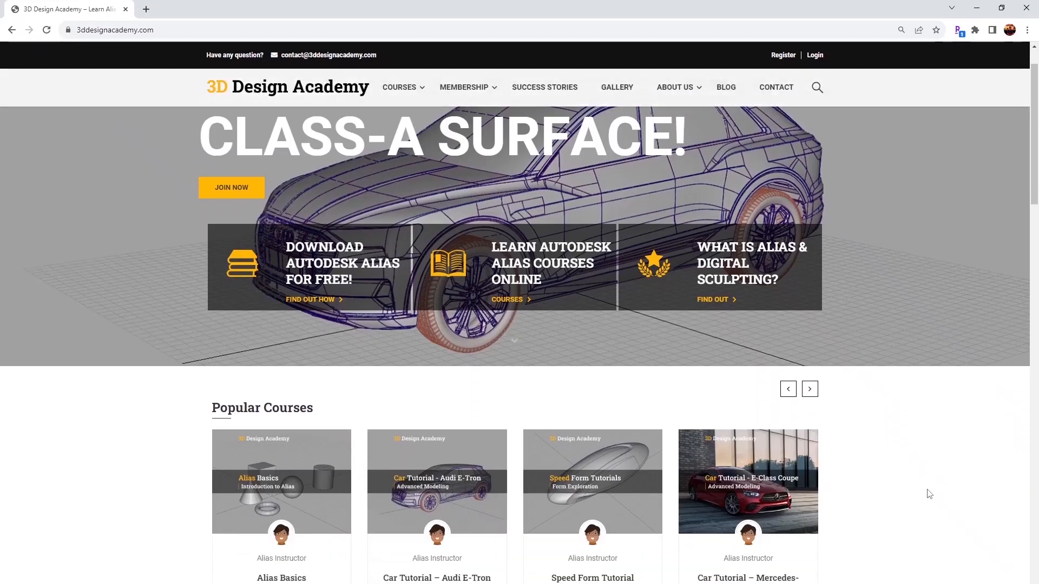
# Scroll the 3D Design Academy homepage to its popular courses and hiring companies.
pyautogui.scroll(-3)
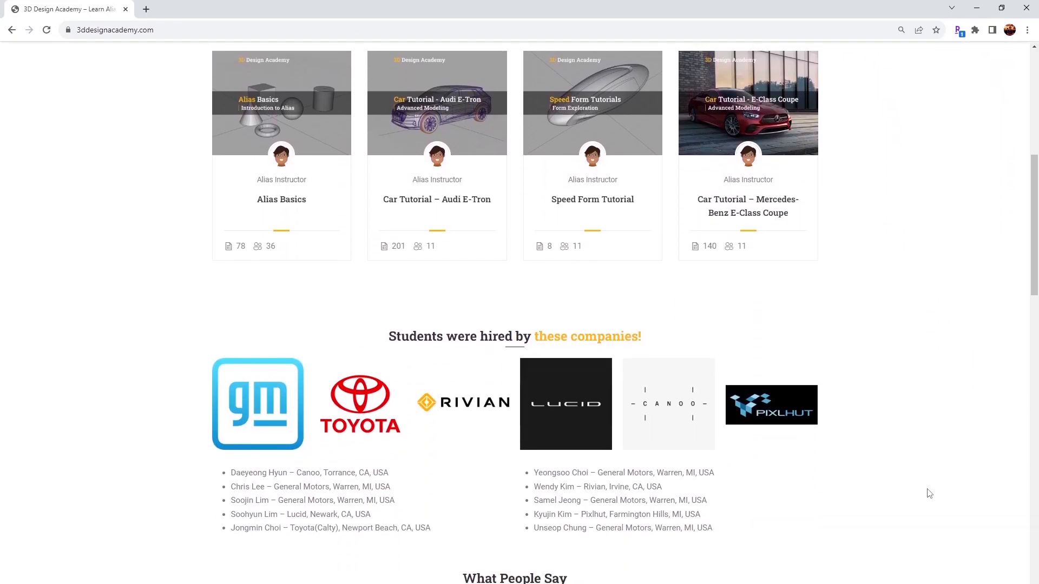